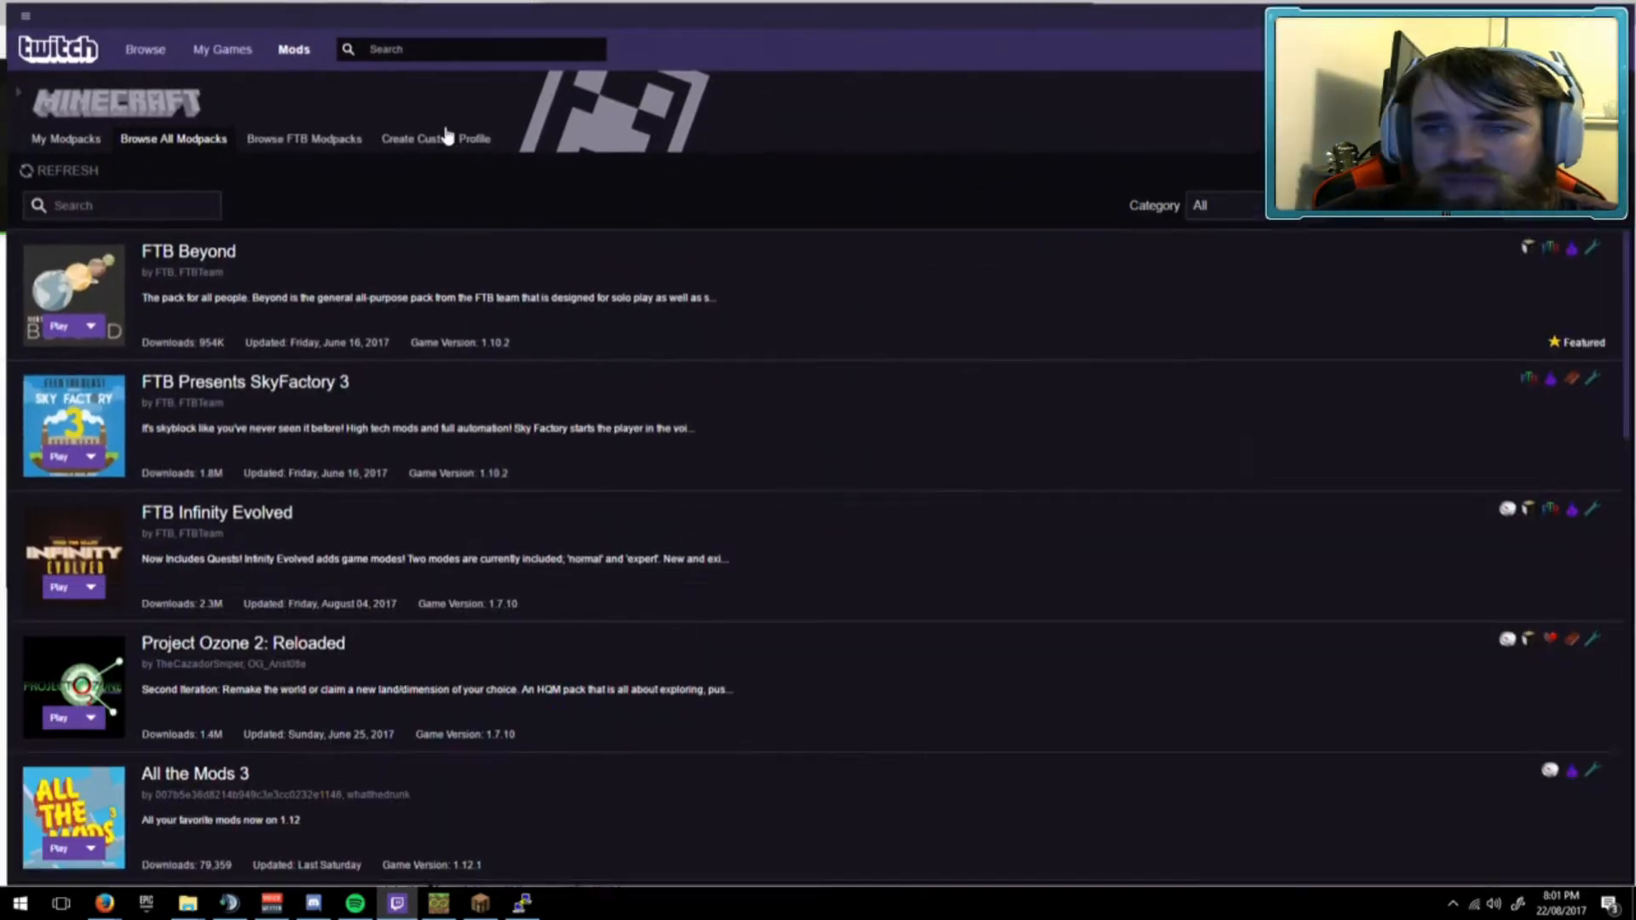
# Browse all Minecraft modpacks in Twitch and open the Quantus modpack's details.
pyautogui.click(65, 138)
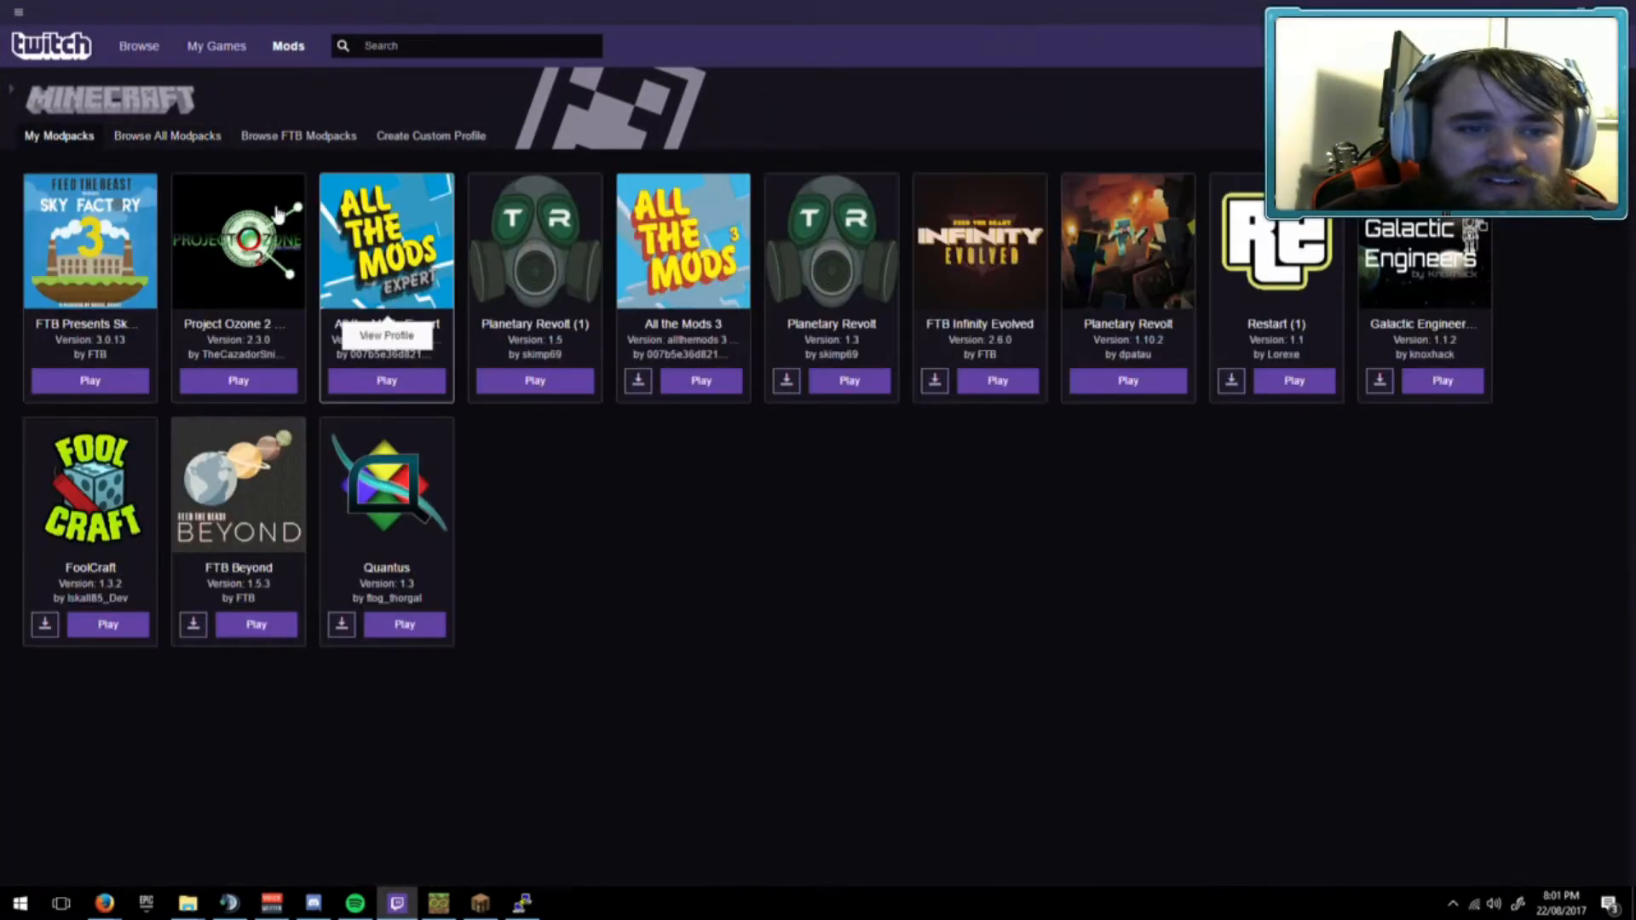
pyautogui.click(167, 135)
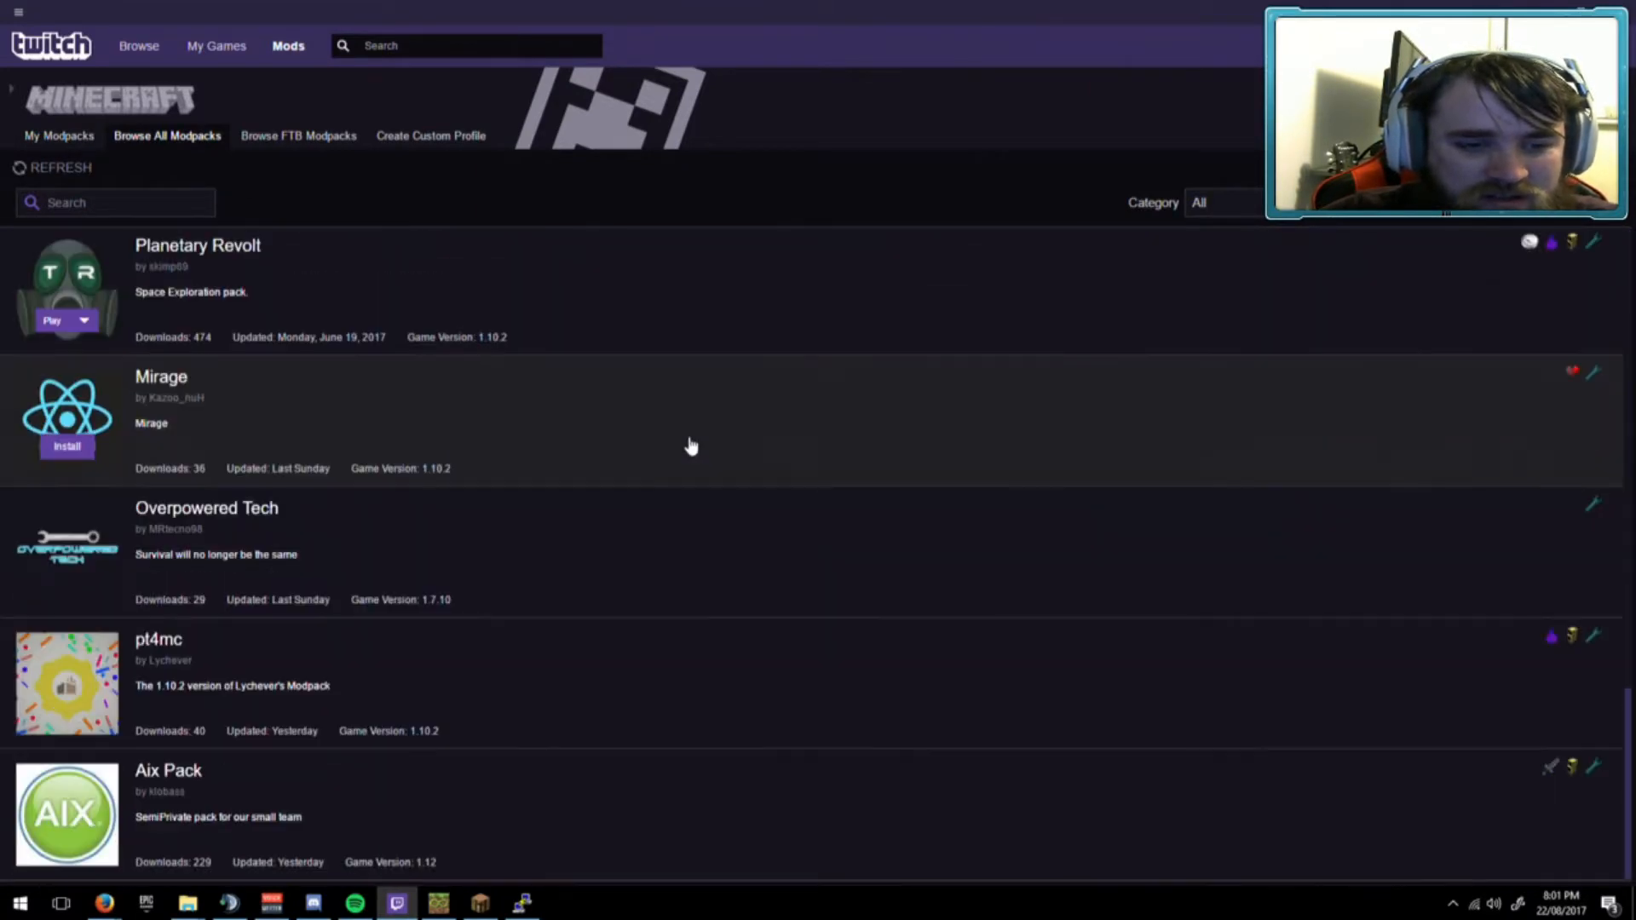
pyautogui.scroll(-3)
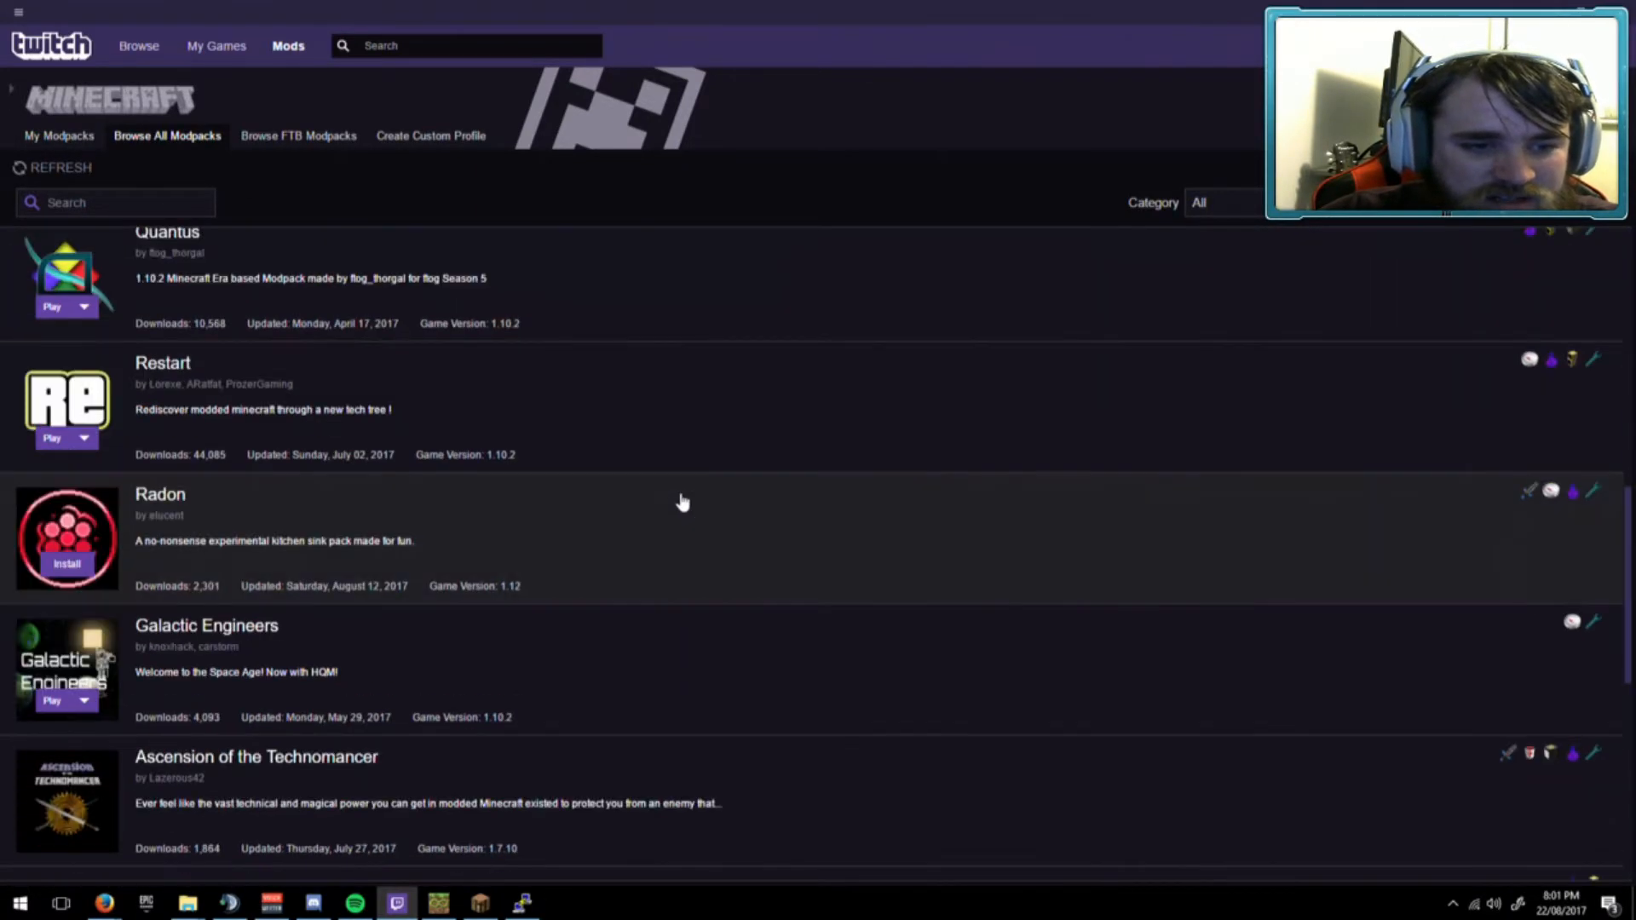
pyautogui.scroll(-3)
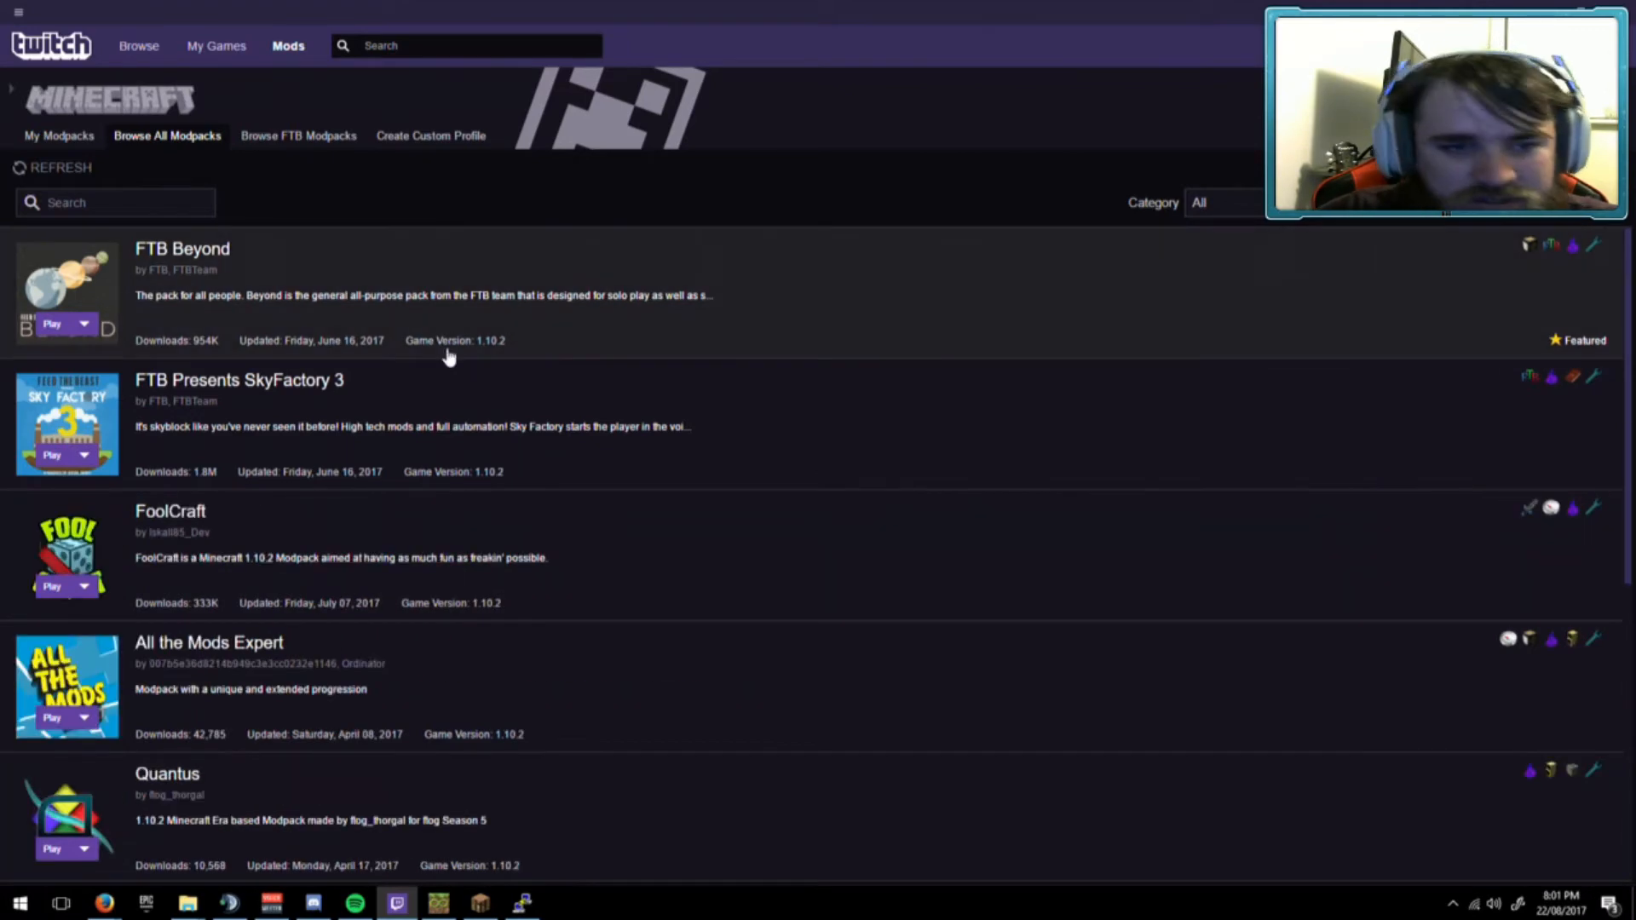
pyautogui.click(167, 774)
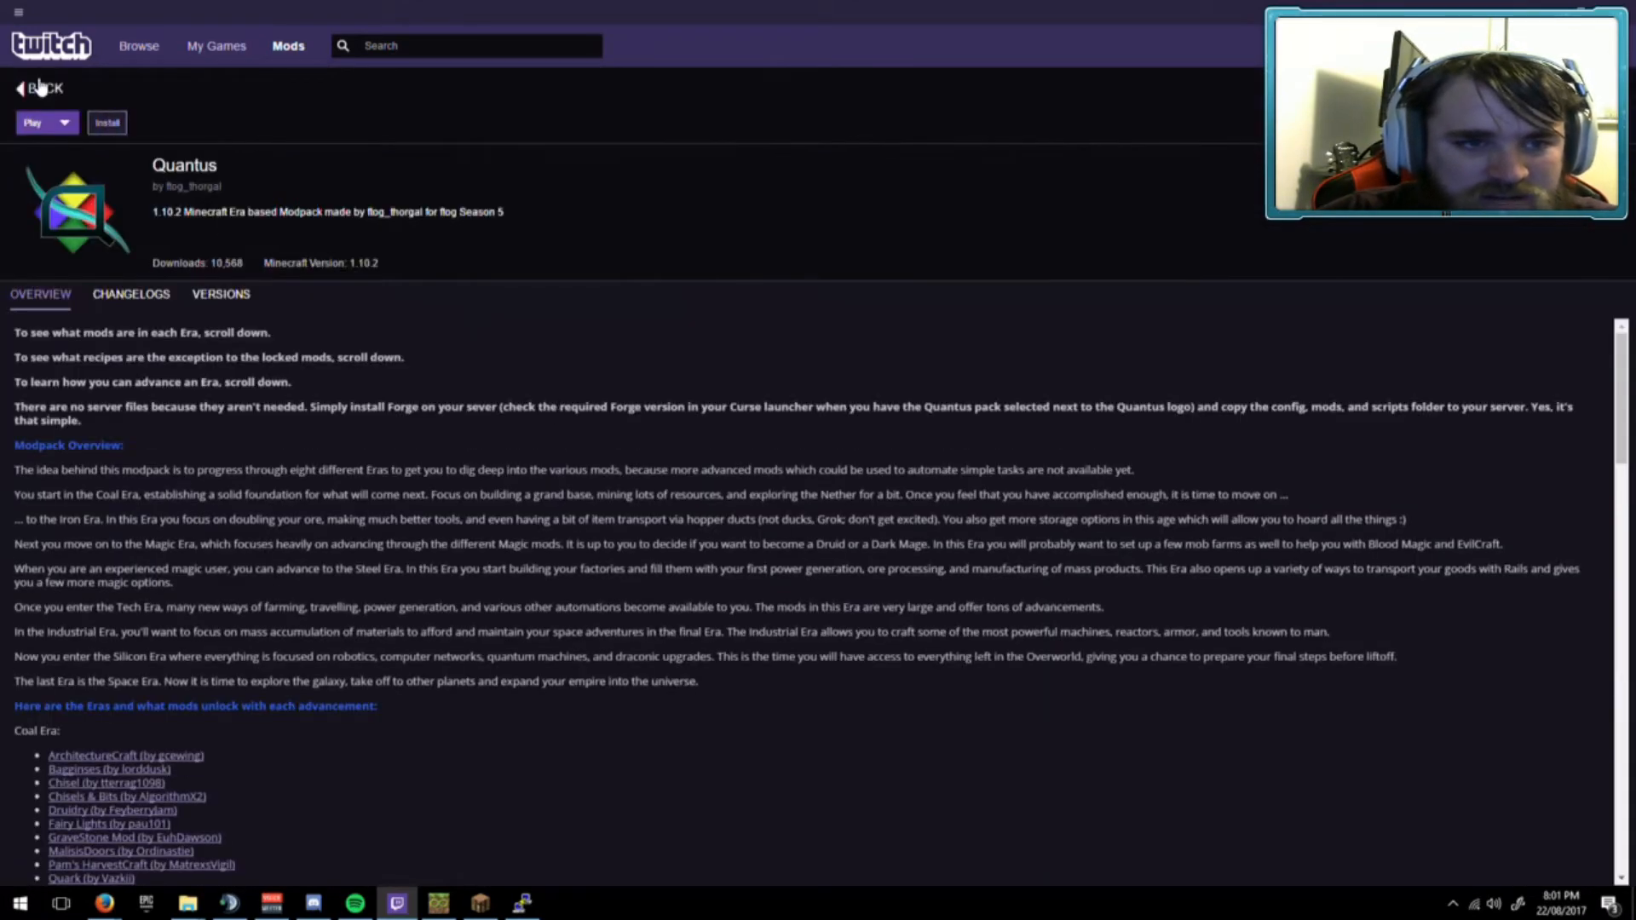
# Switch to Firefox showing the multimc.org home page.
pyautogui.click(43, 87)
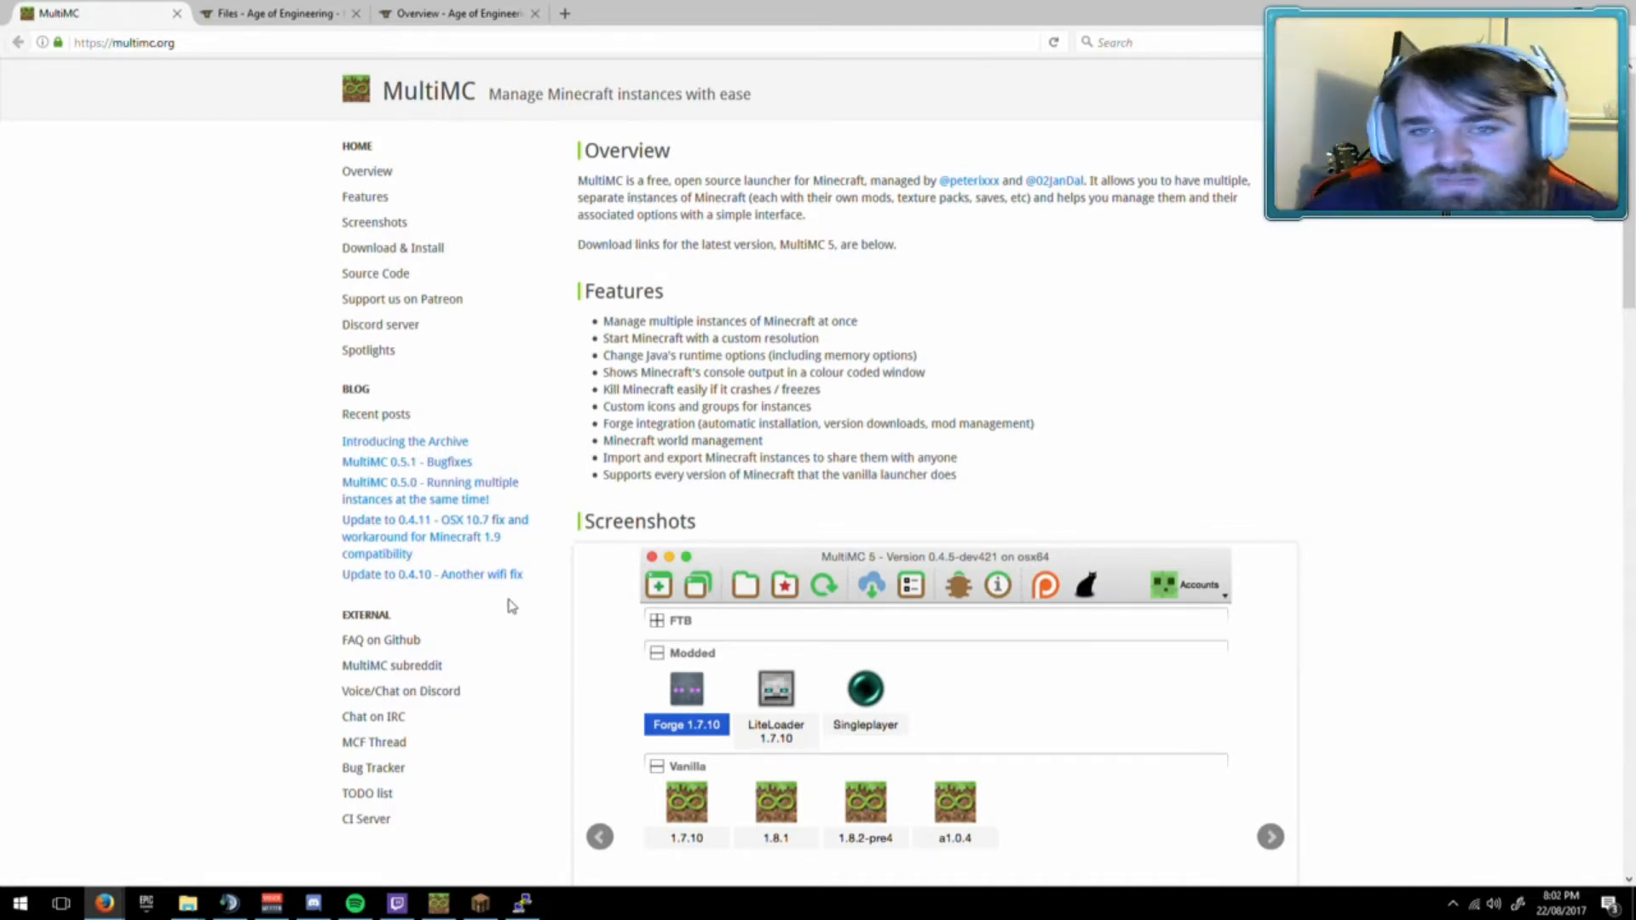
pyautogui.moveTo(532, 585)
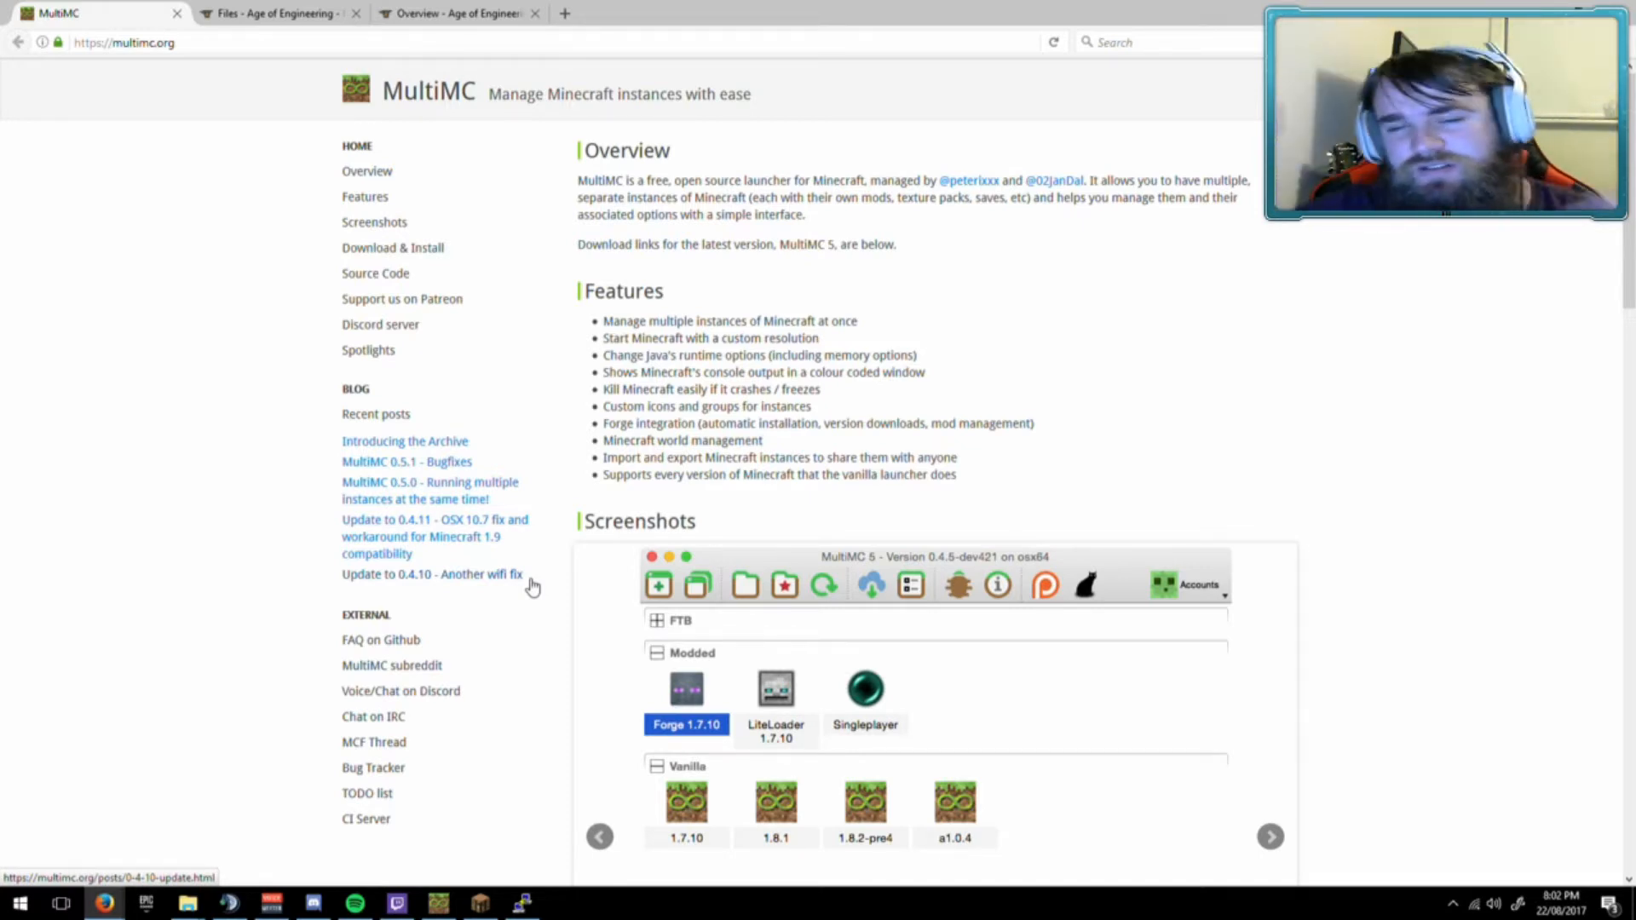
pyautogui.moveTo(960, 380)
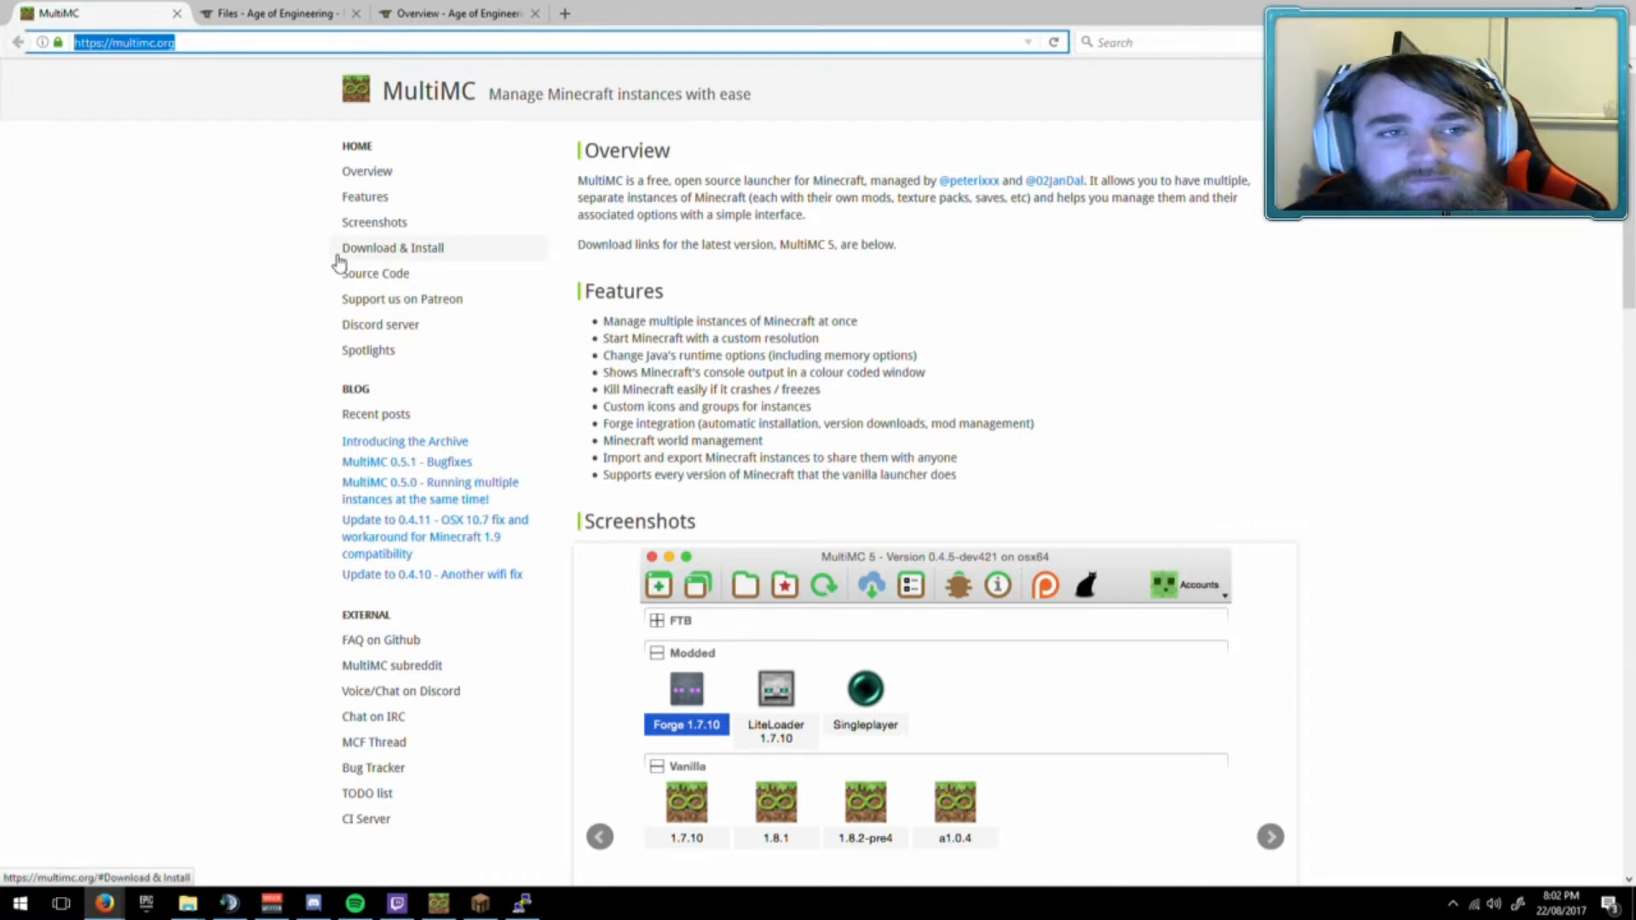
# Jump to the Download & Install section listing Windows, Mac OS X and Linux downloads.
pyautogui.click(392, 247)
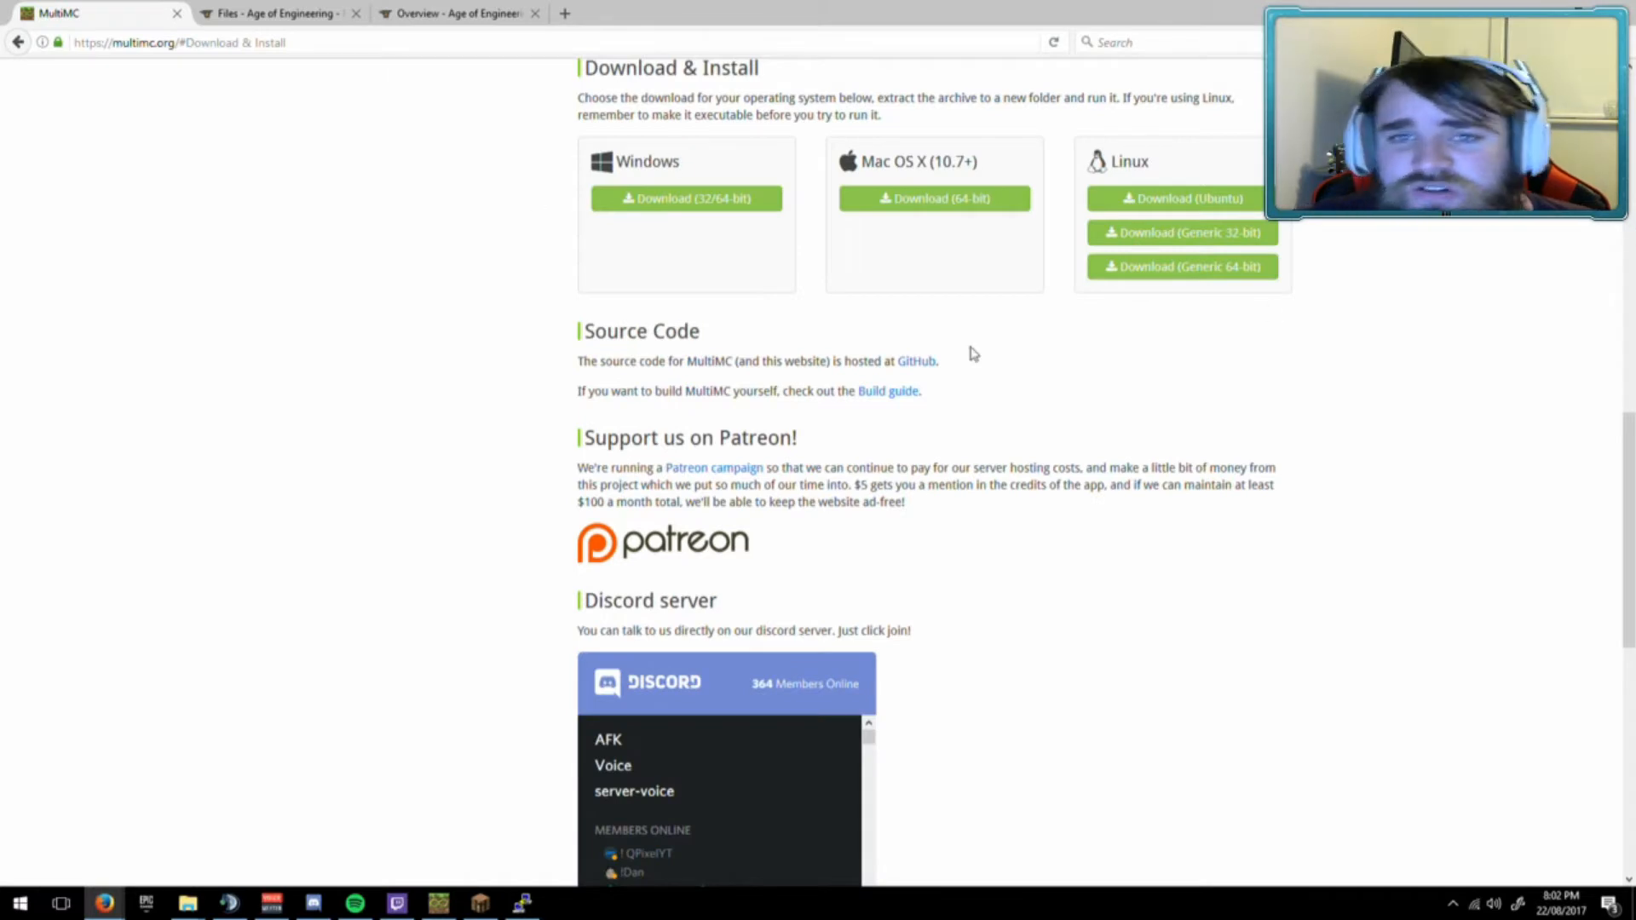
pyautogui.moveTo(866, 222)
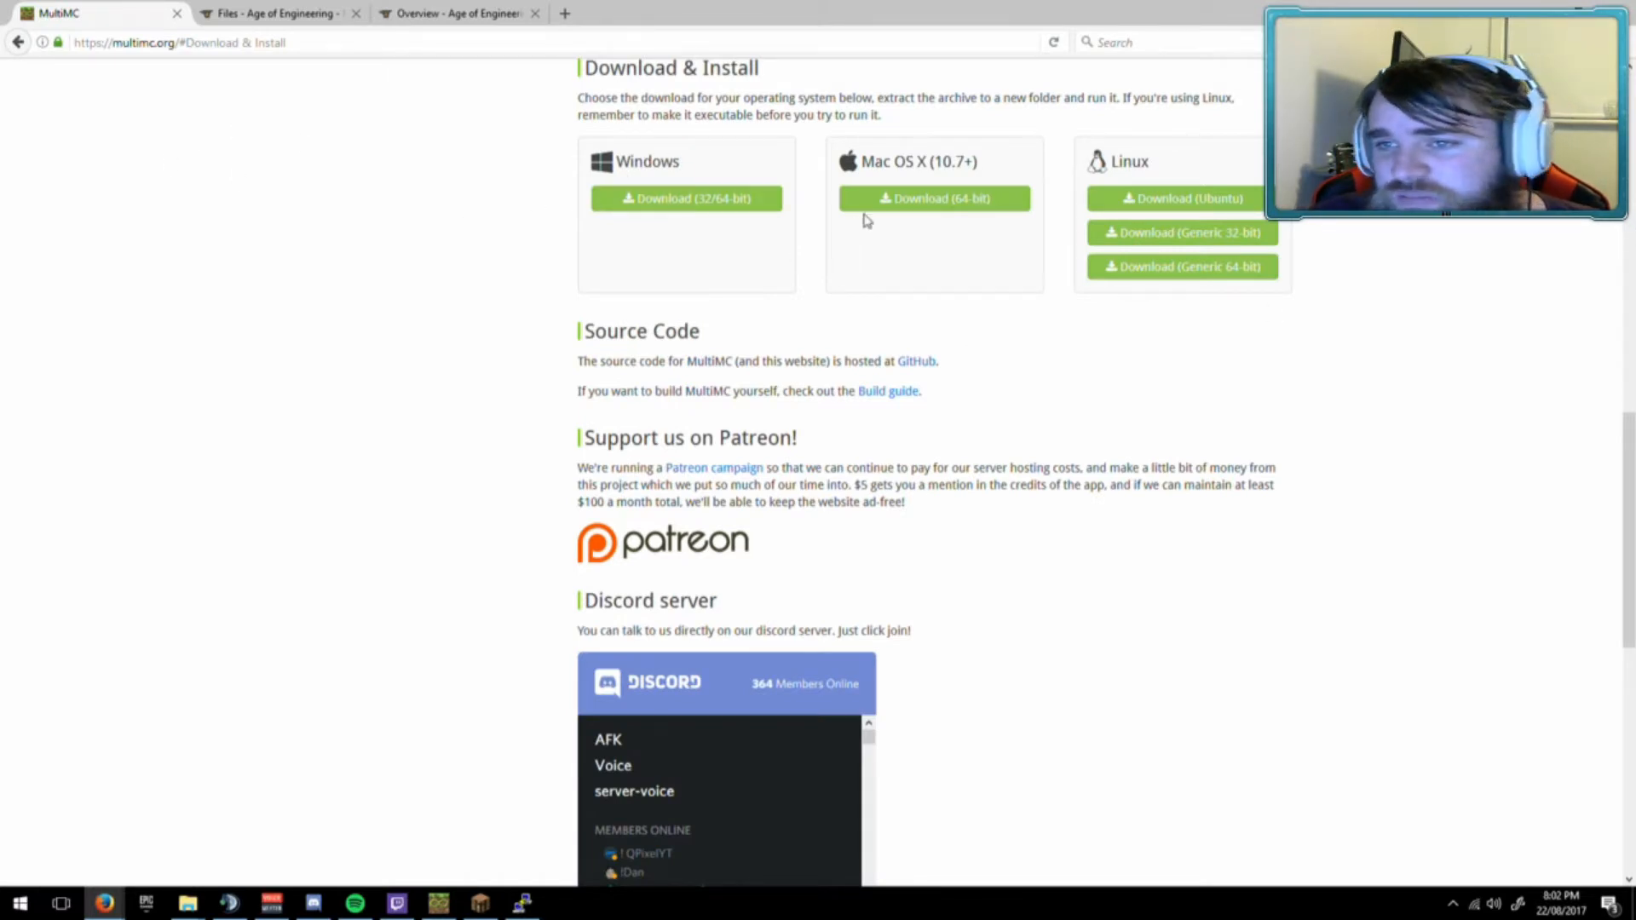
pyautogui.moveTo(1243, 525)
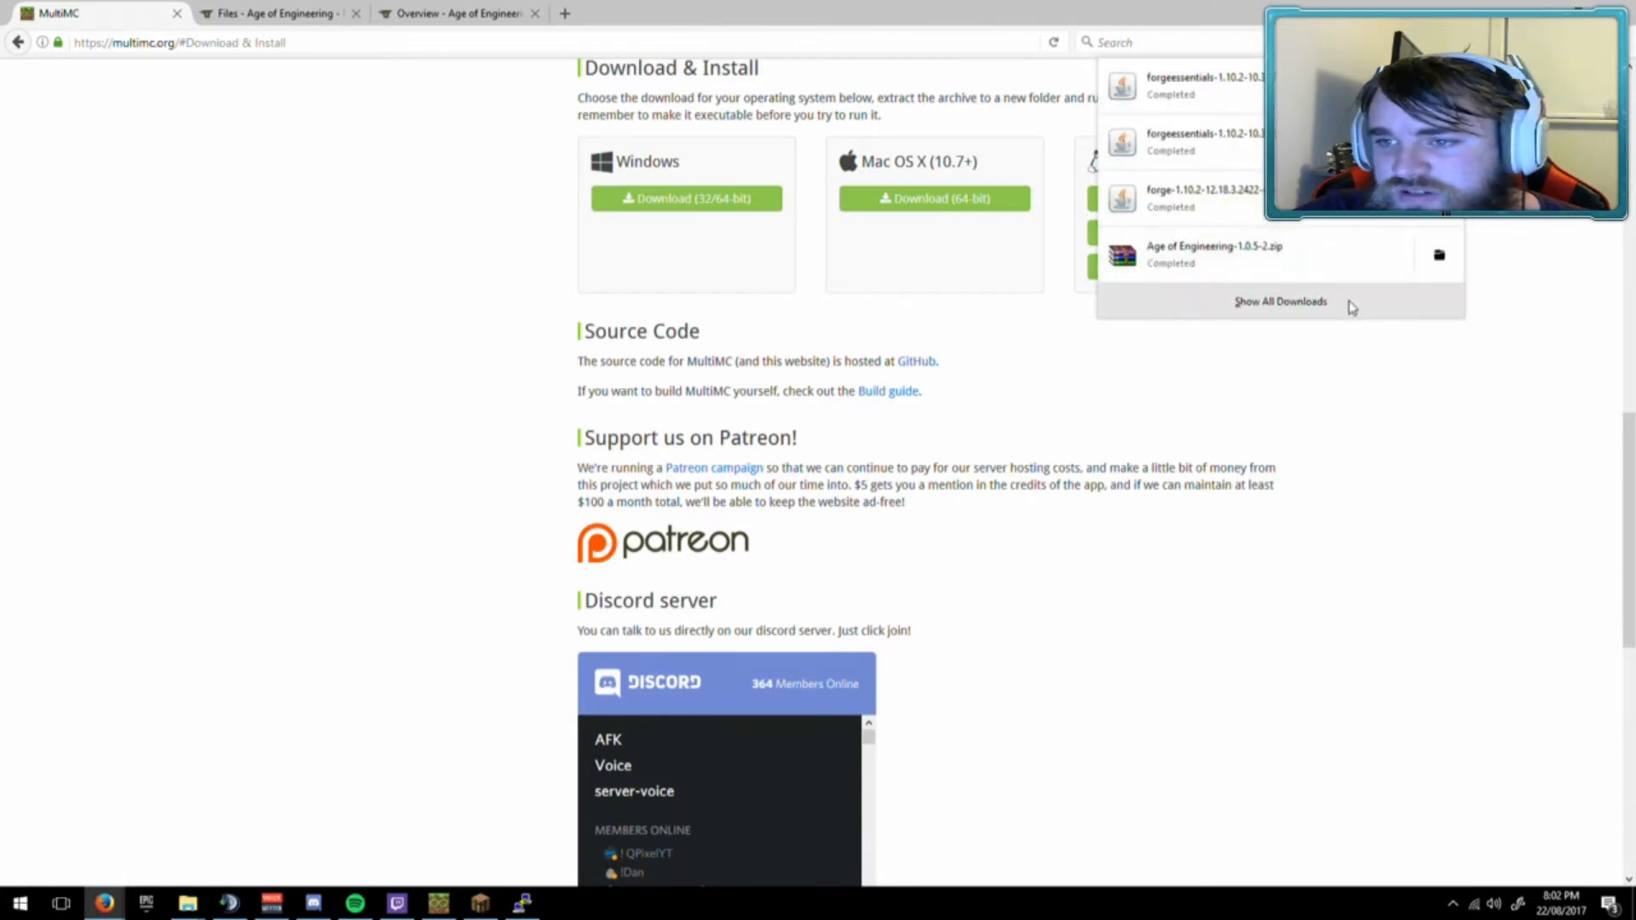
# Open mmc-stable-win32.zip from the downloads list in WinRAR and dismiss the license reminder.
pyautogui.click(1280, 301)
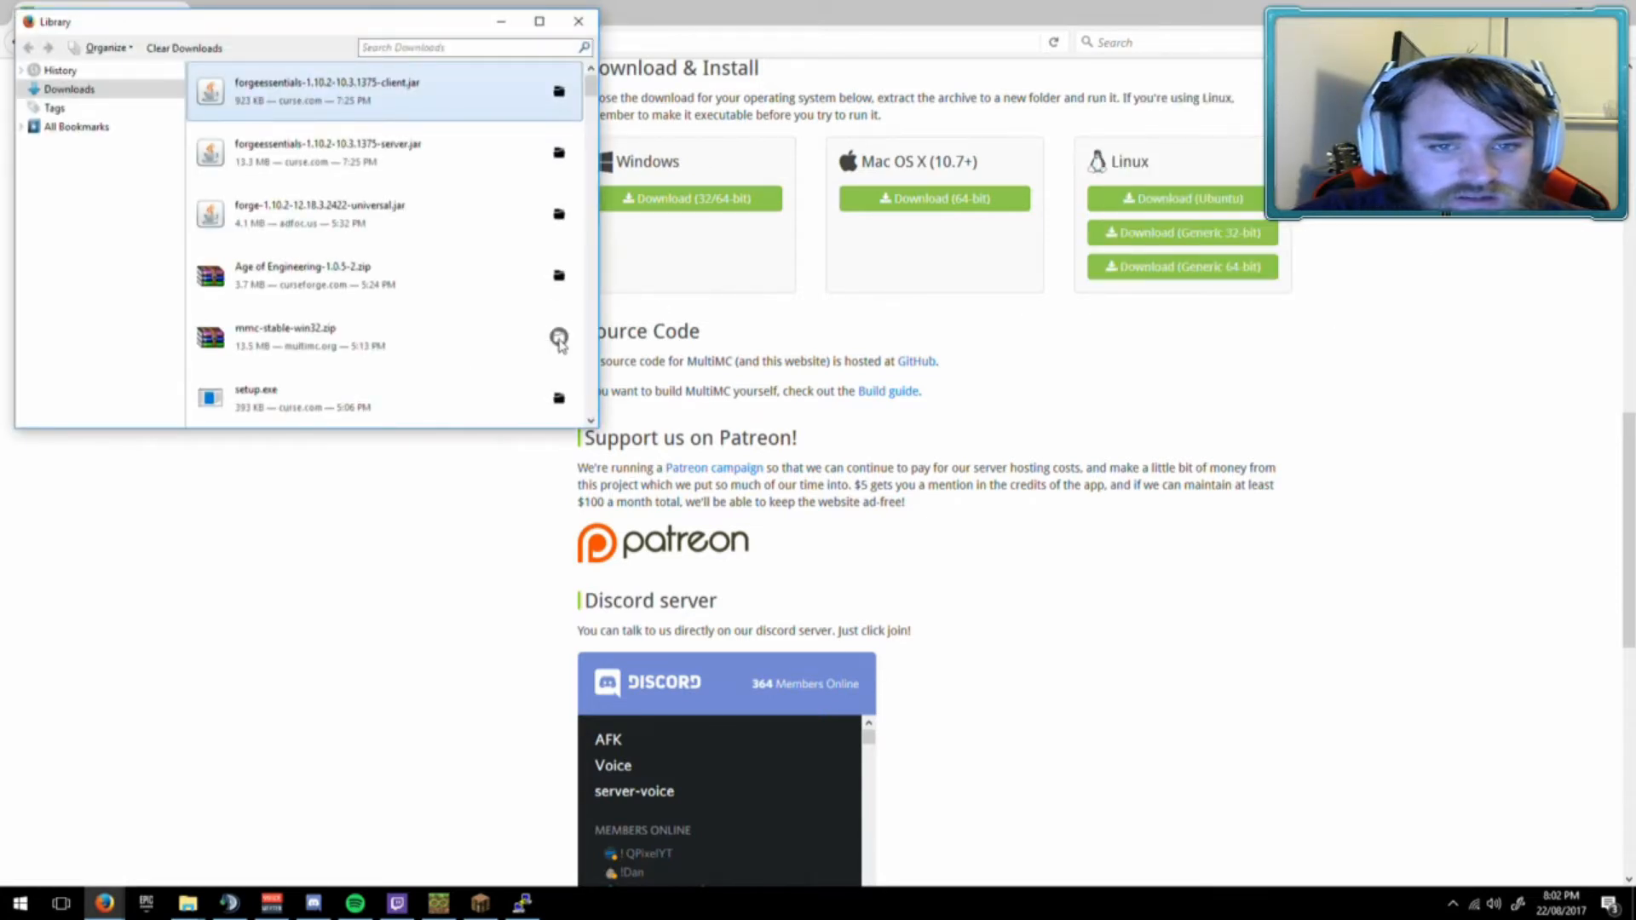
pyautogui.click(578, 21)
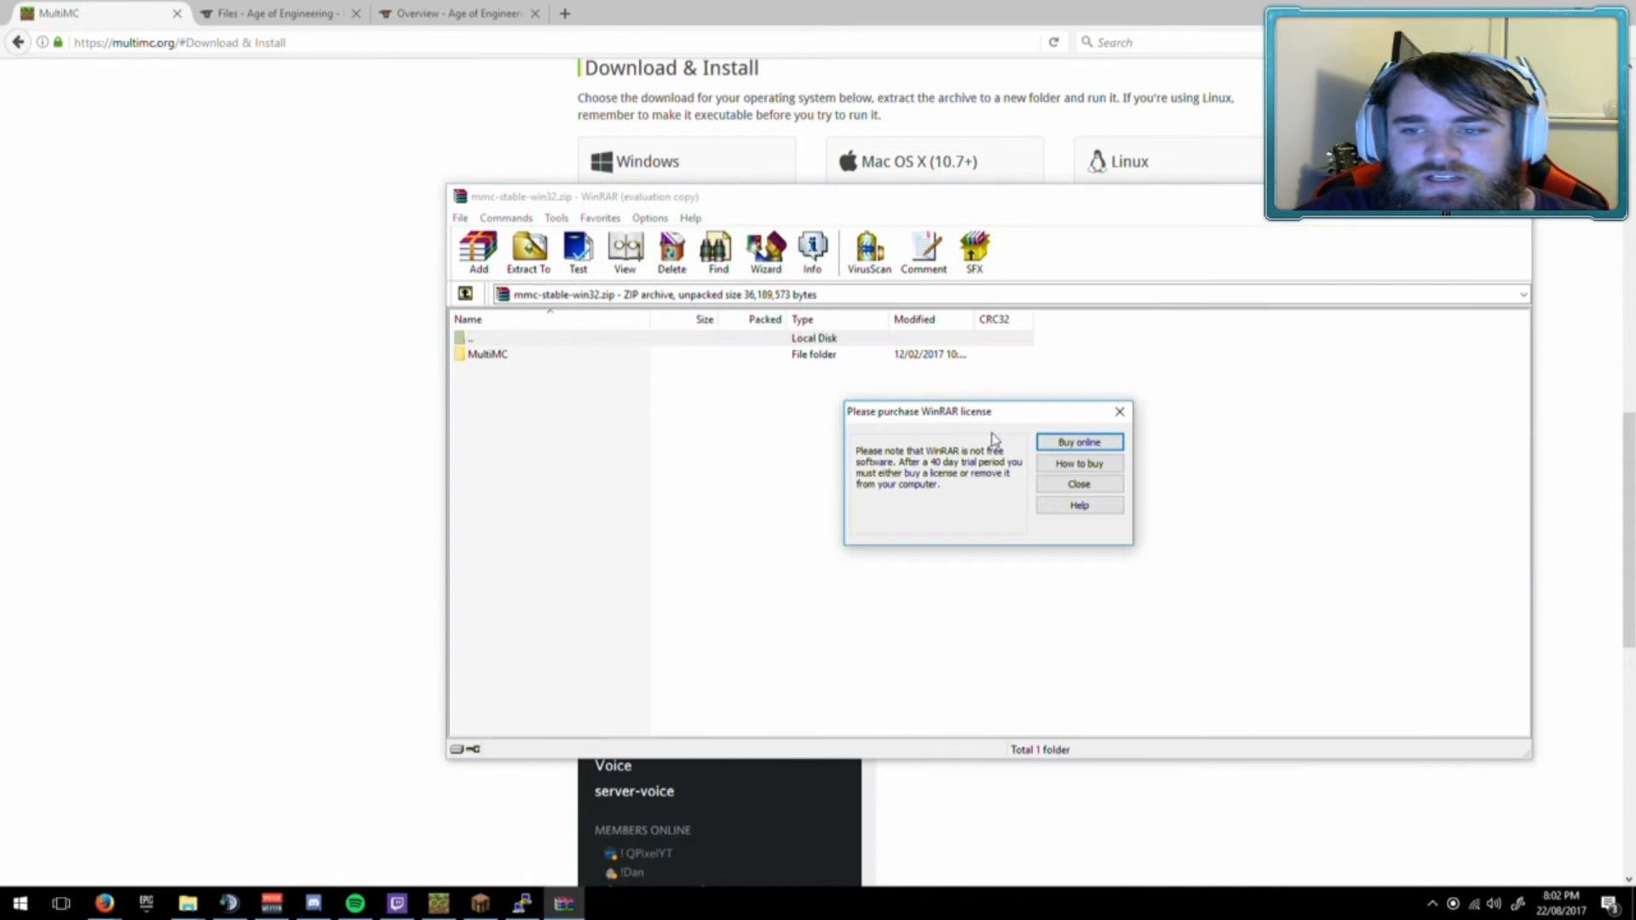
pyautogui.click(1078, 484)
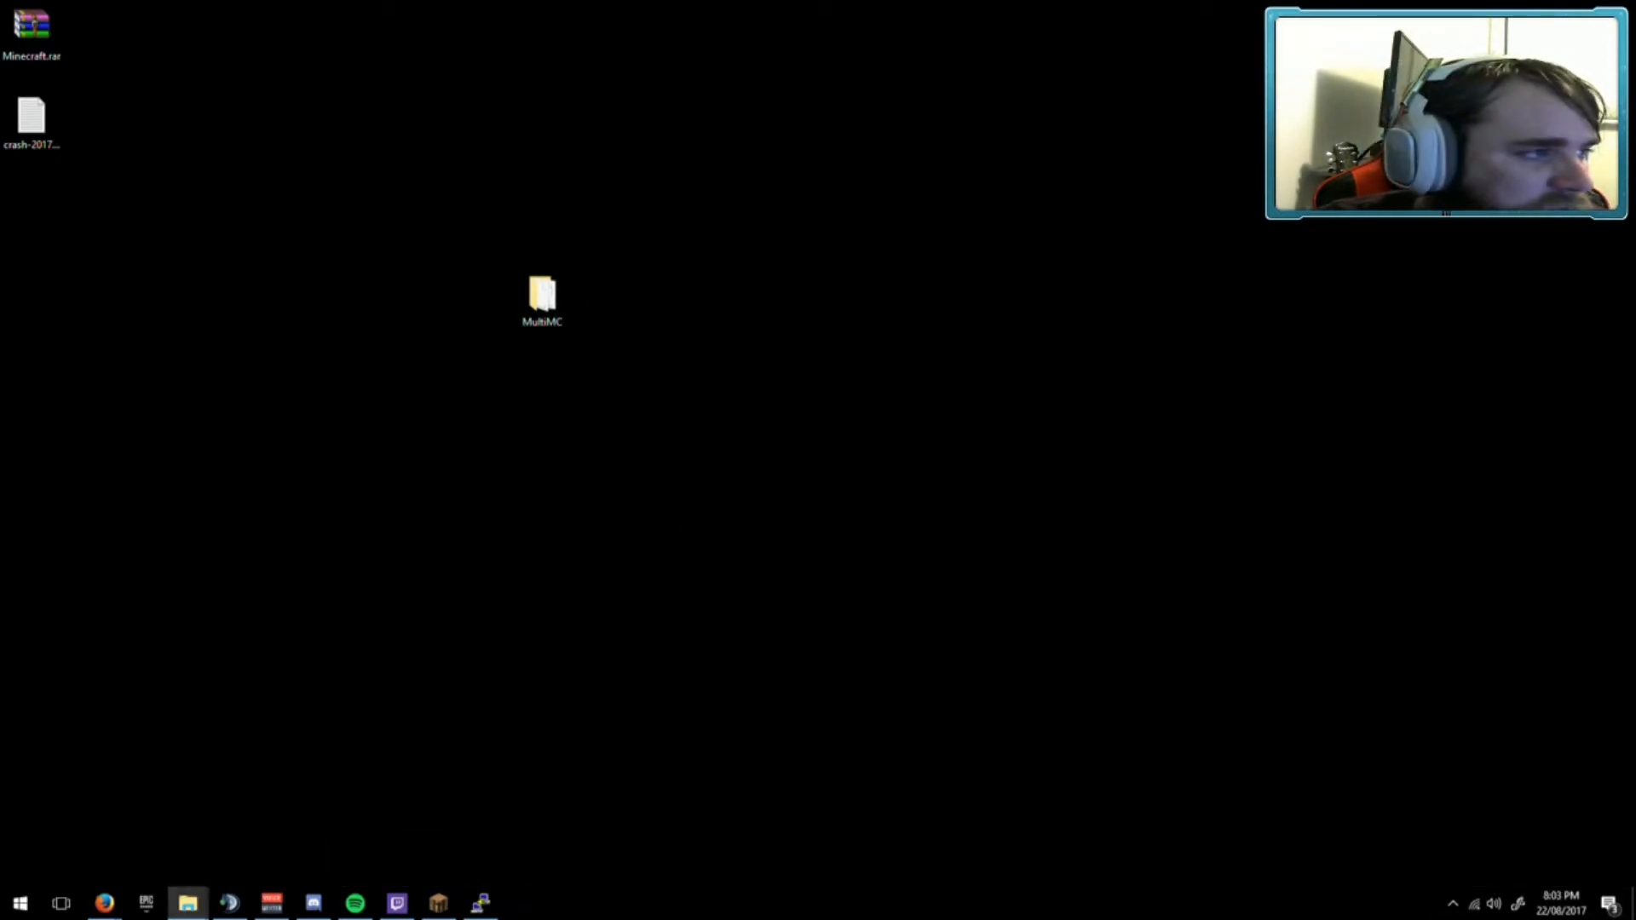
# Open the extracted MultiMC folder and create a desktop shortcut for MultiMC.exe.
pyautogui.doubleClick(543, 293)
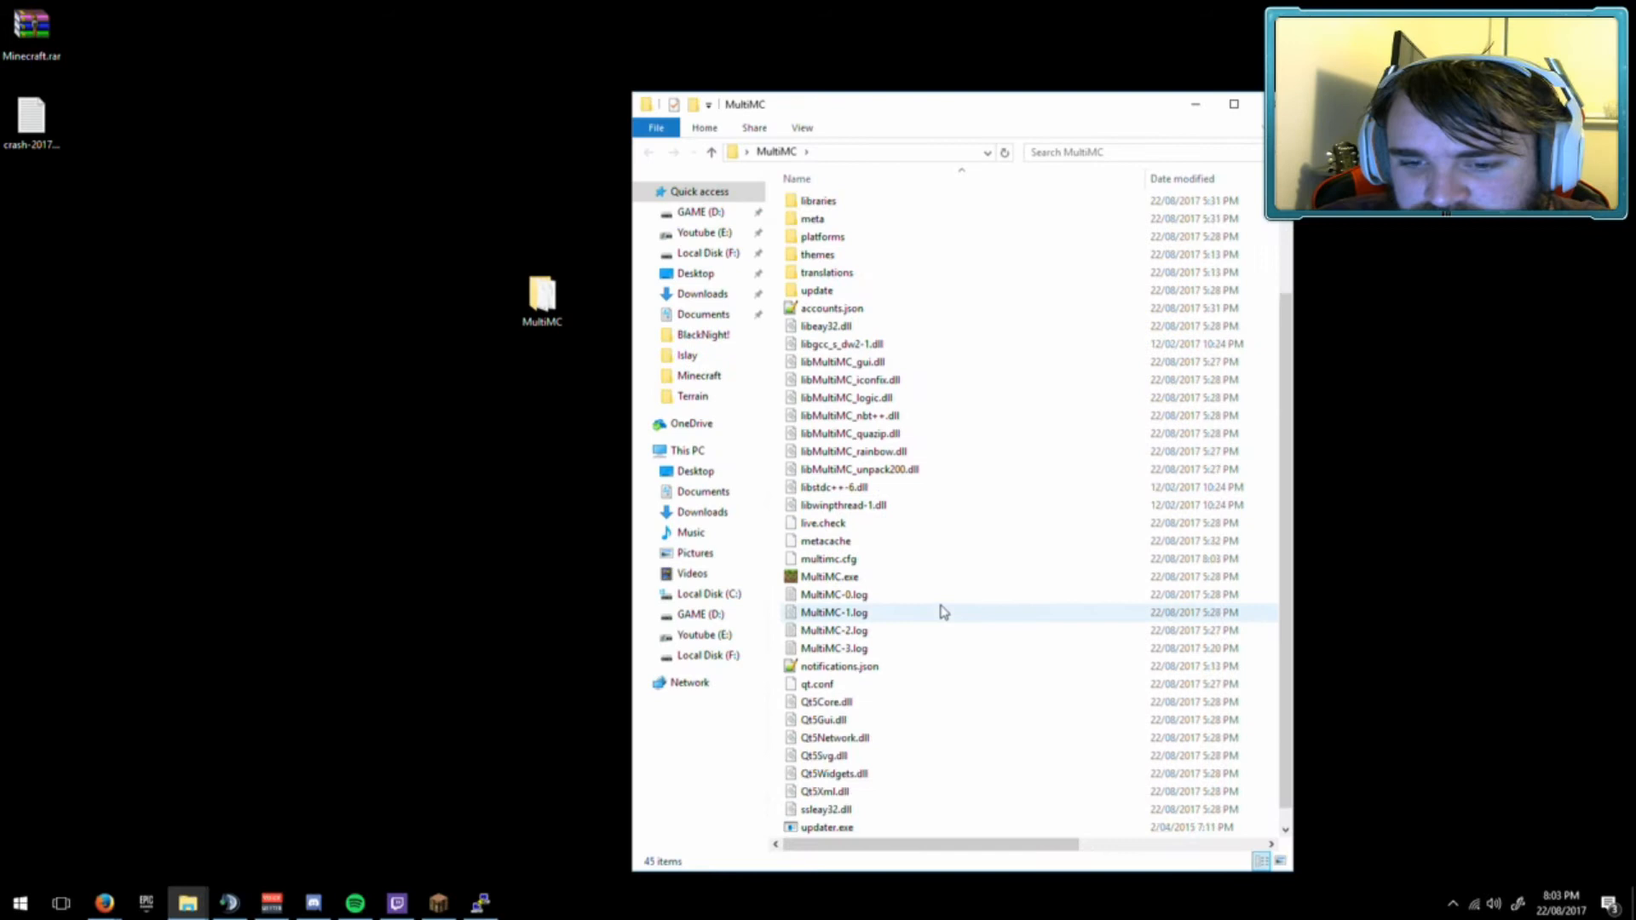
pyautogui.moveTo(829, 576)
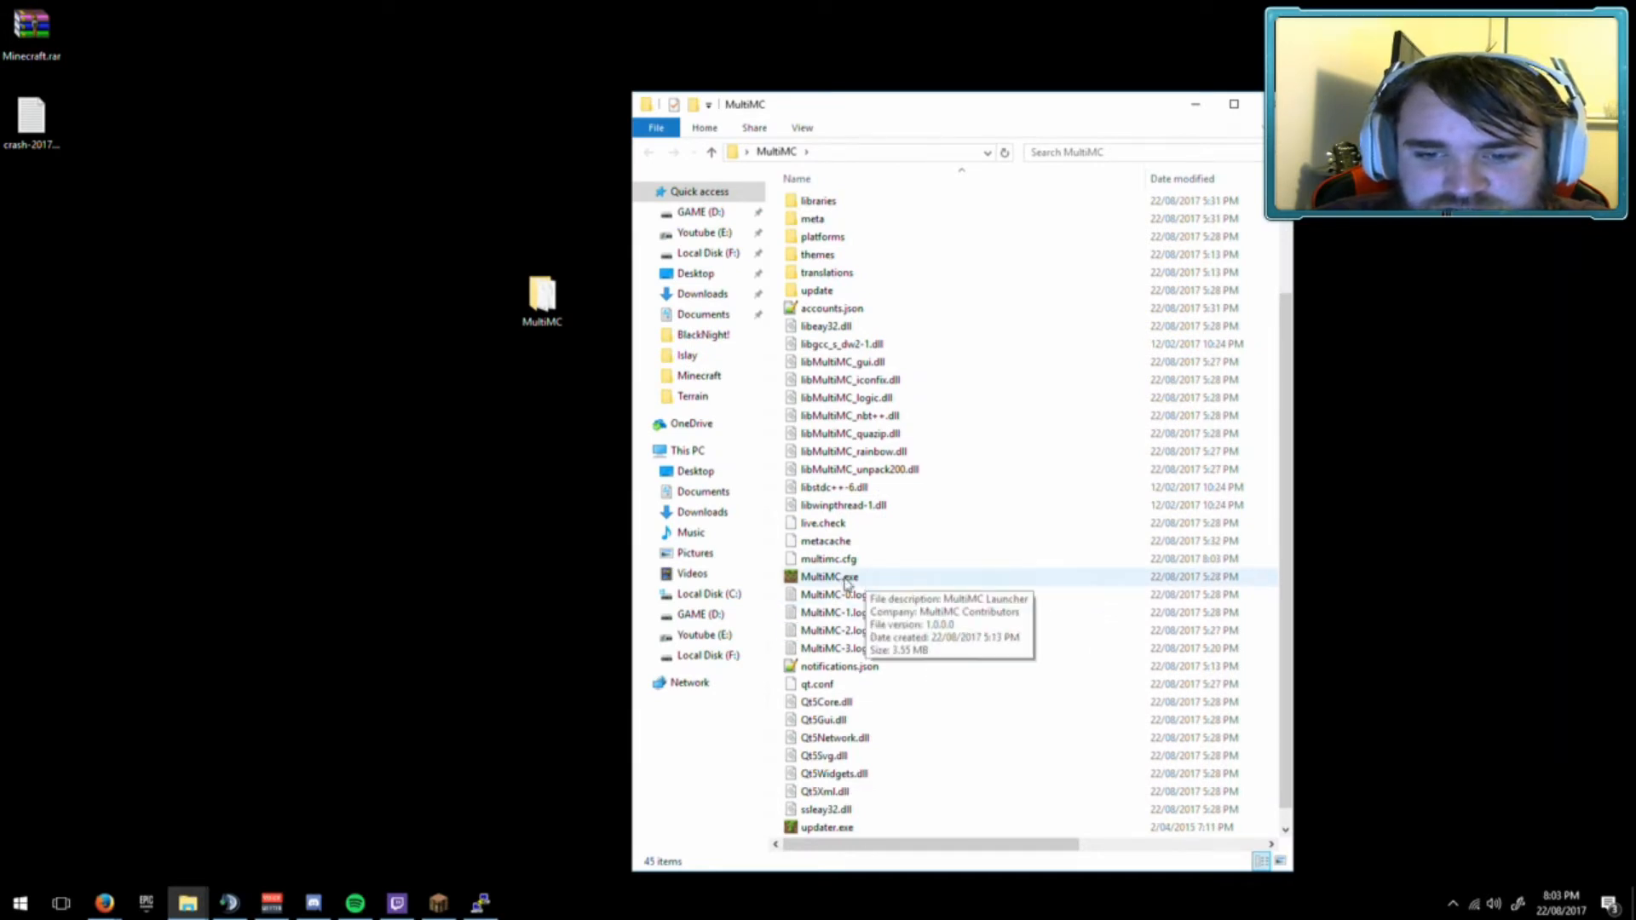
pyautogui.rightClick(827, 576)
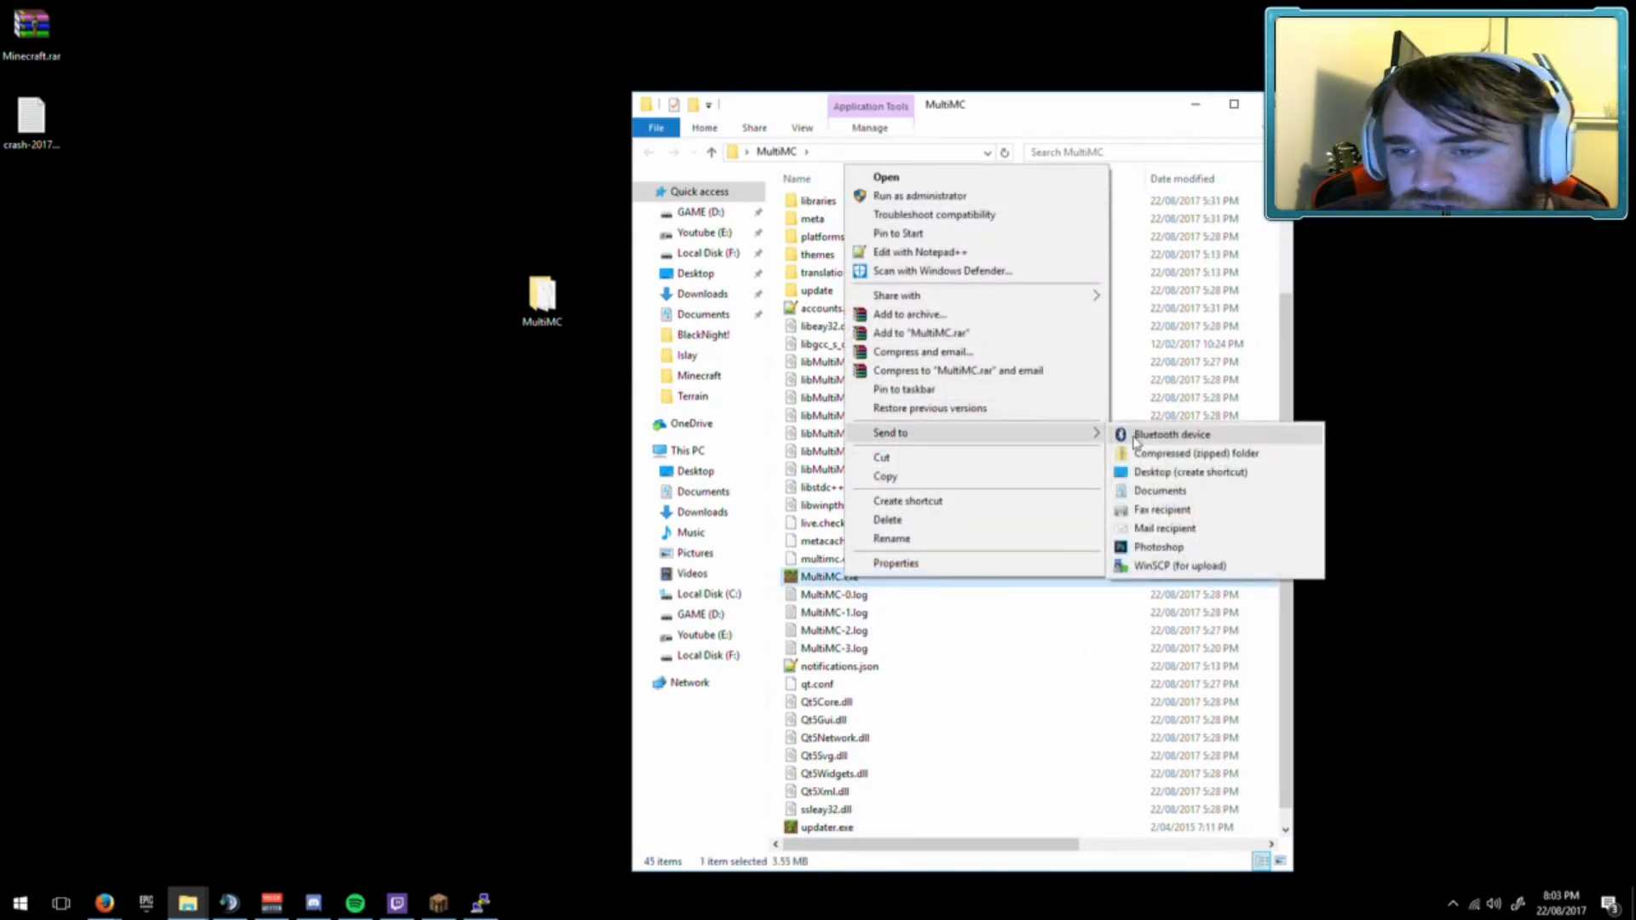
pyautogui.click(1189, 471)
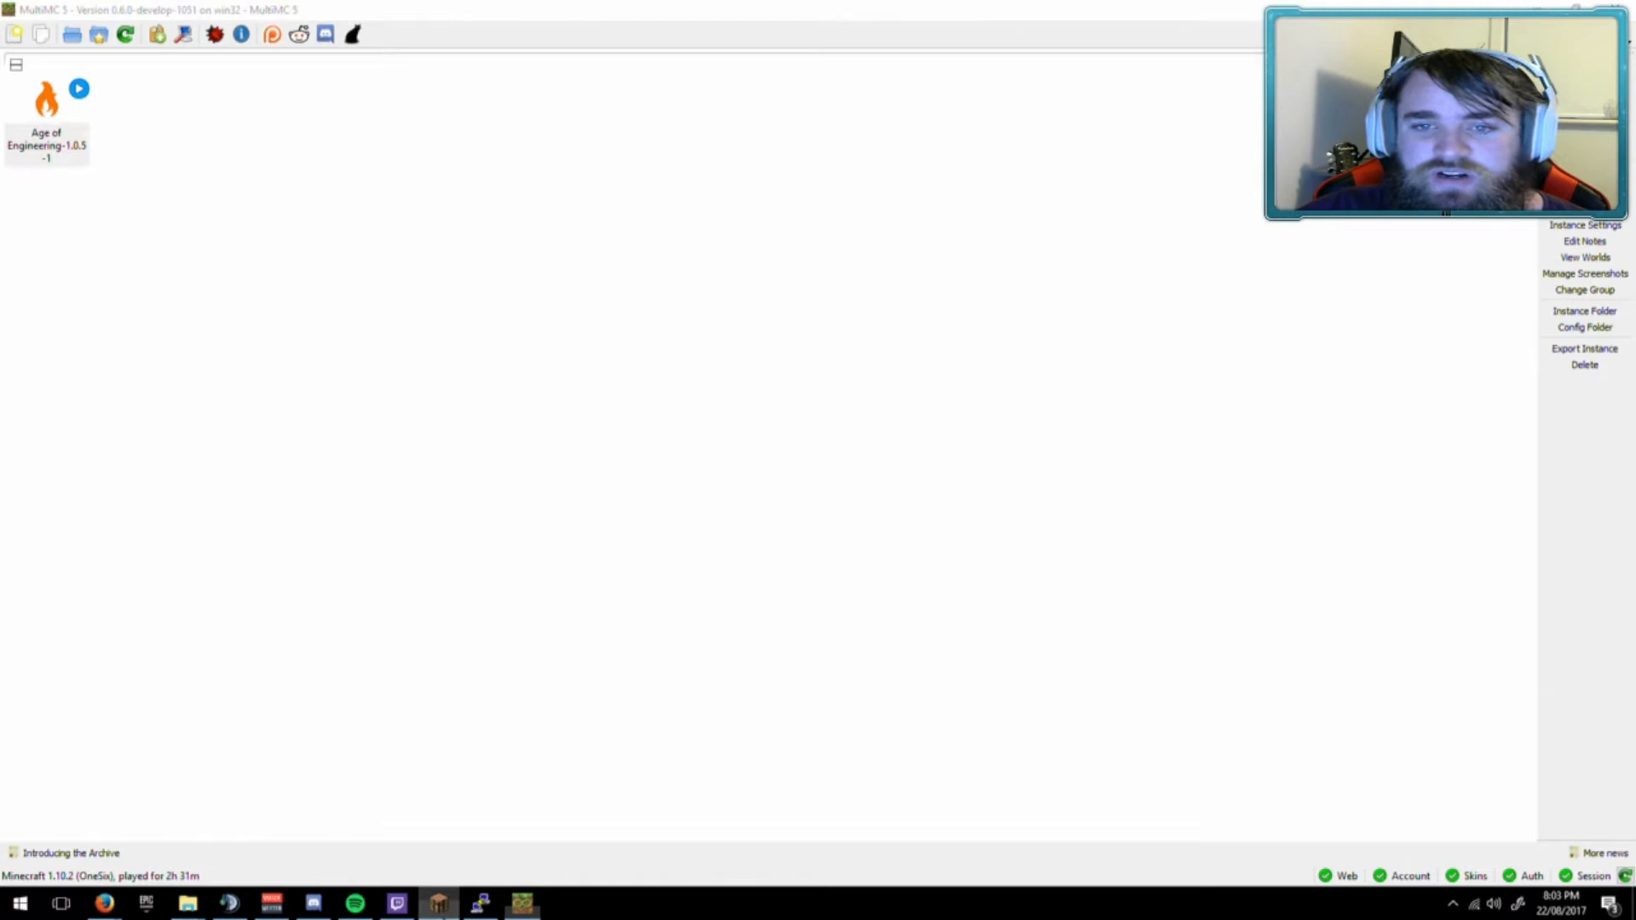
# Select the Age of Engineering Minecraft 1.10.2 instance in MultiMC.
pyautogui.click(46, 111)
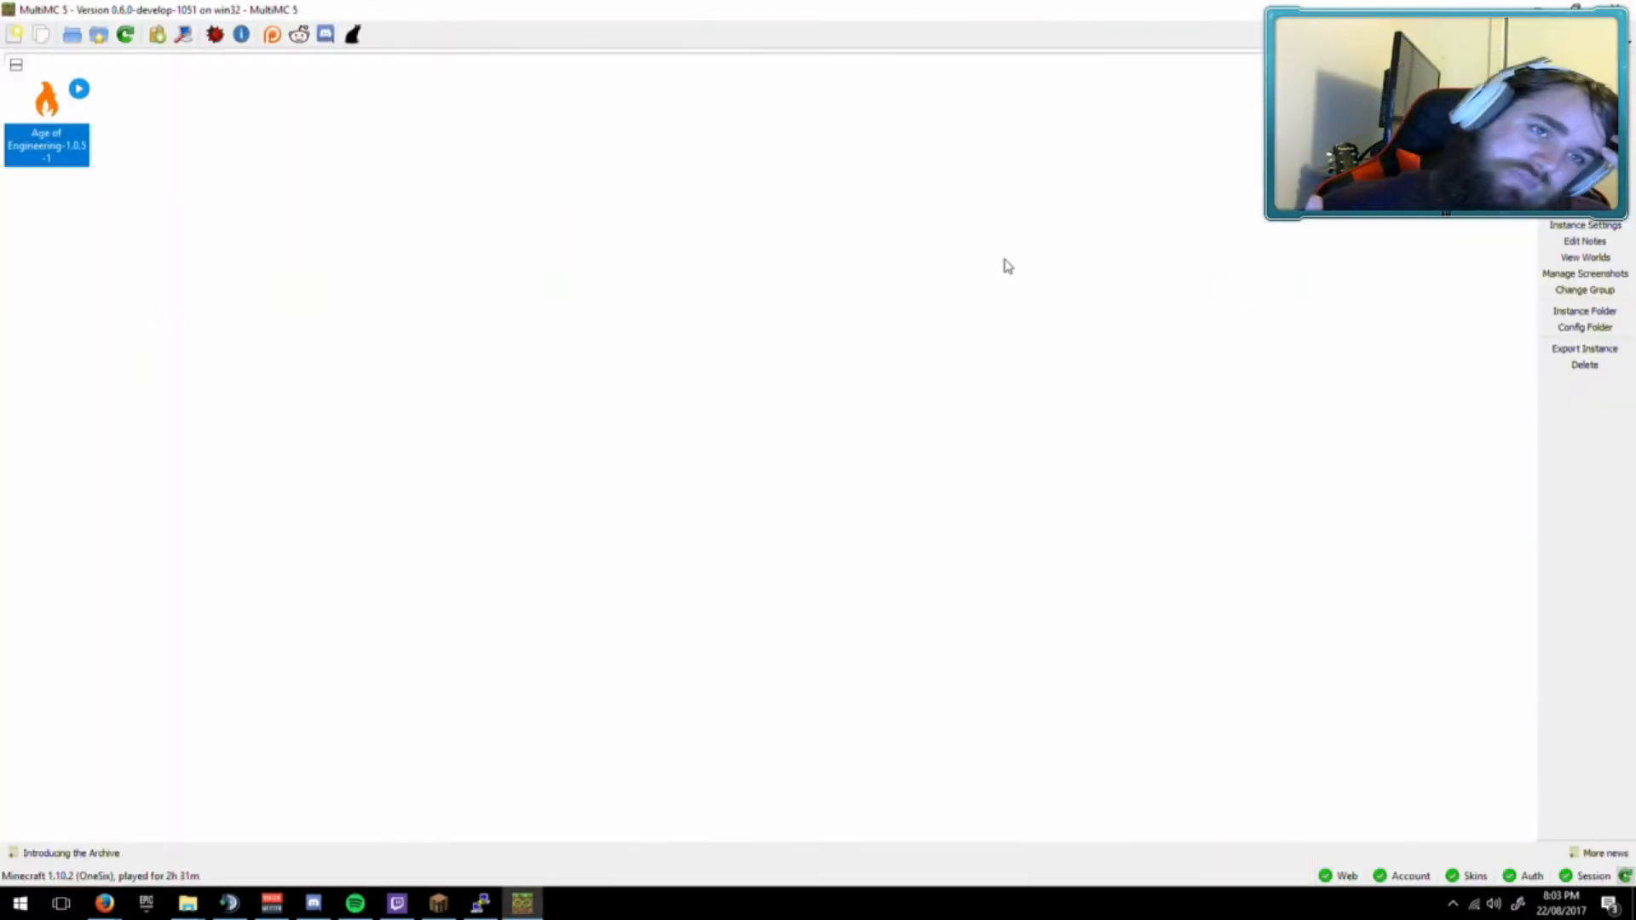
pyautogui.moveTo(774, 302)
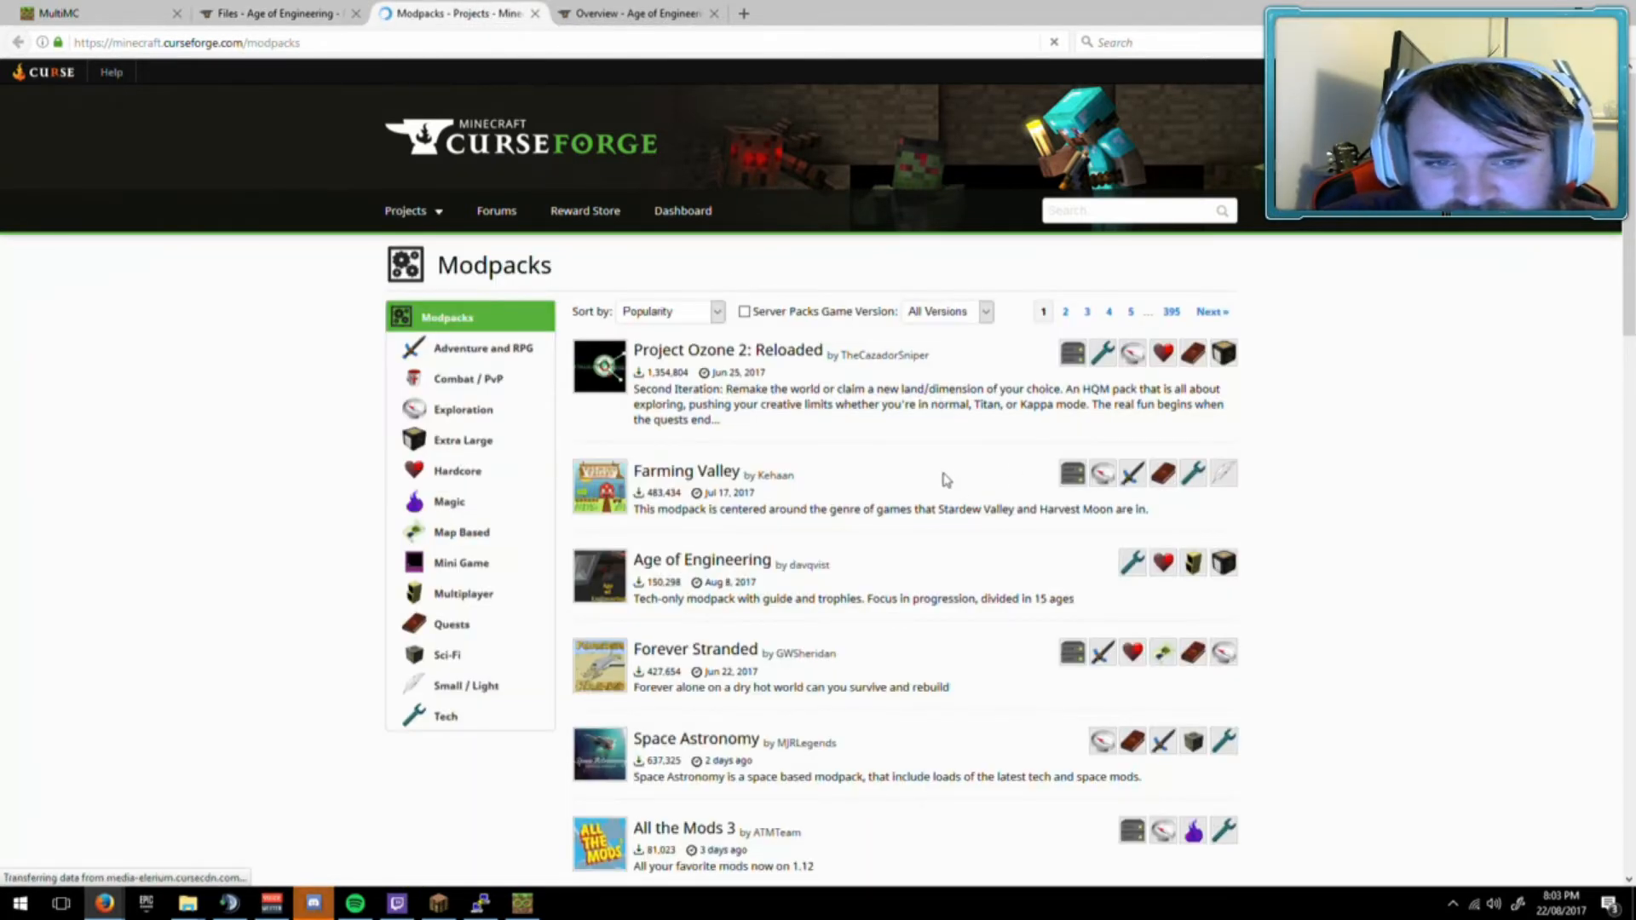
# Filter CurseForge modpacks to game version 1.10.2 and search for 'sky factory'.
pyautogui.click(985, 311)
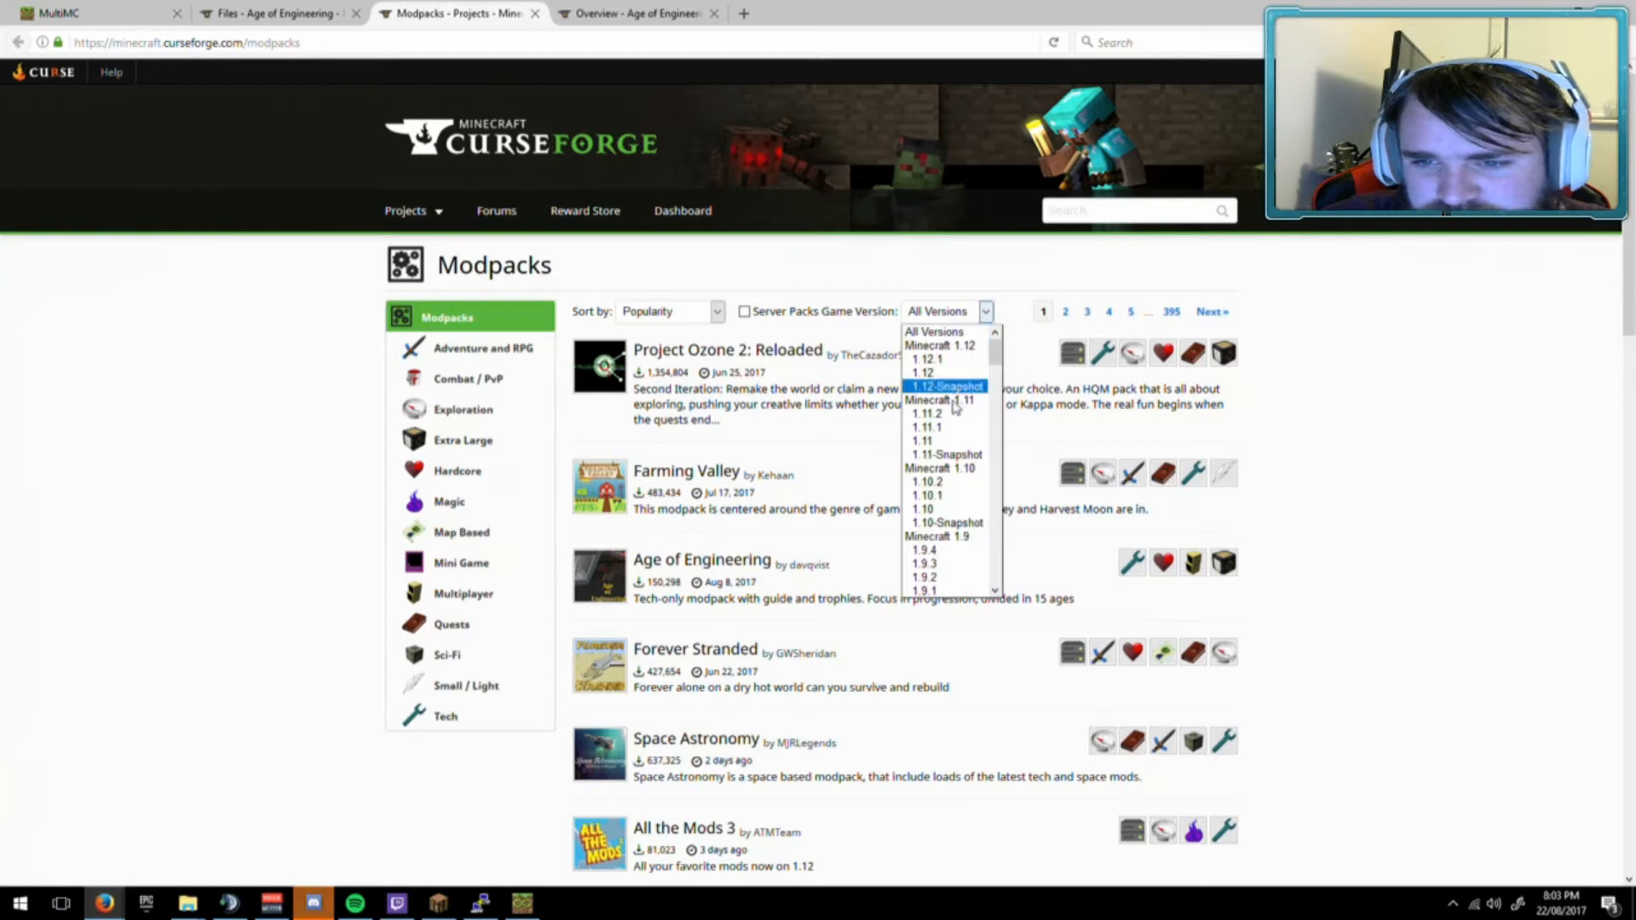
pyautogui.click(926, 481)
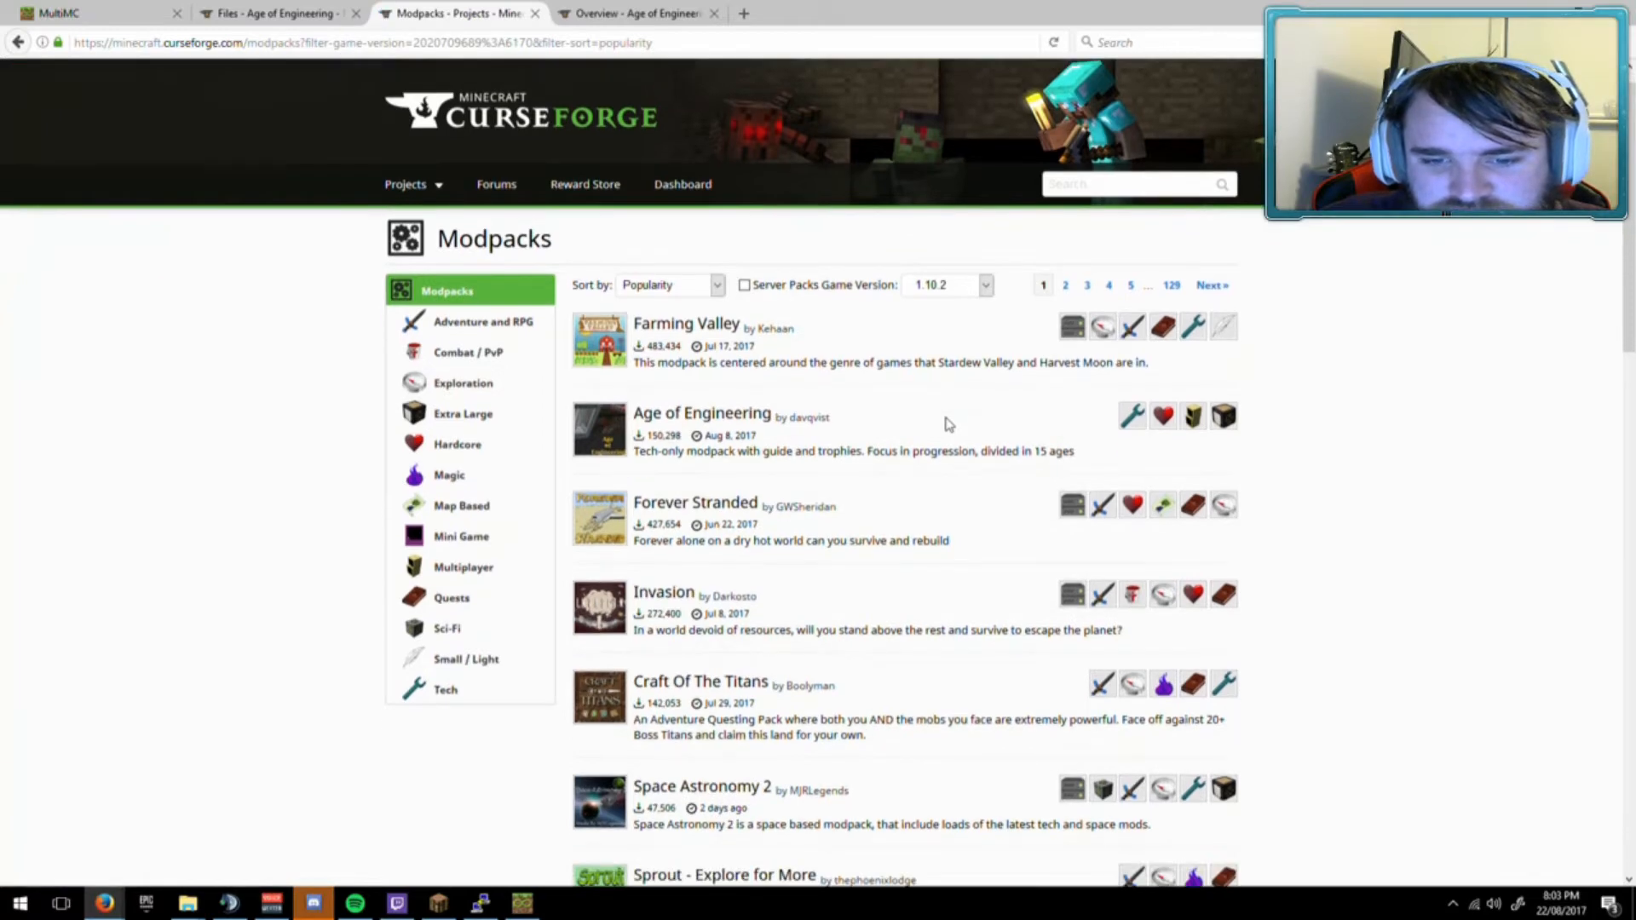
pyautogui.scroll(-3)
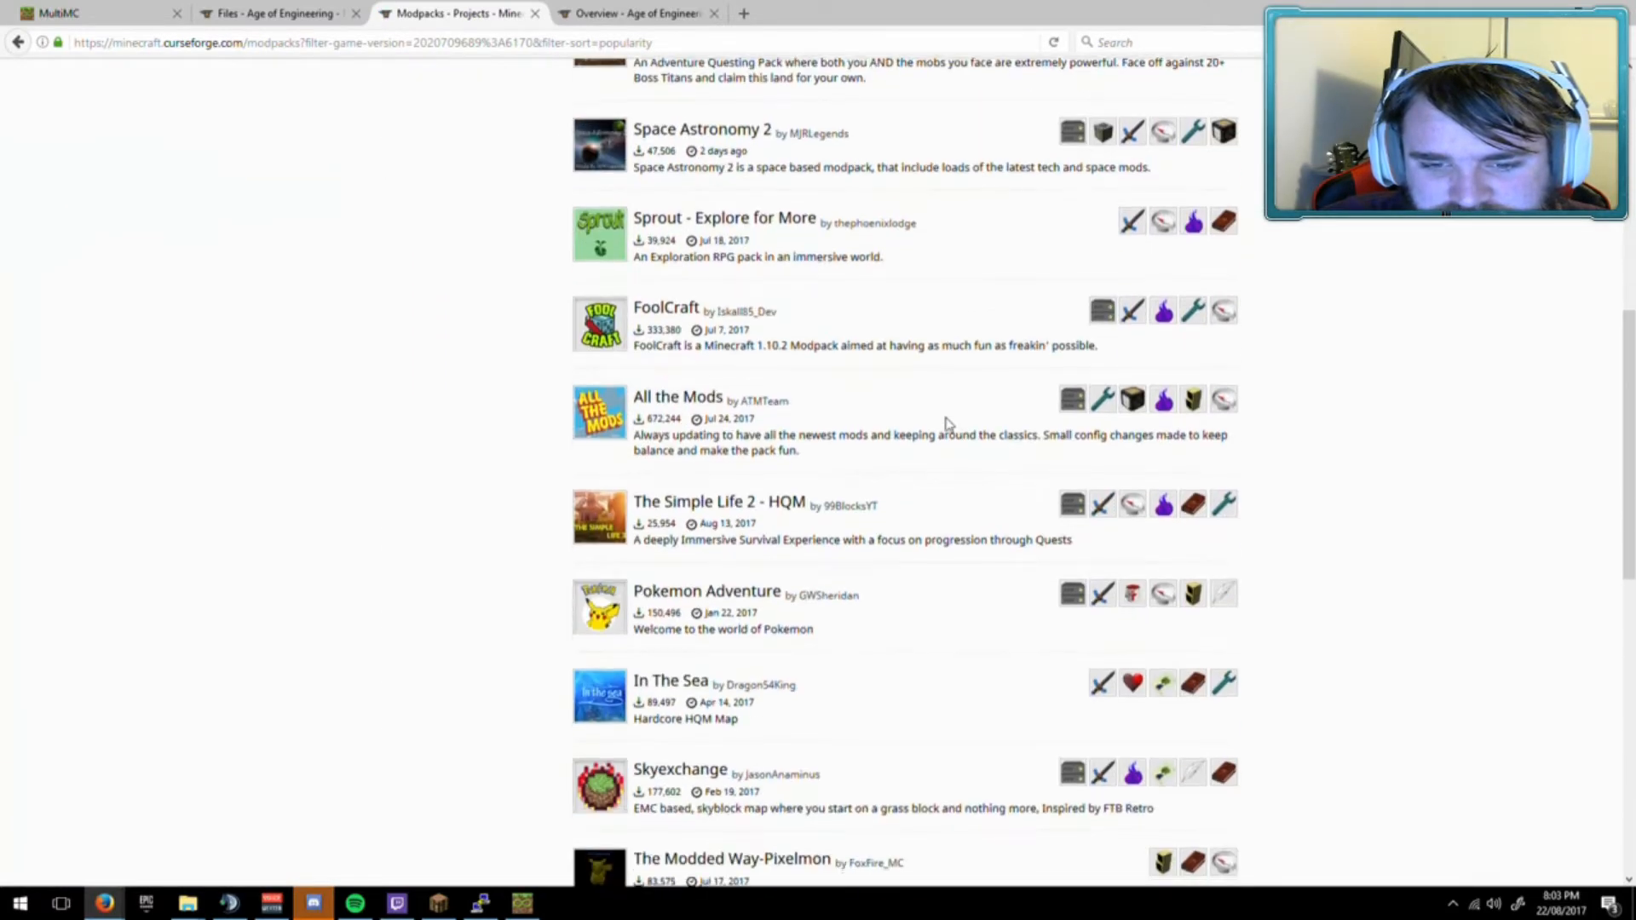
pyautogui.scroll(-3)
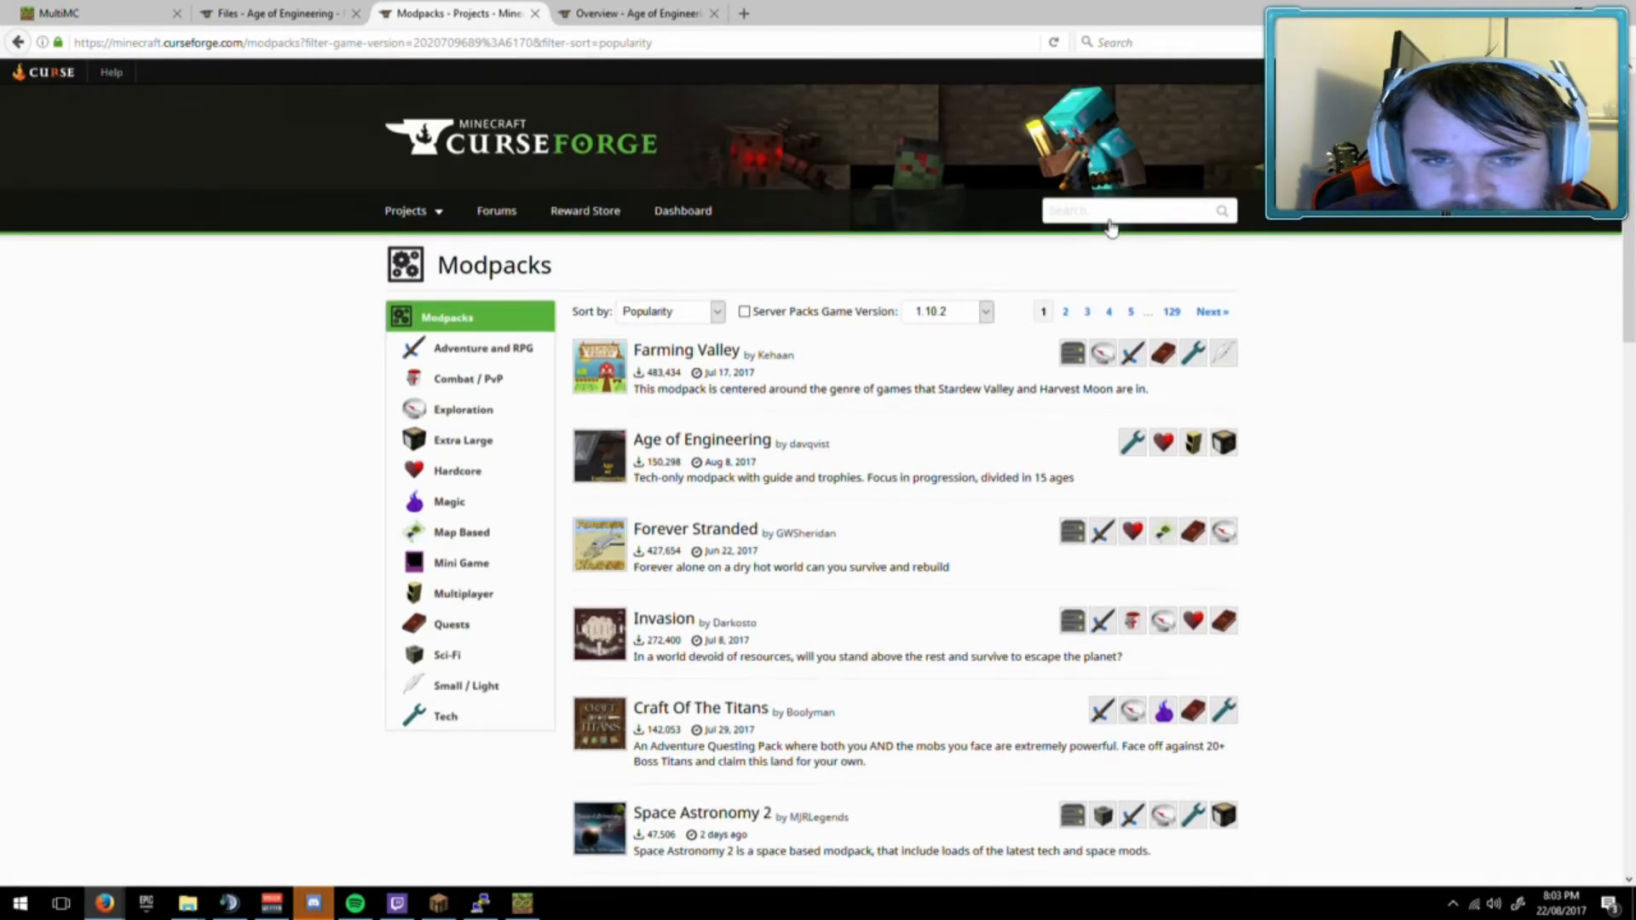
pyautogui.write('sky factory')
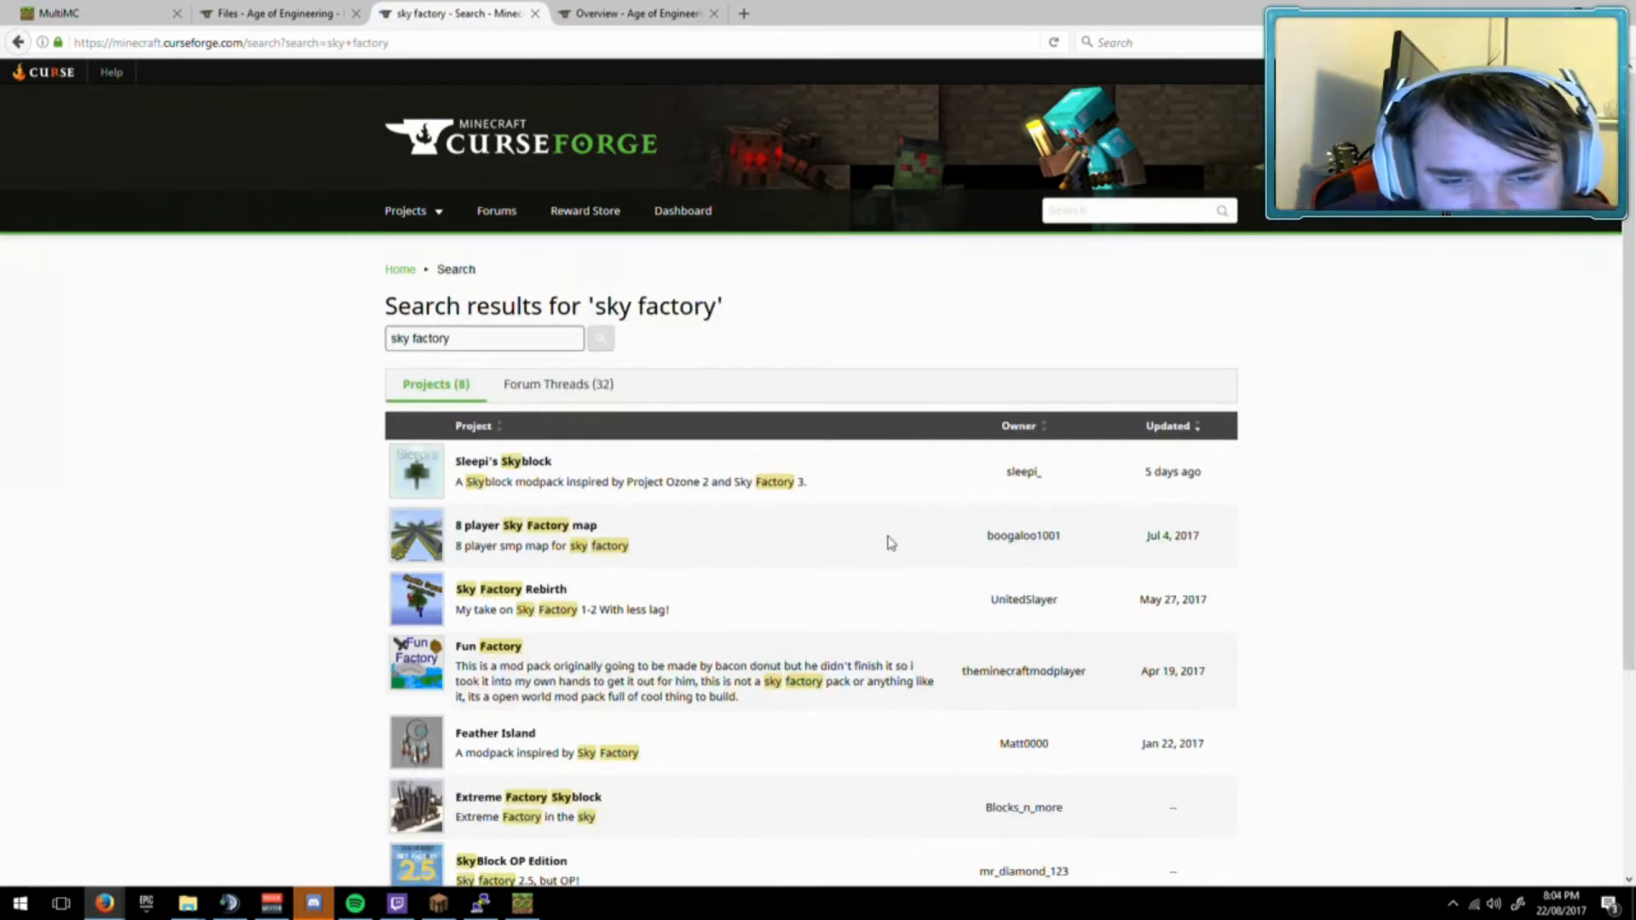
pyautogui.scroll(-3)
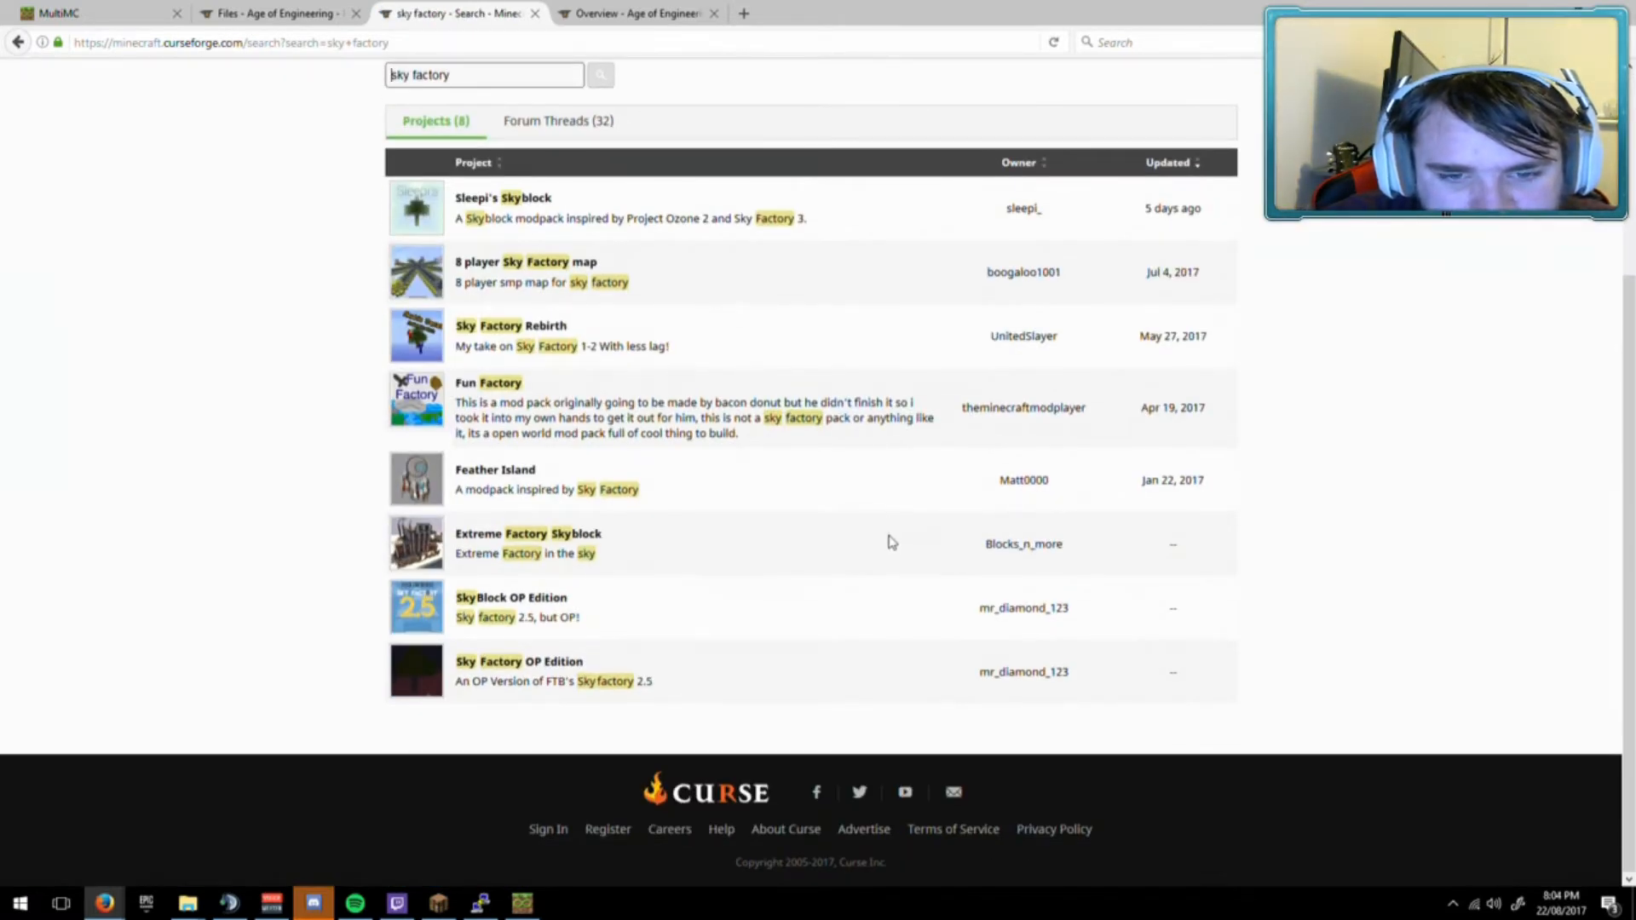
pyautogui.moveTo(758, 479)
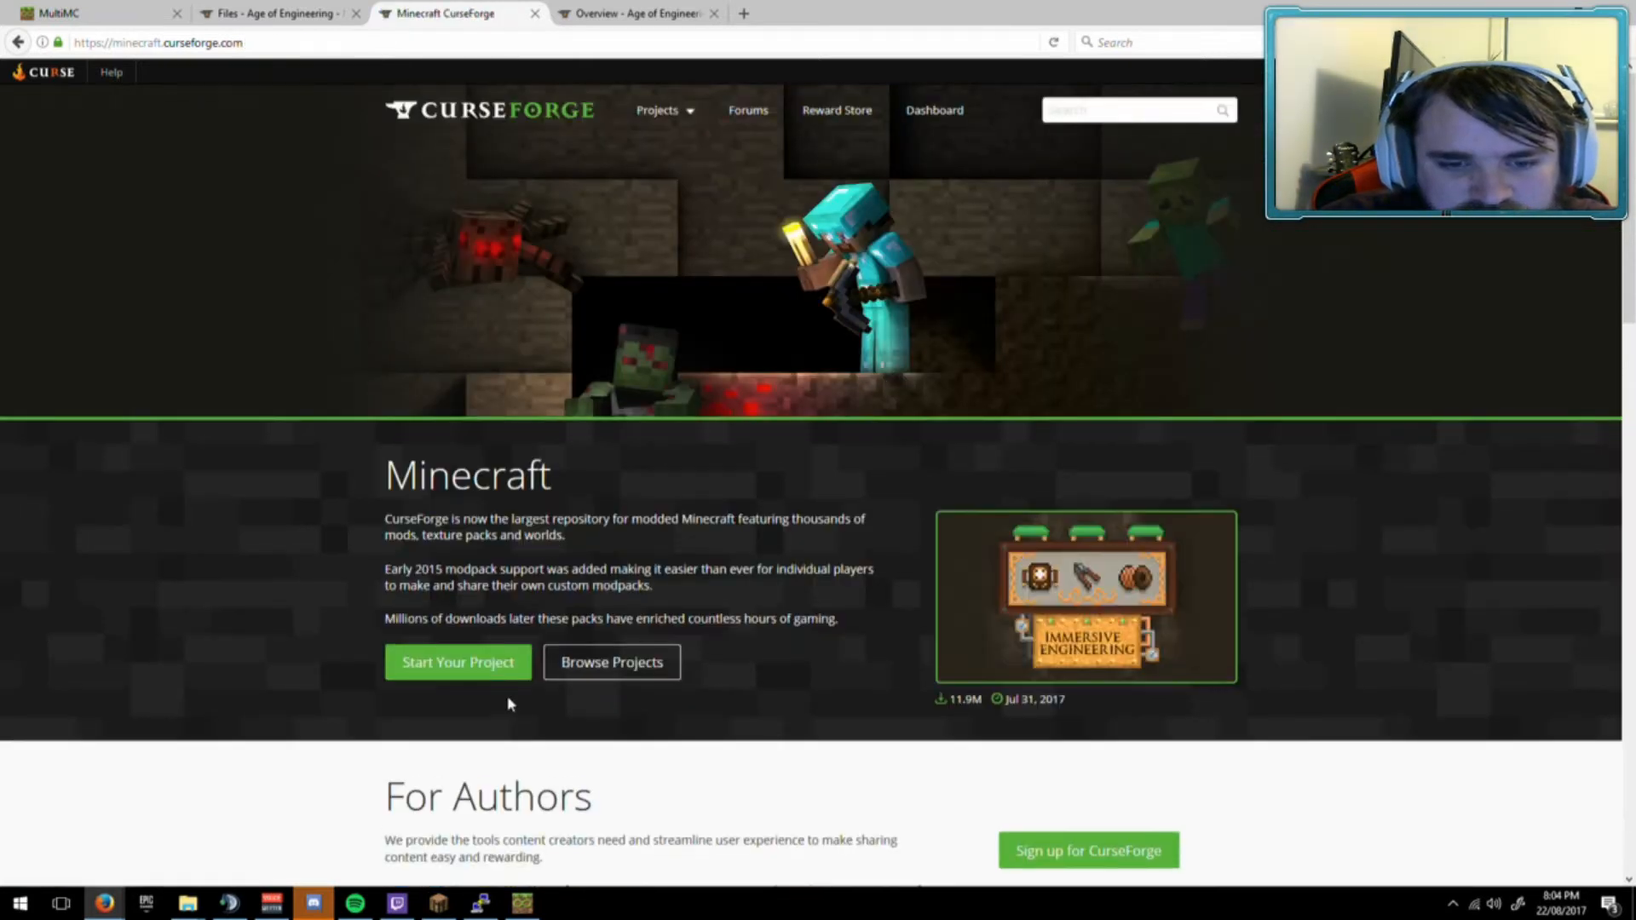
# Download the Age of Engineering 1.0.5 modpack zip and open it with WinRAR.
pyautogui.click(662, 111)
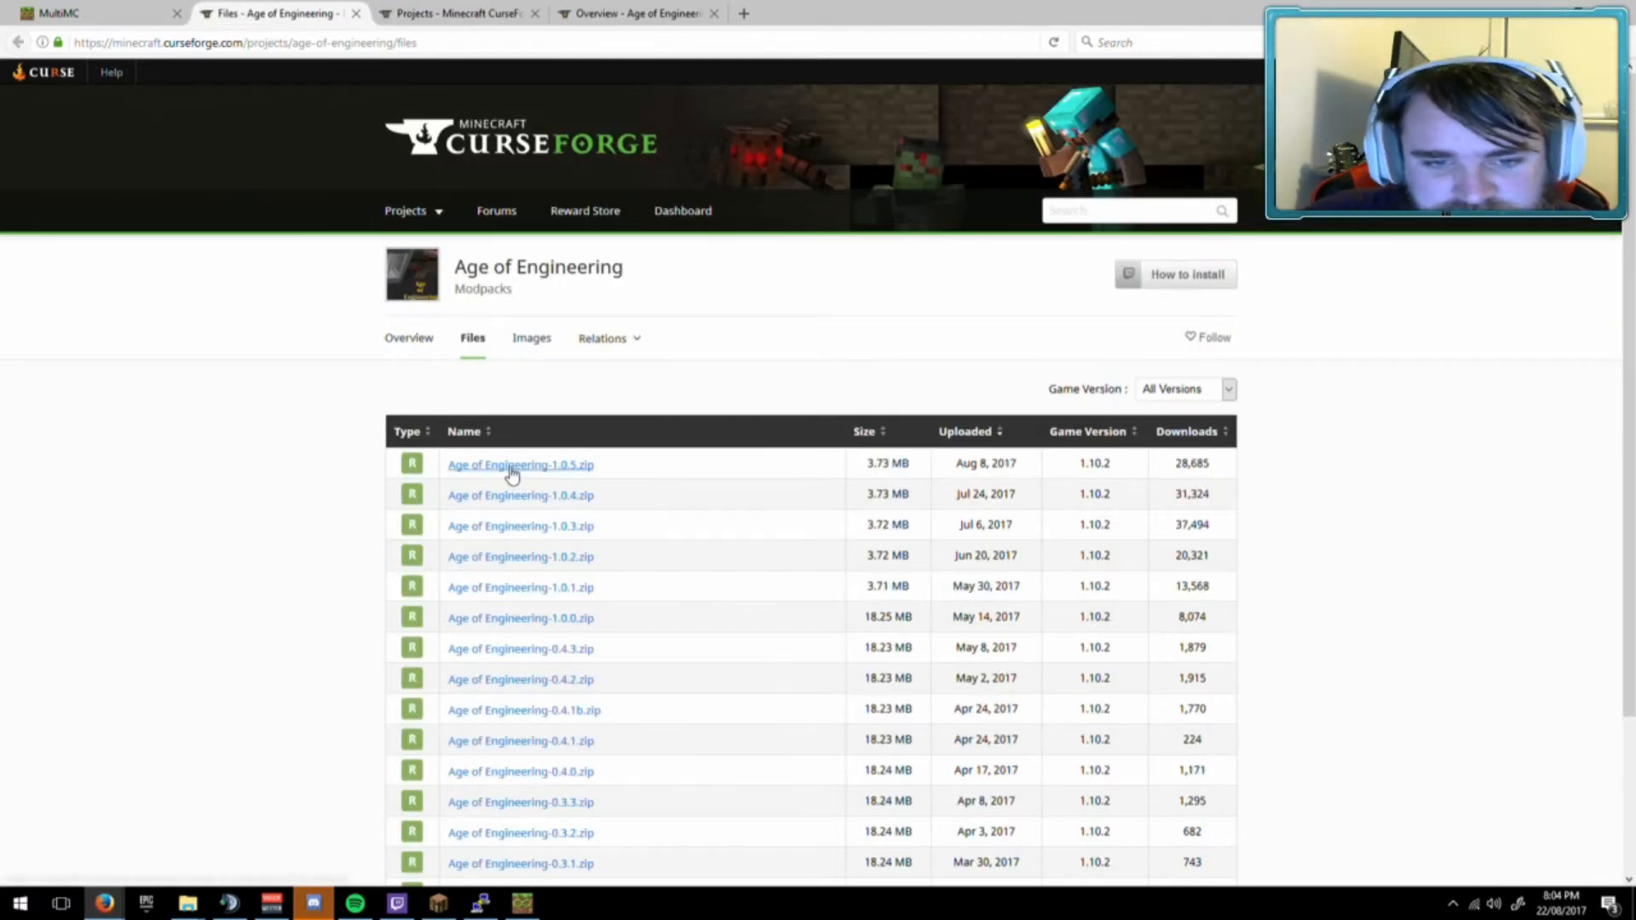
pyautogui.moveTo(567, 474)
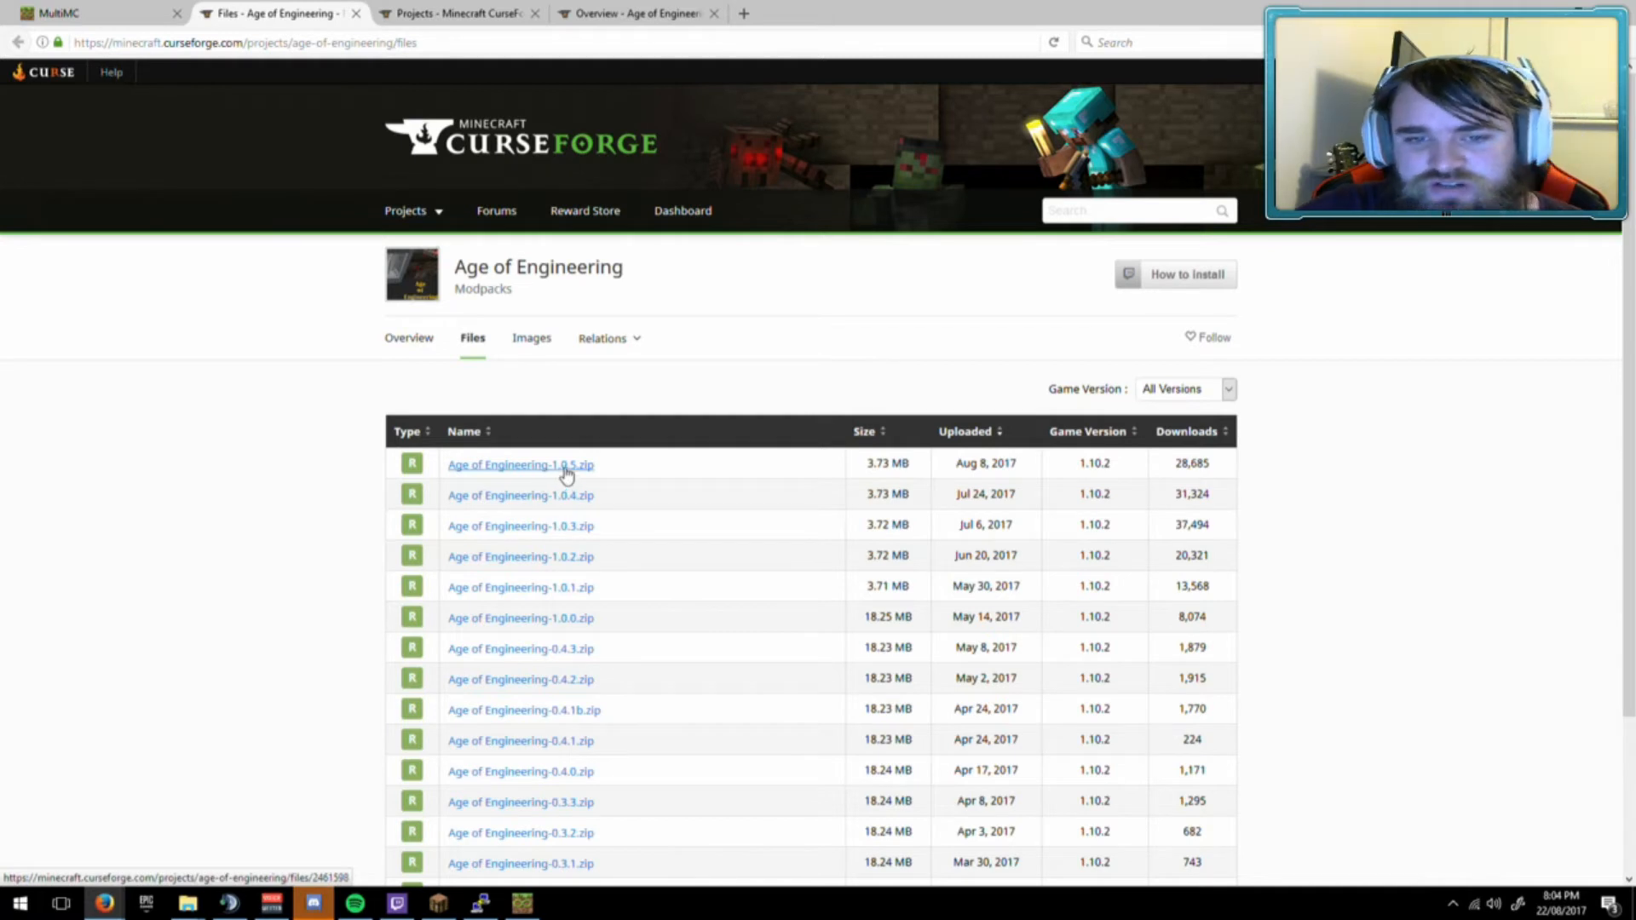
pyautogui.click(520, 466)
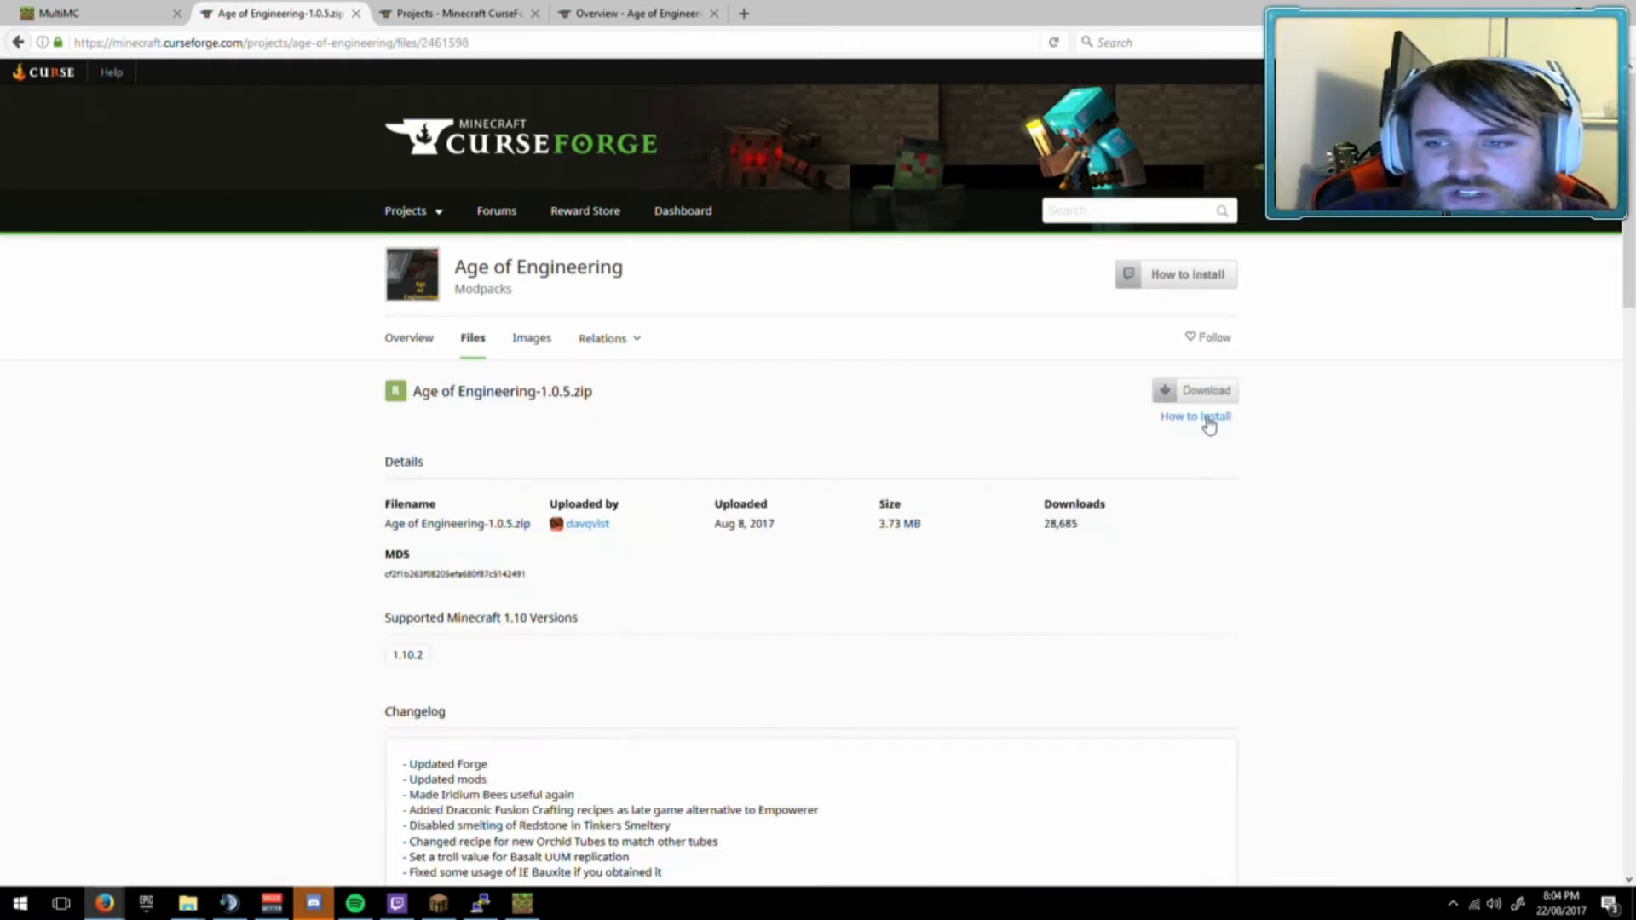
pyautogui.click(1194, 389)
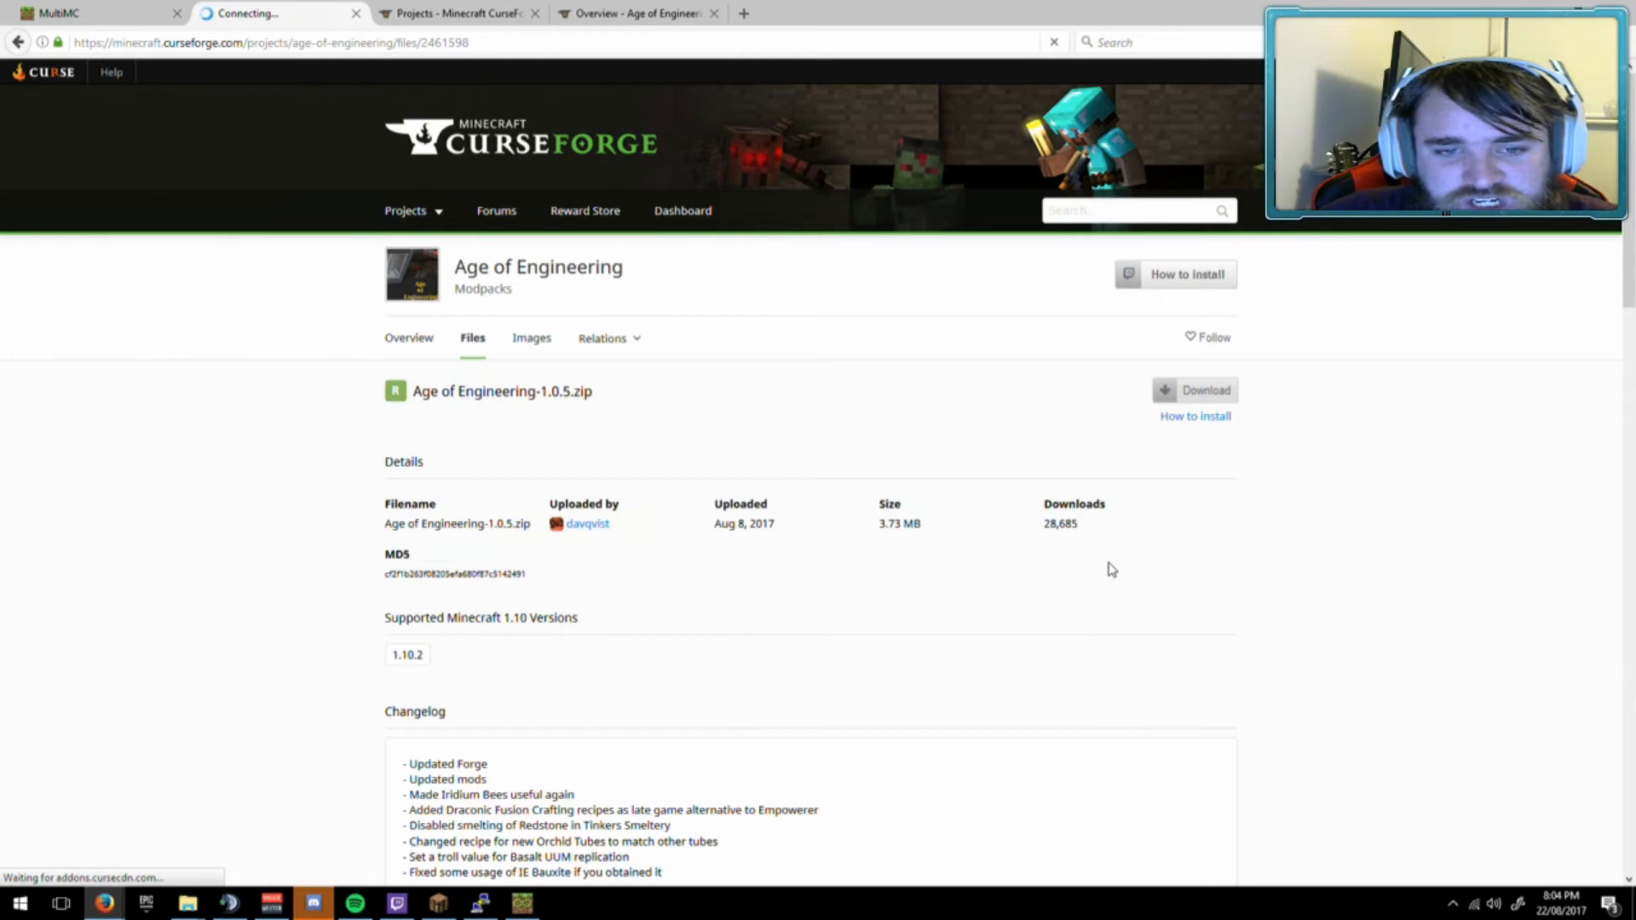
pyautogui.click(1196, 389)
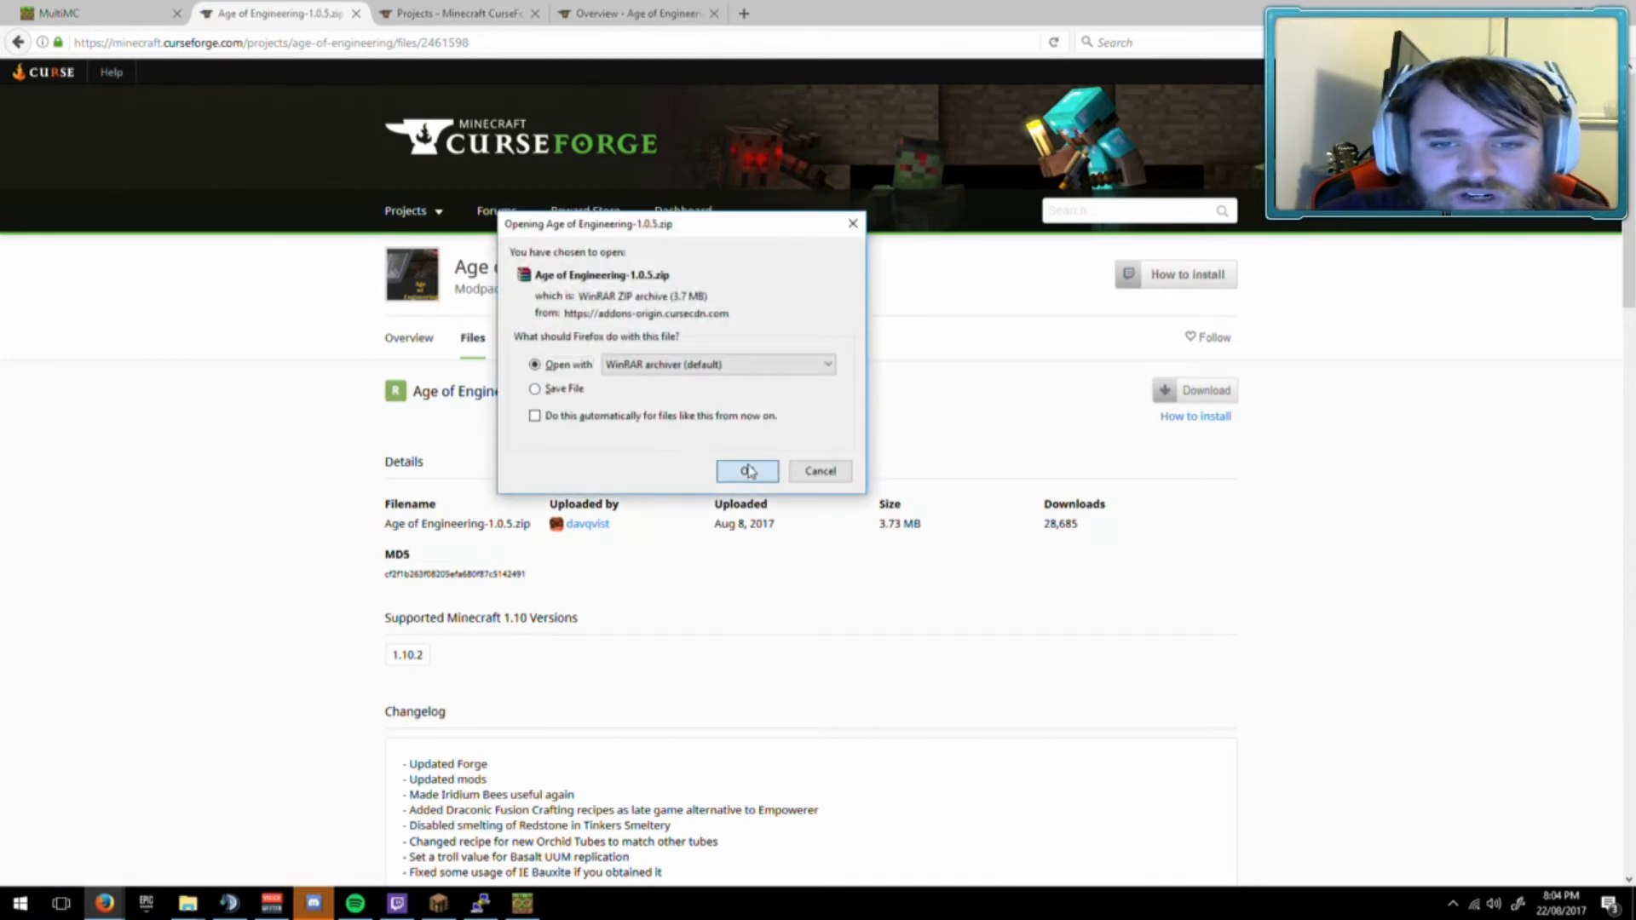
pyautogui.click(746, 472)
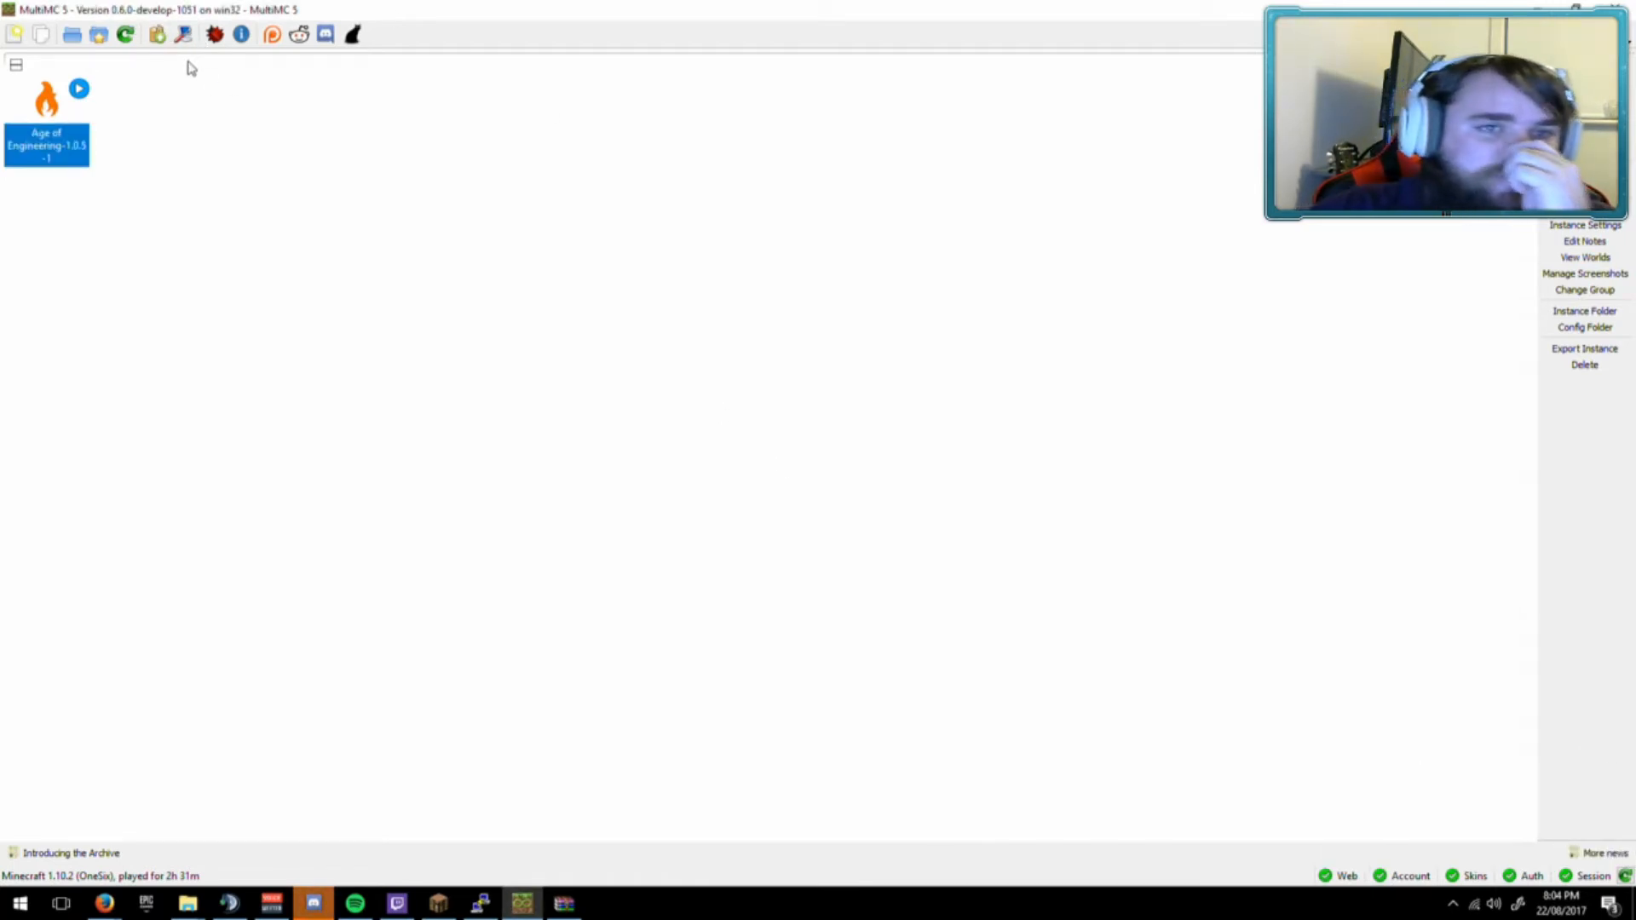
pyautogui.moveTo(183, 36)
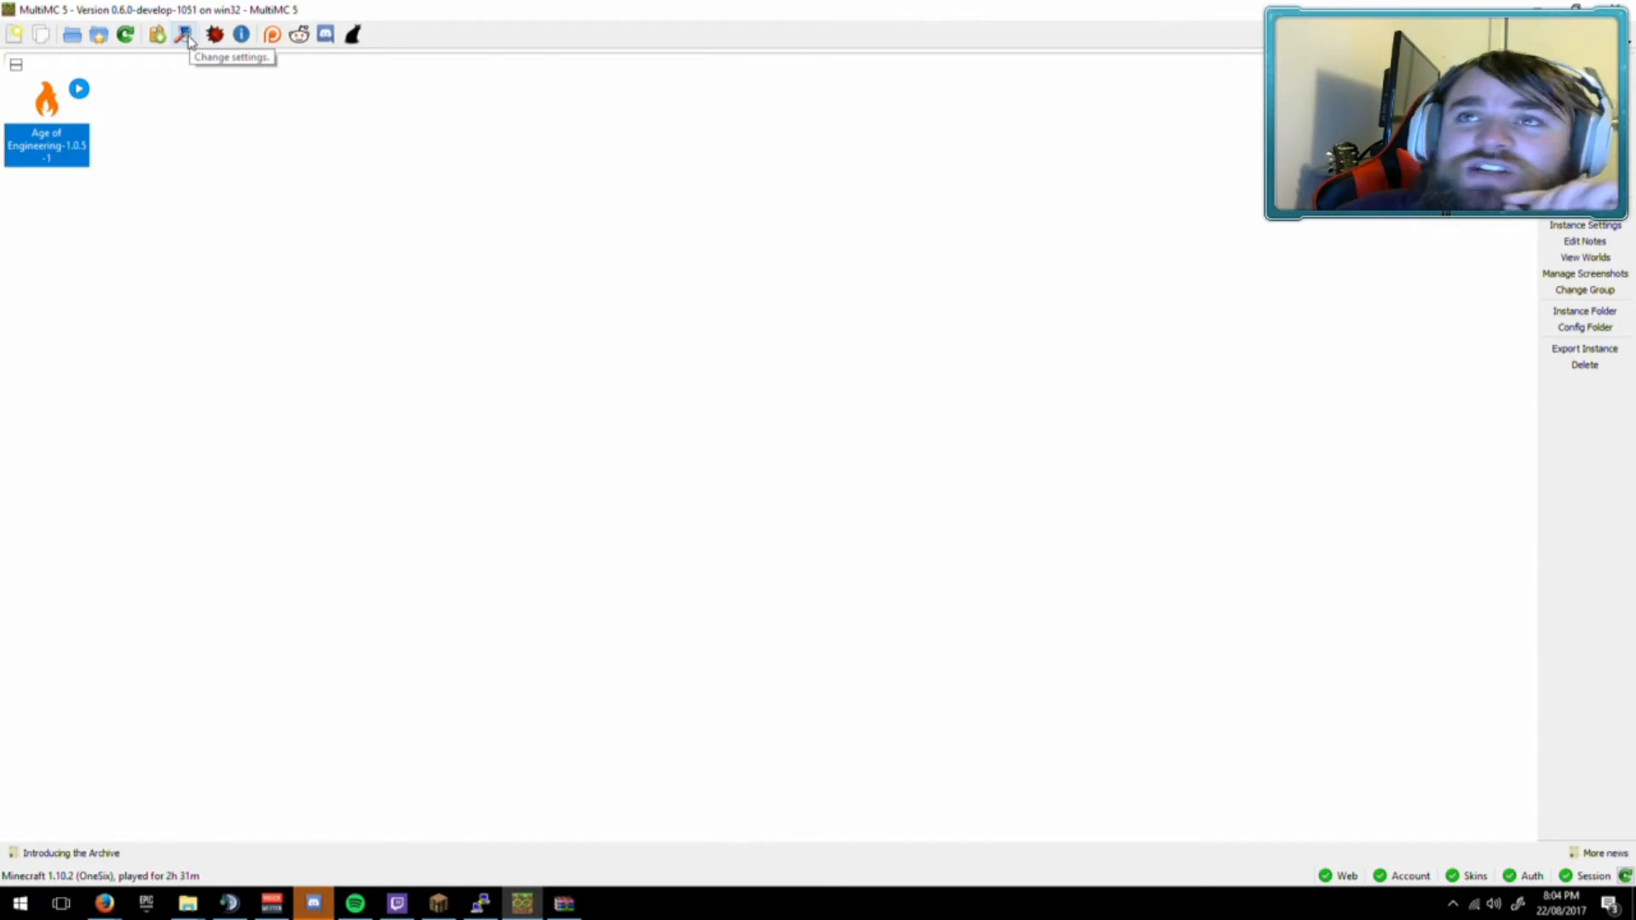
# Choose the Development update channel in MultiMC settings, then close the window.
pyautogui.click(181, 35)
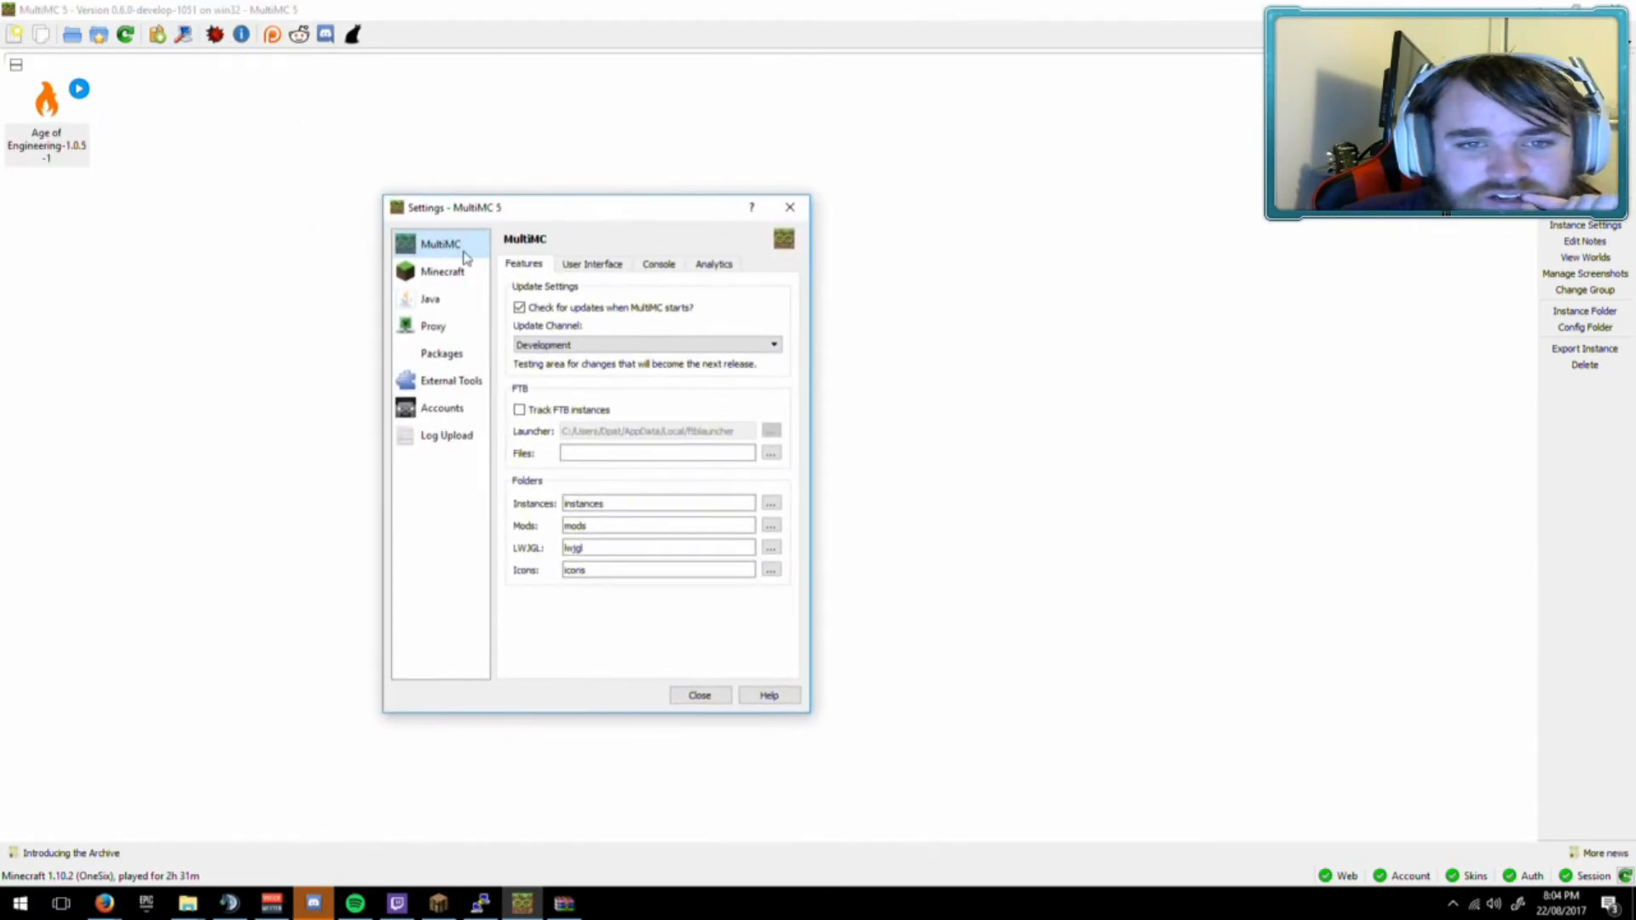
pyautogui.click(772, 344)
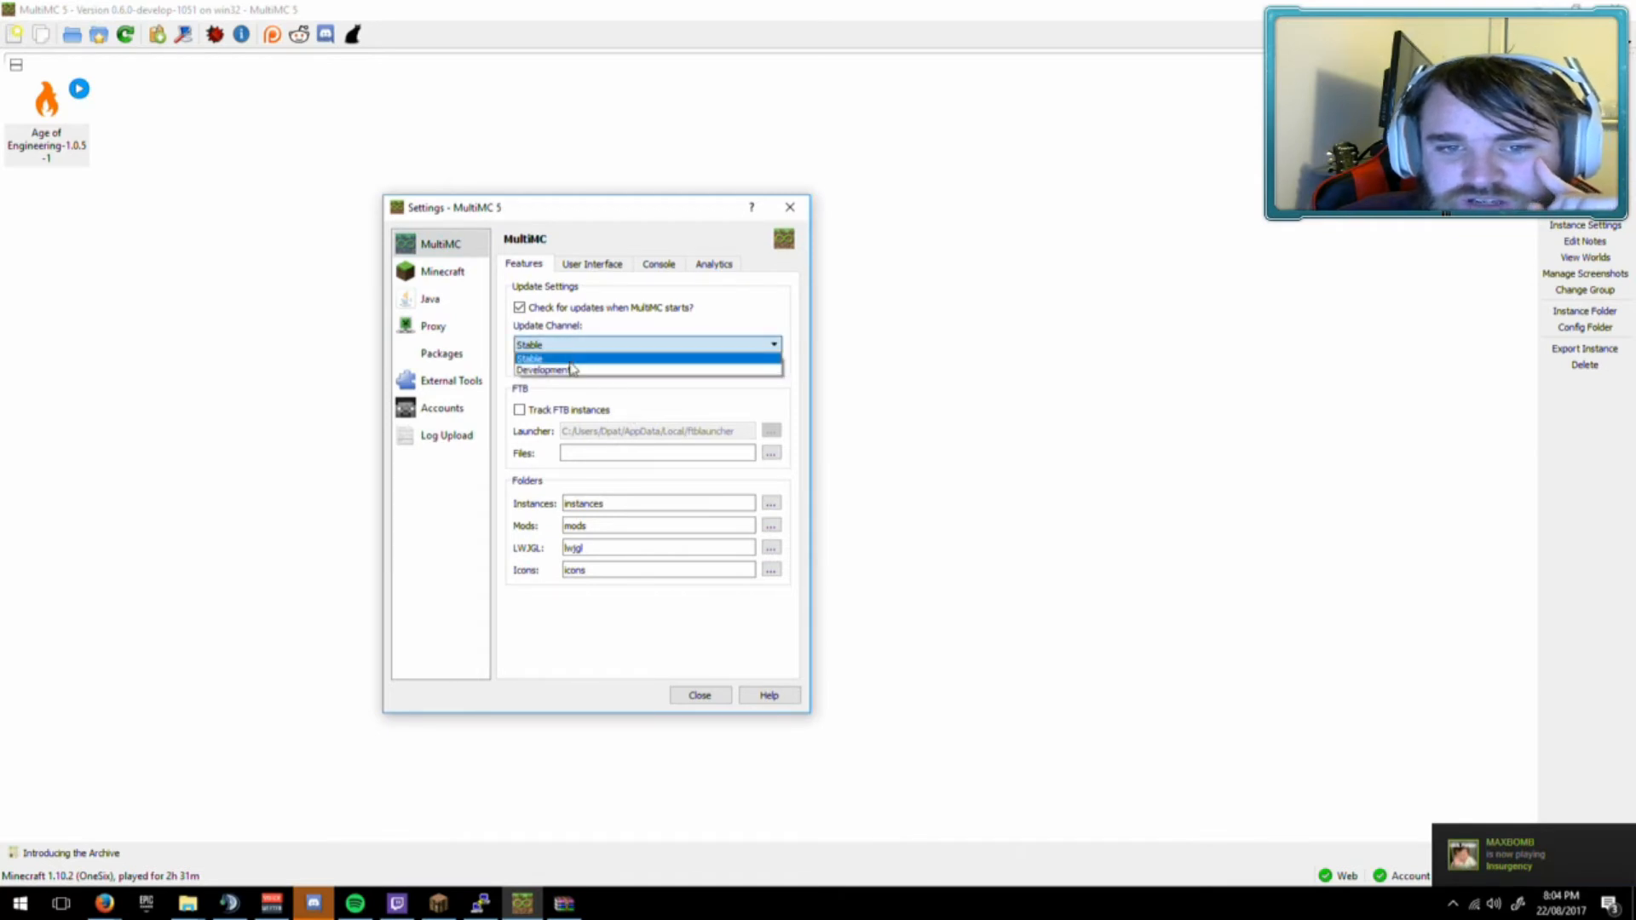
pyautogui.click(543, 370)
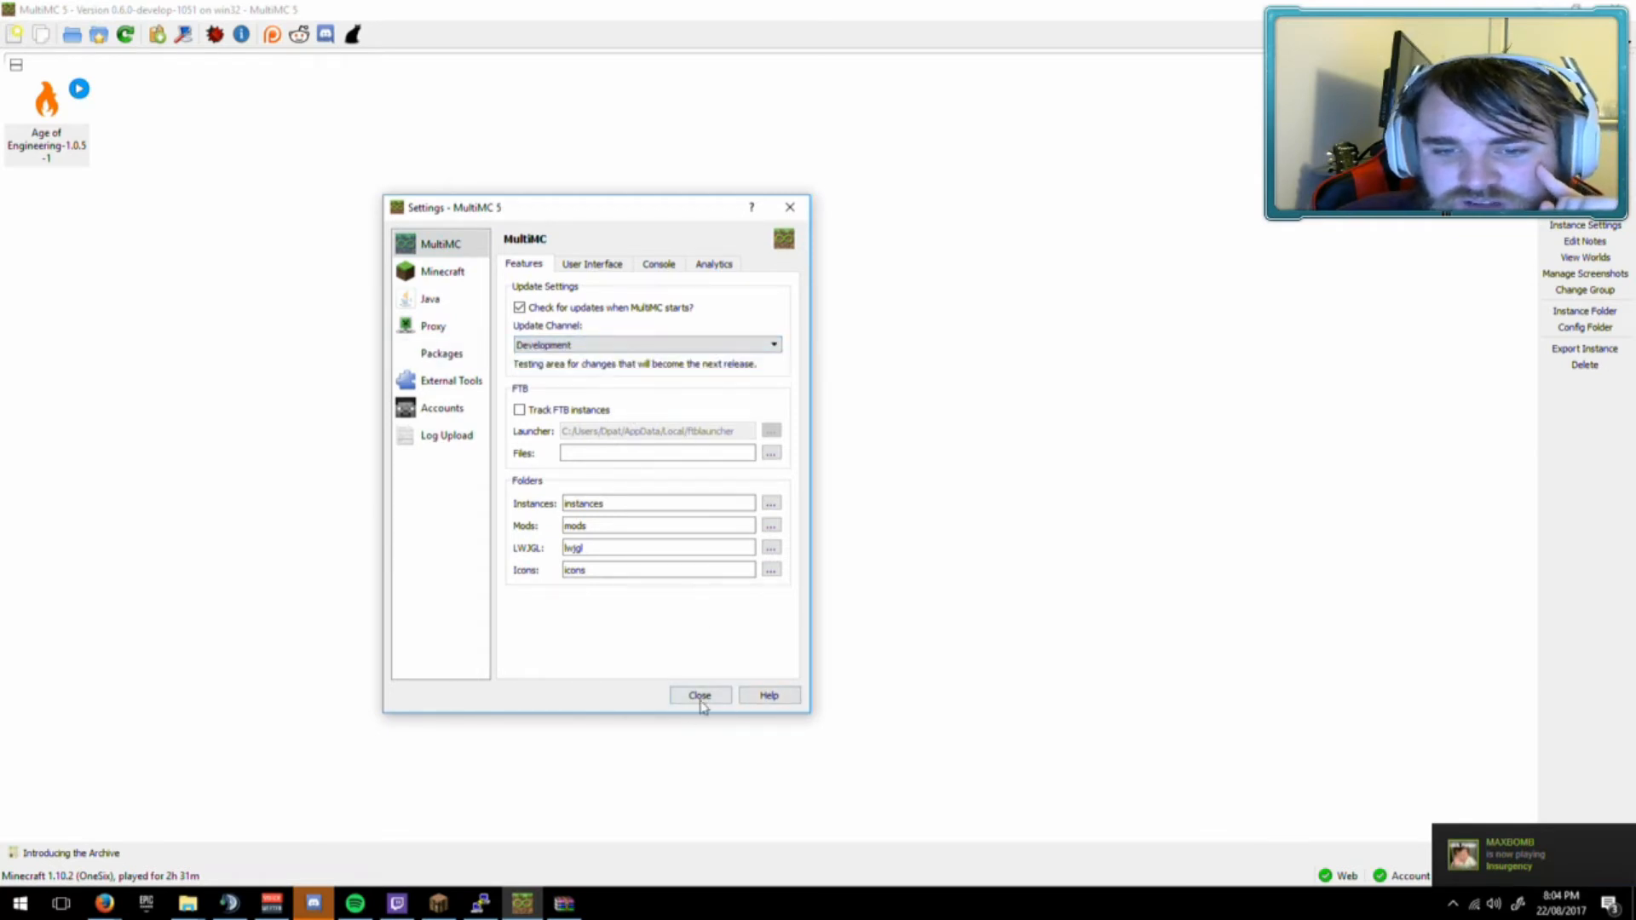
pyautogui.click(700, 694)
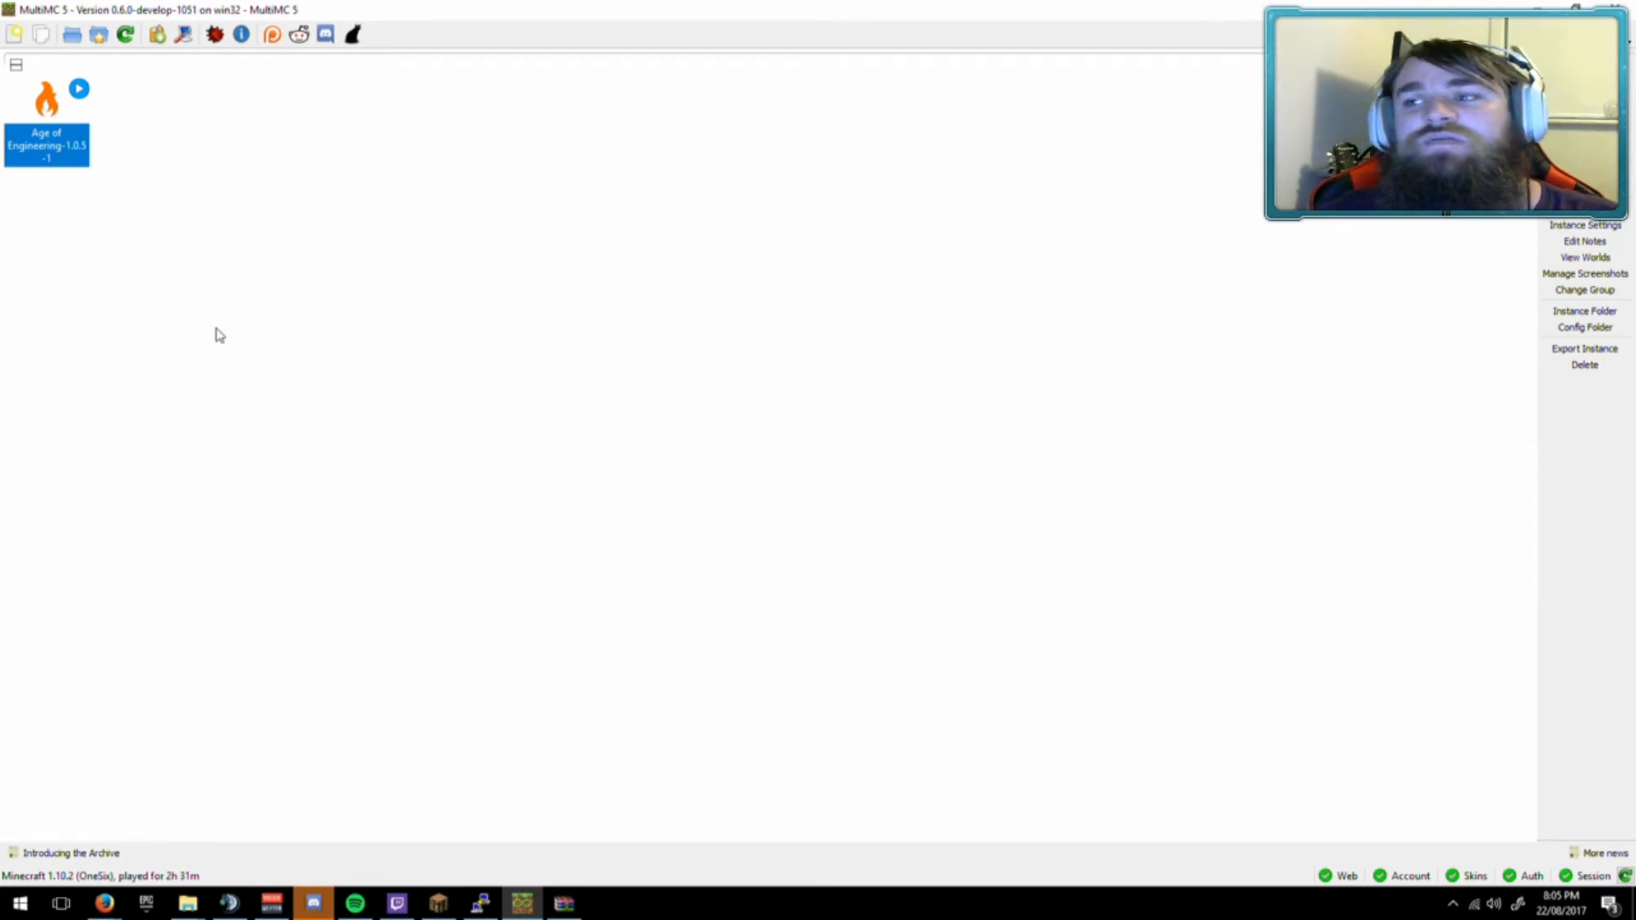
pyautogui.moveTo(128, 181)
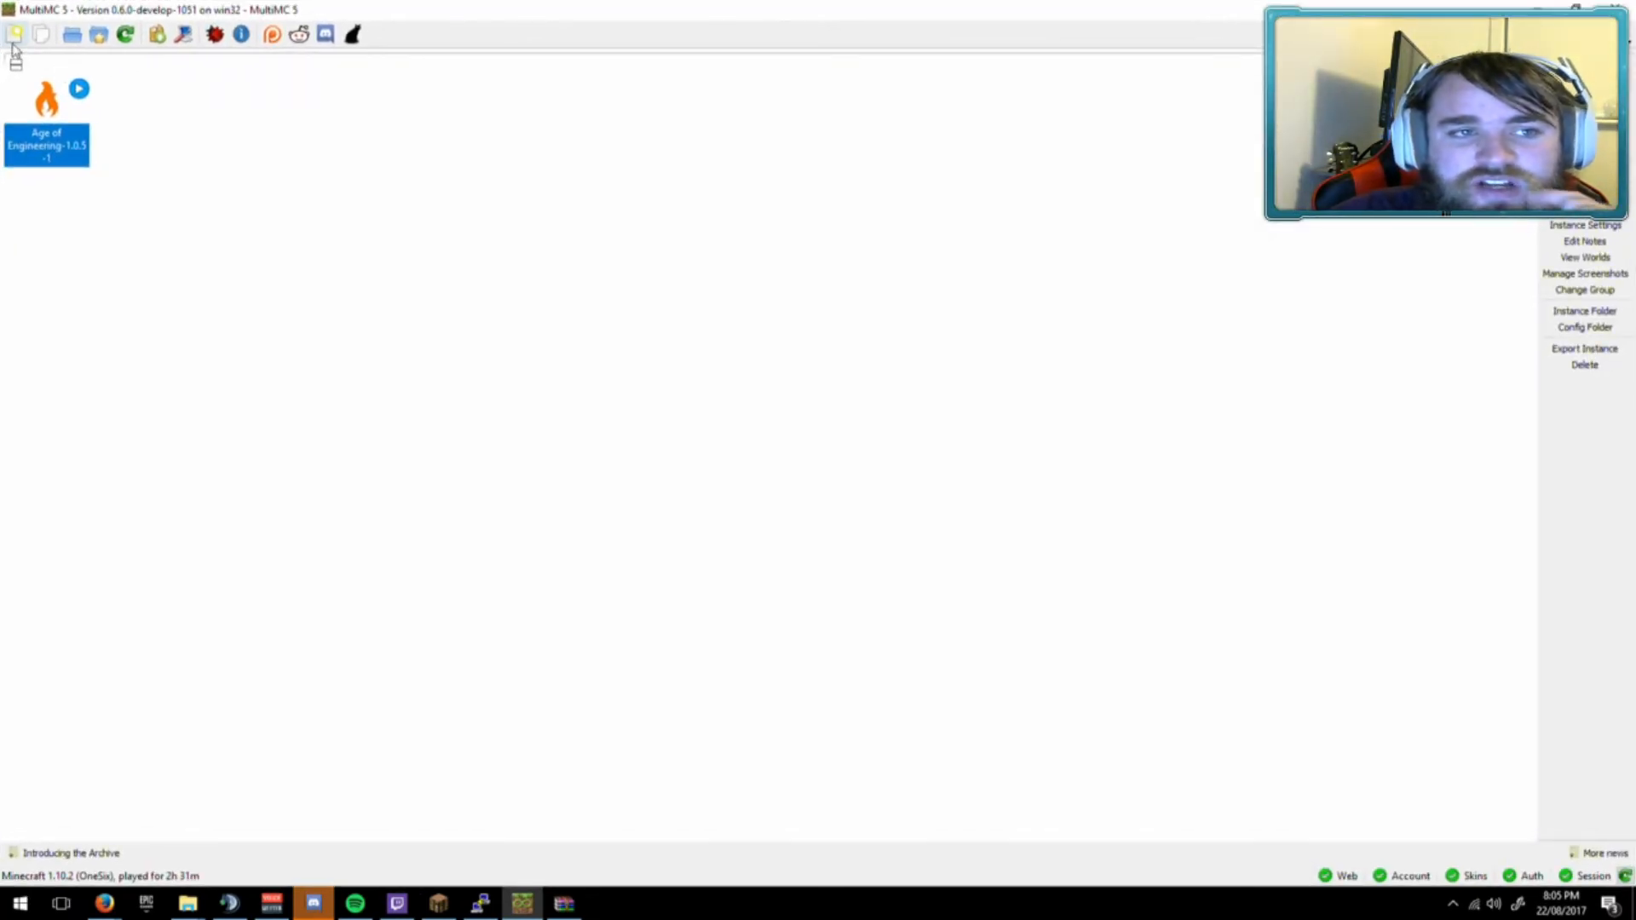
# Open a New Instance dialog set to the Import Modpack option.
pyautogui.click(15, 36)
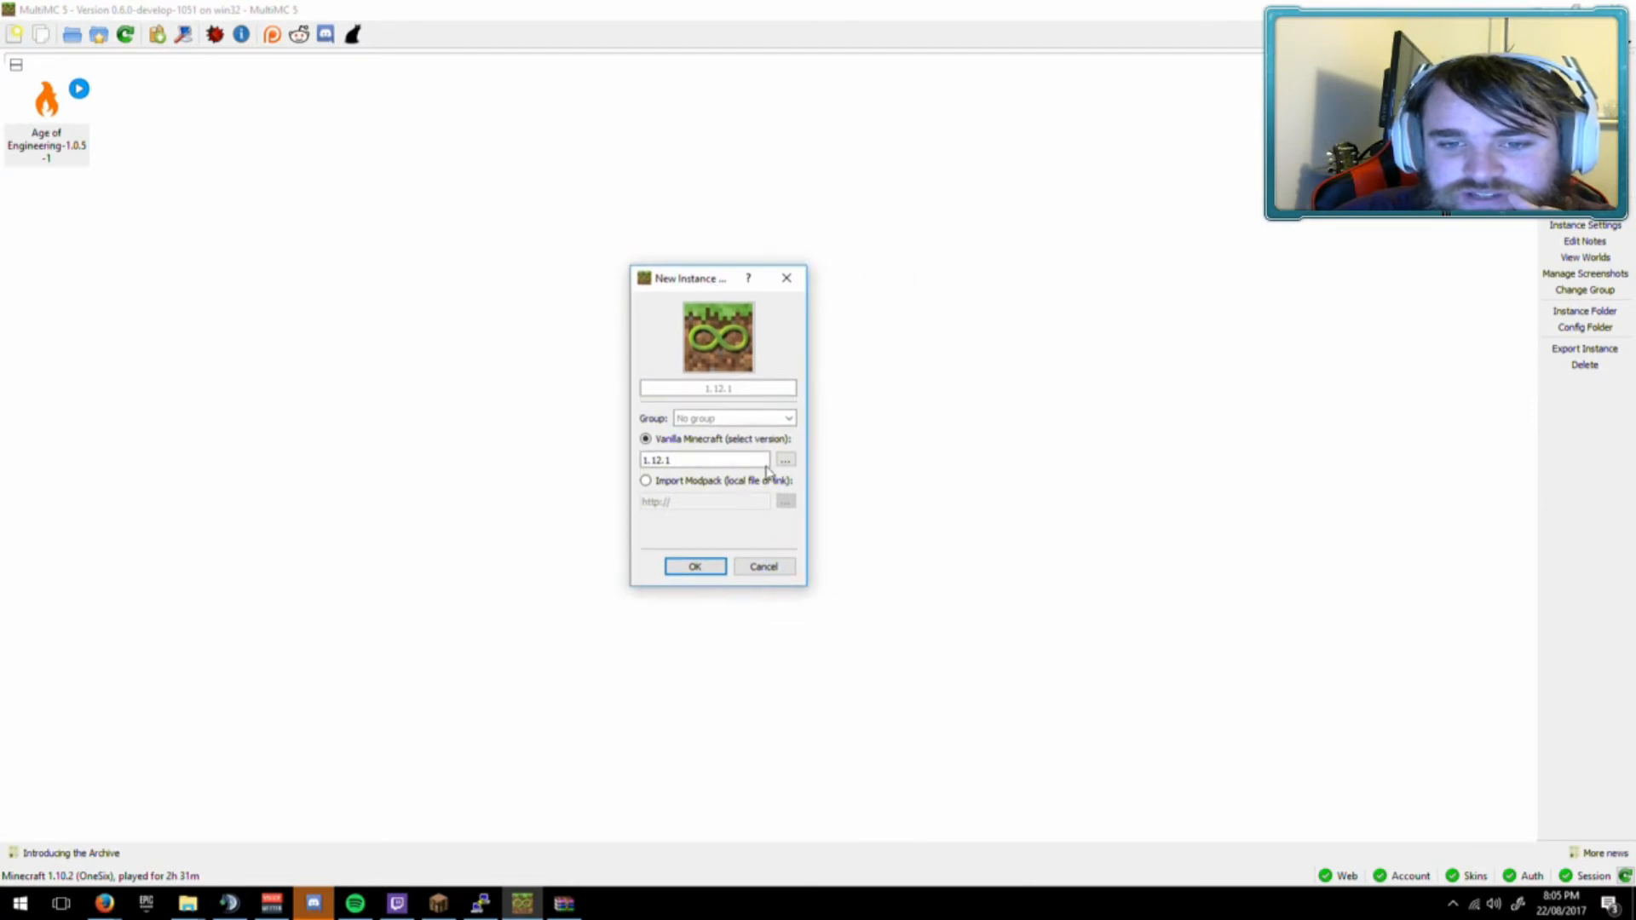
pyautogui.click(645, 481)
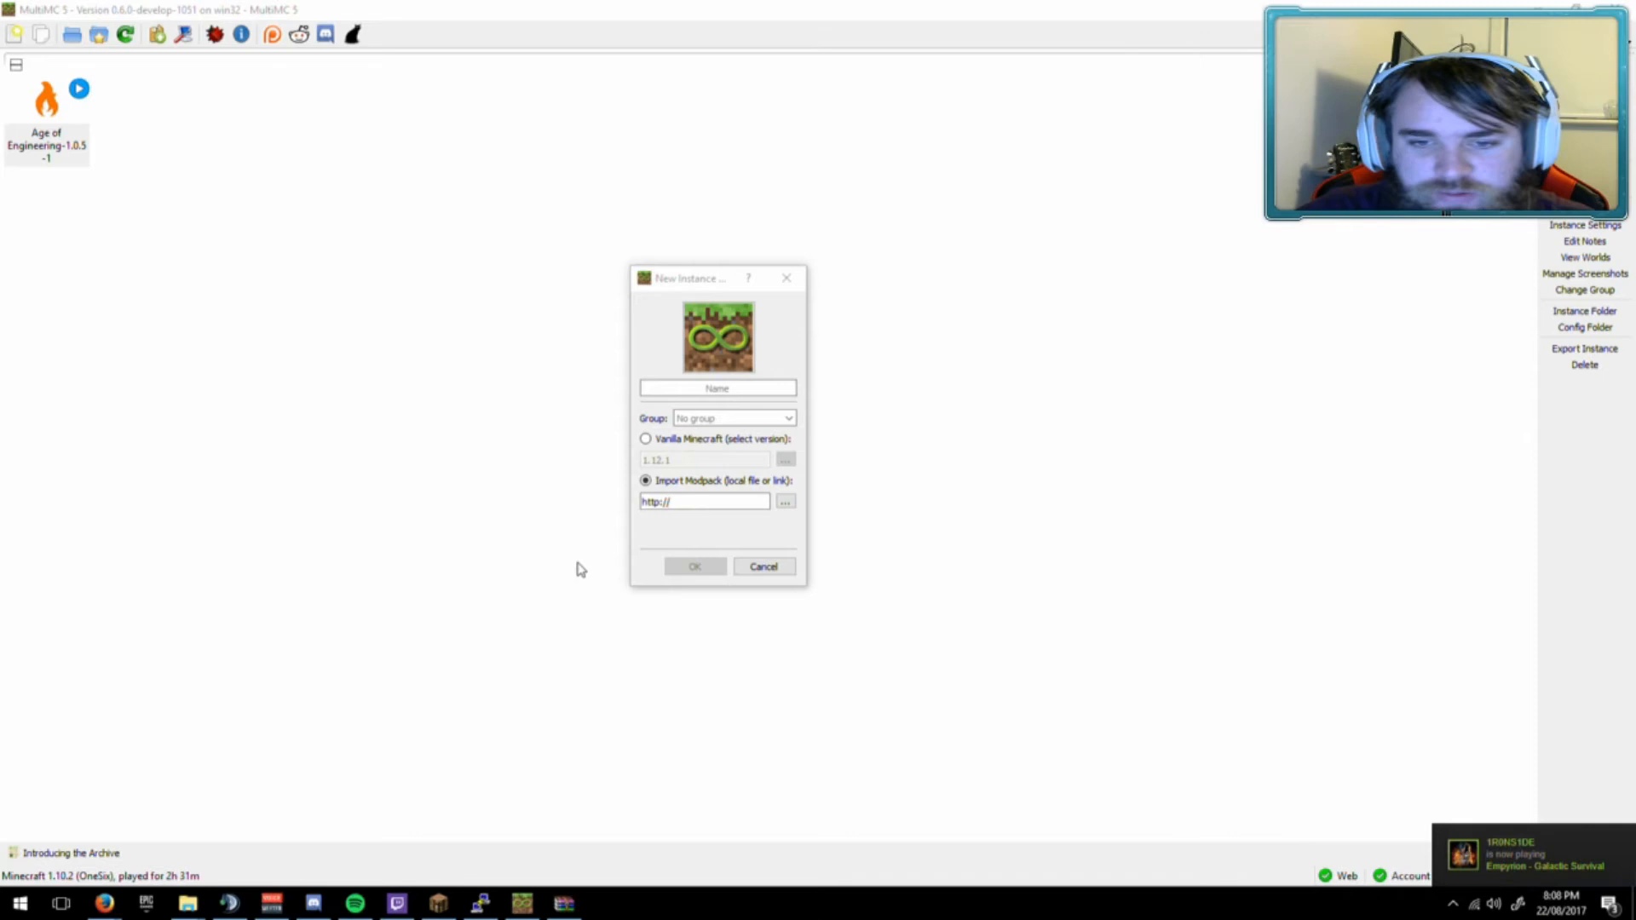
# Choose allthemods Expert v1.1.1.zip from Local Disk (F:) Downloads as the modpack to import.
pyautogui.click(786, 501)
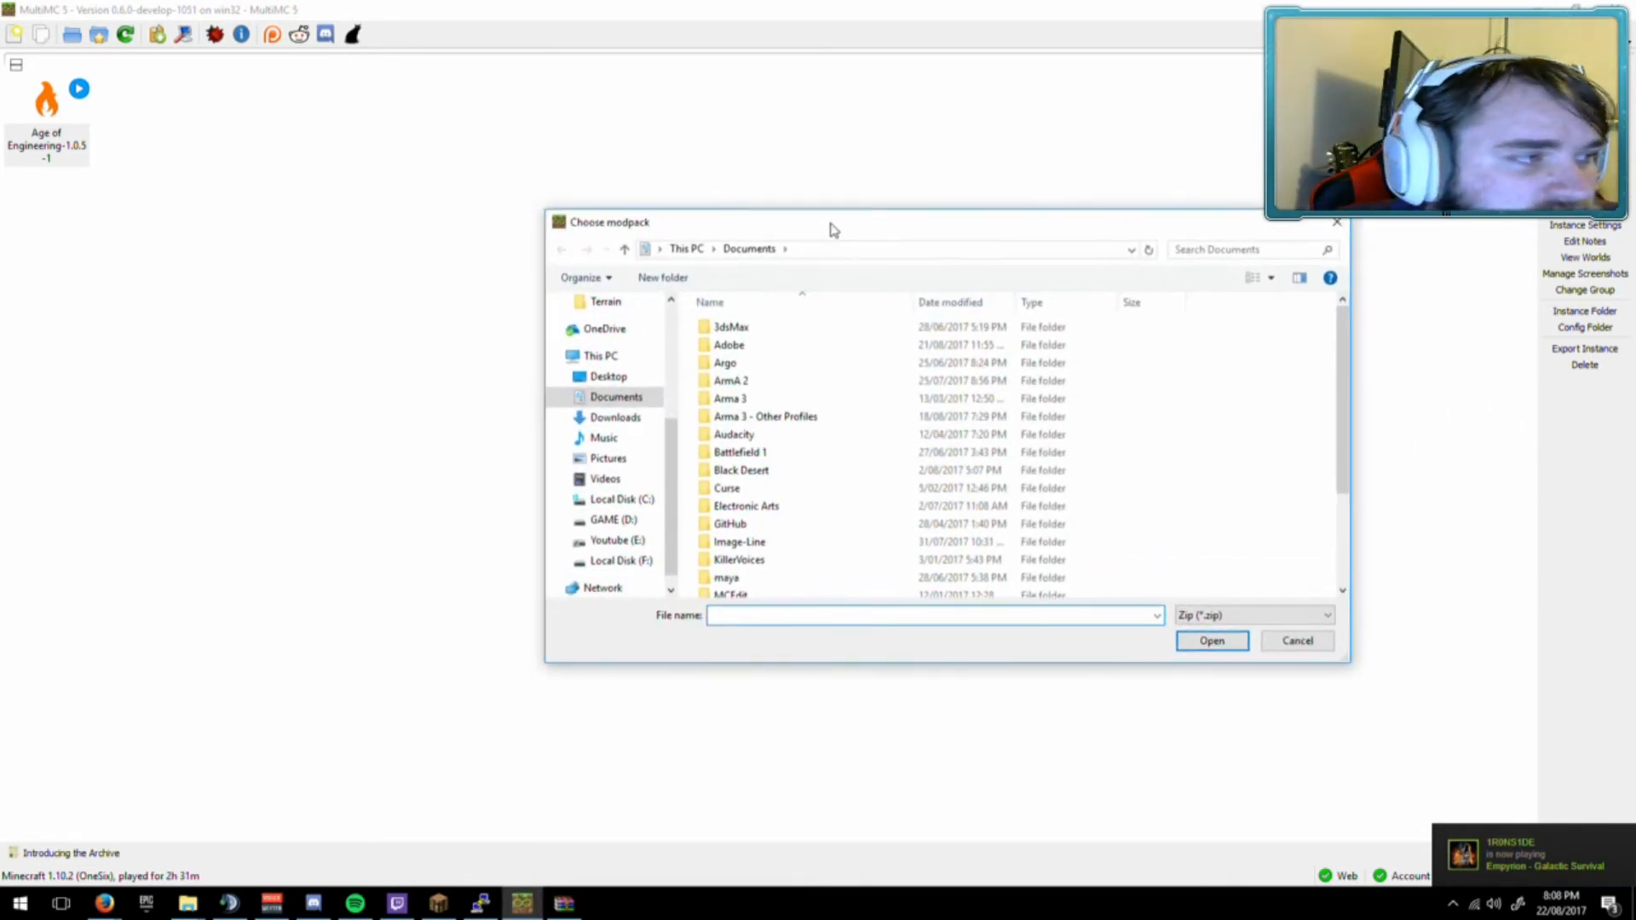
pyautogui.click(617, 540)
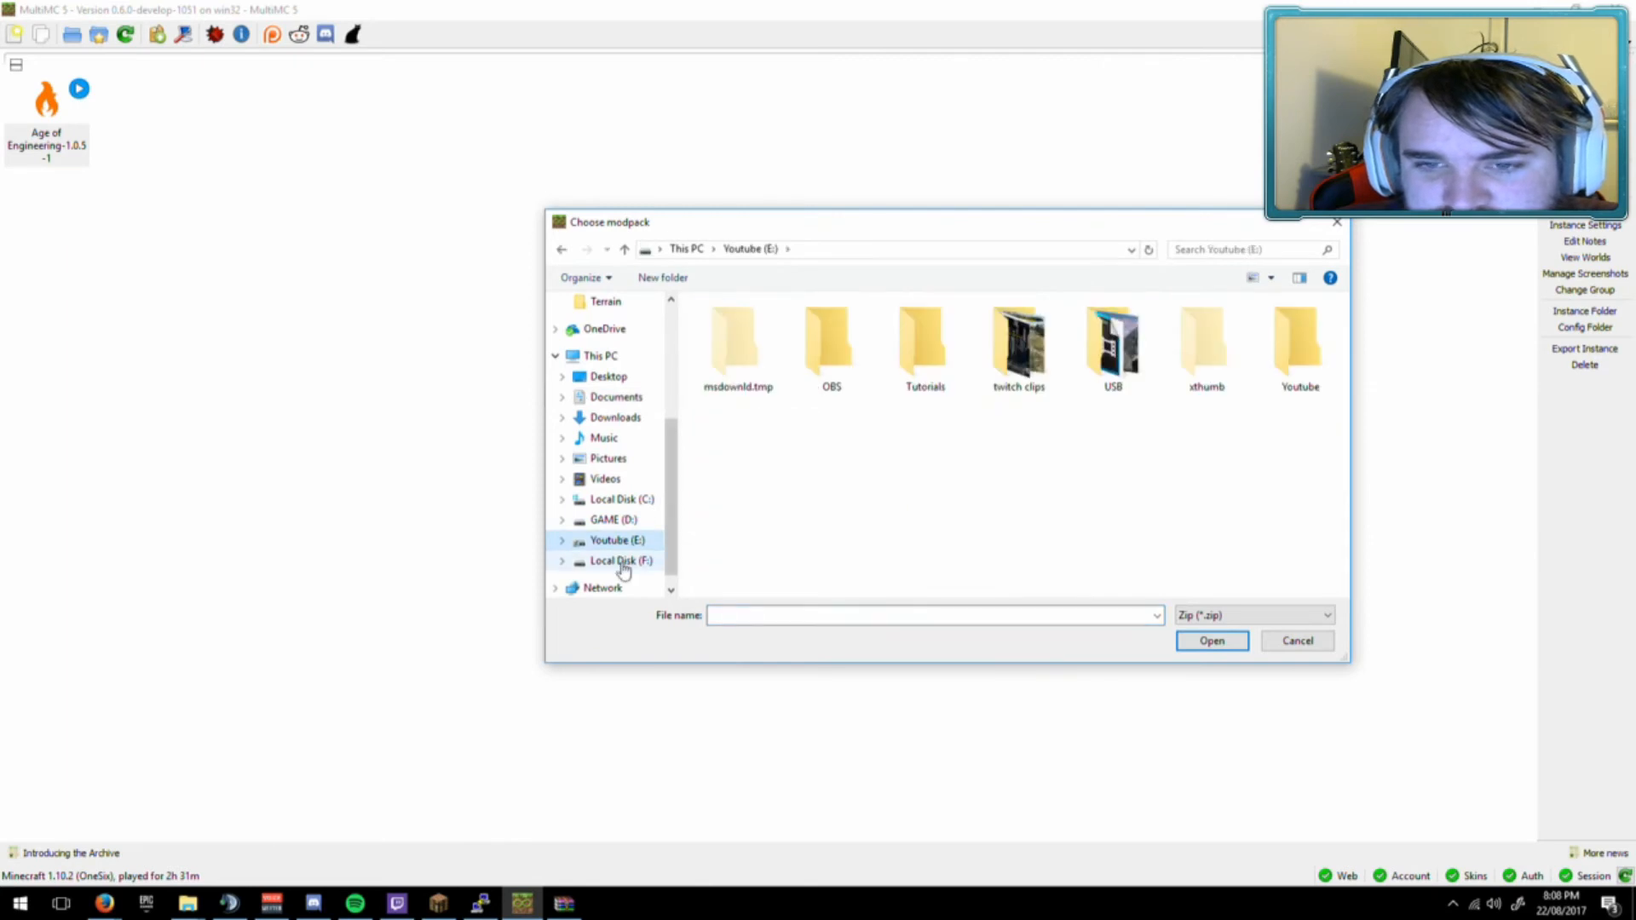
pyautogui.click(621, 561)
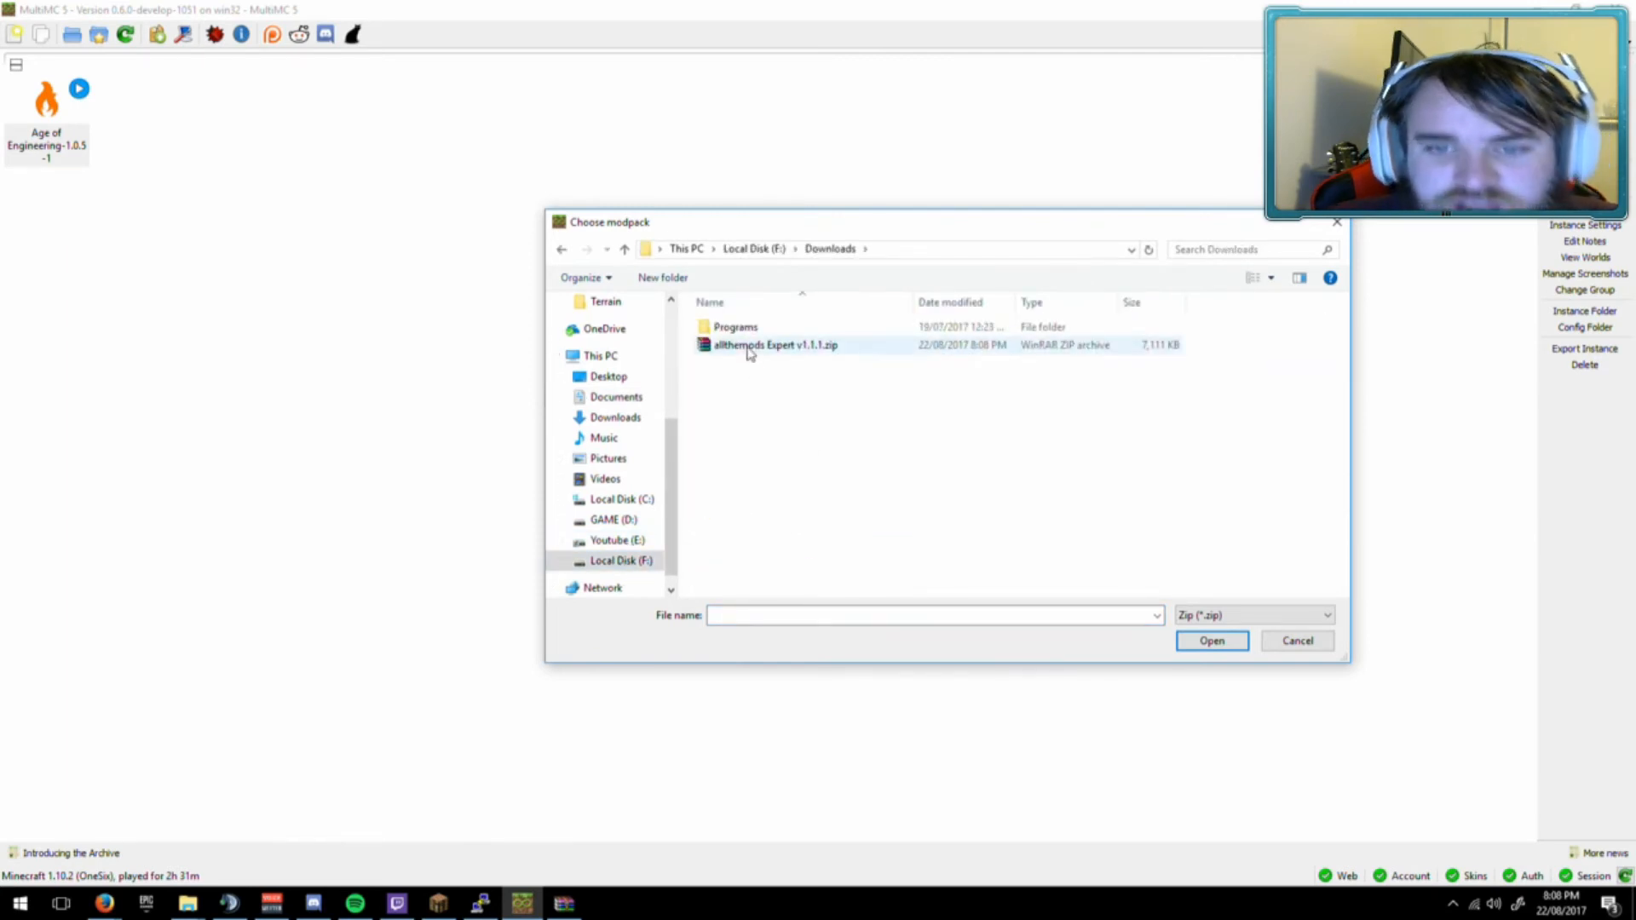
pyautogui.click(776, 344)
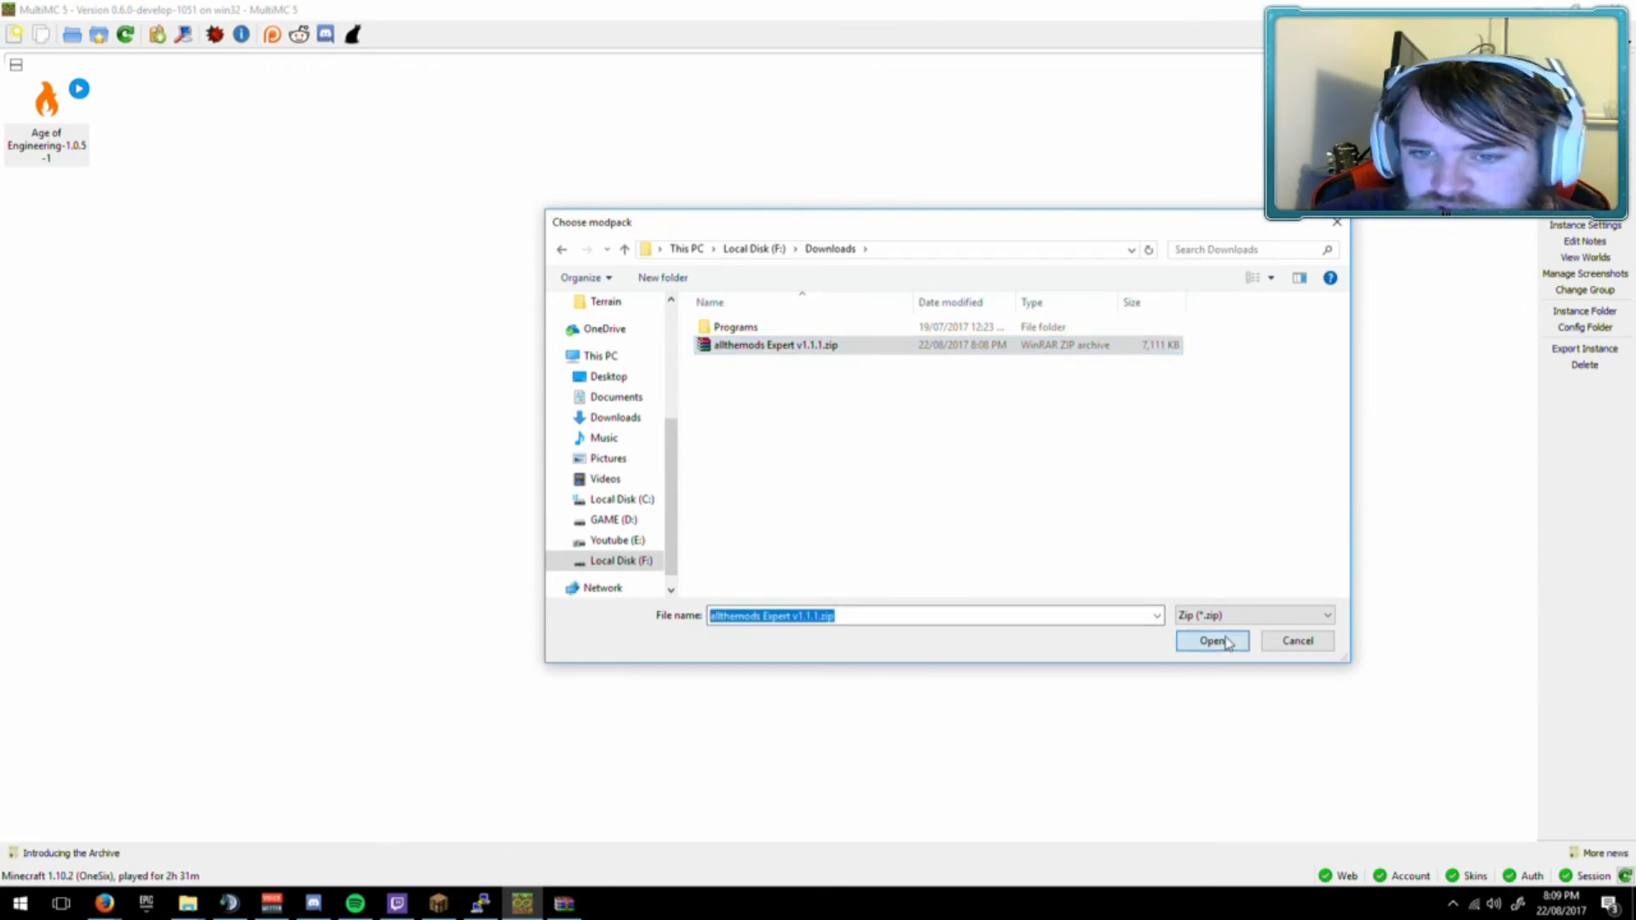
pyautogui.click(1212, 641)
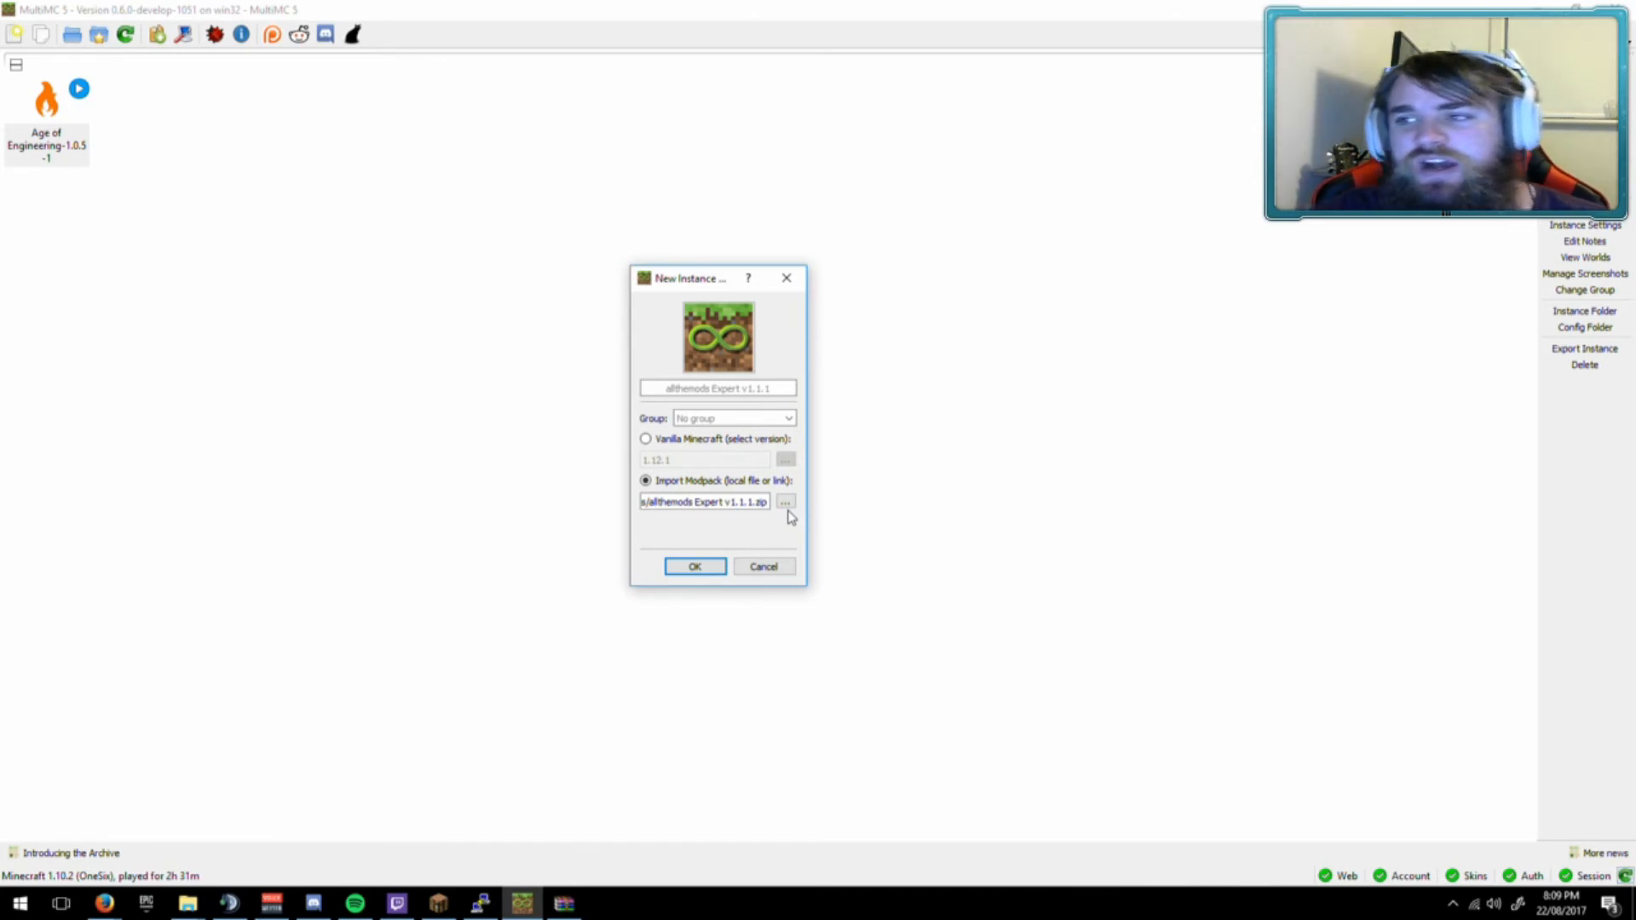
pyautogui.moveTo(848, 492)
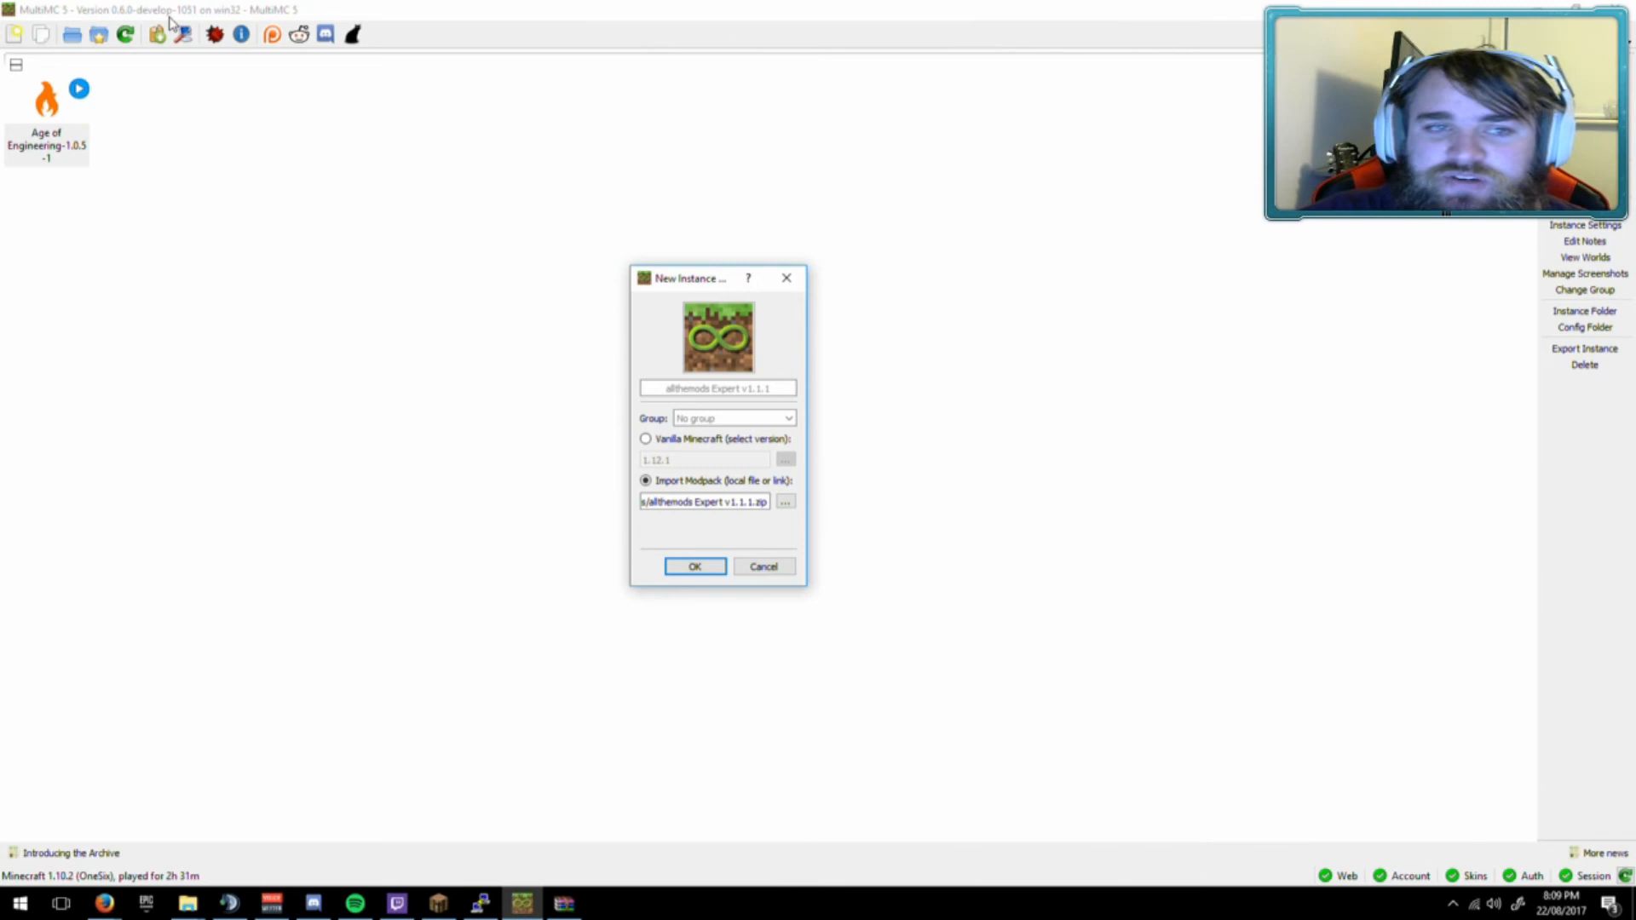
# Confirm the New Instance dialog so the allthemods Expert v1.1.1 instance is created.
pyautogui.click(694, 566)
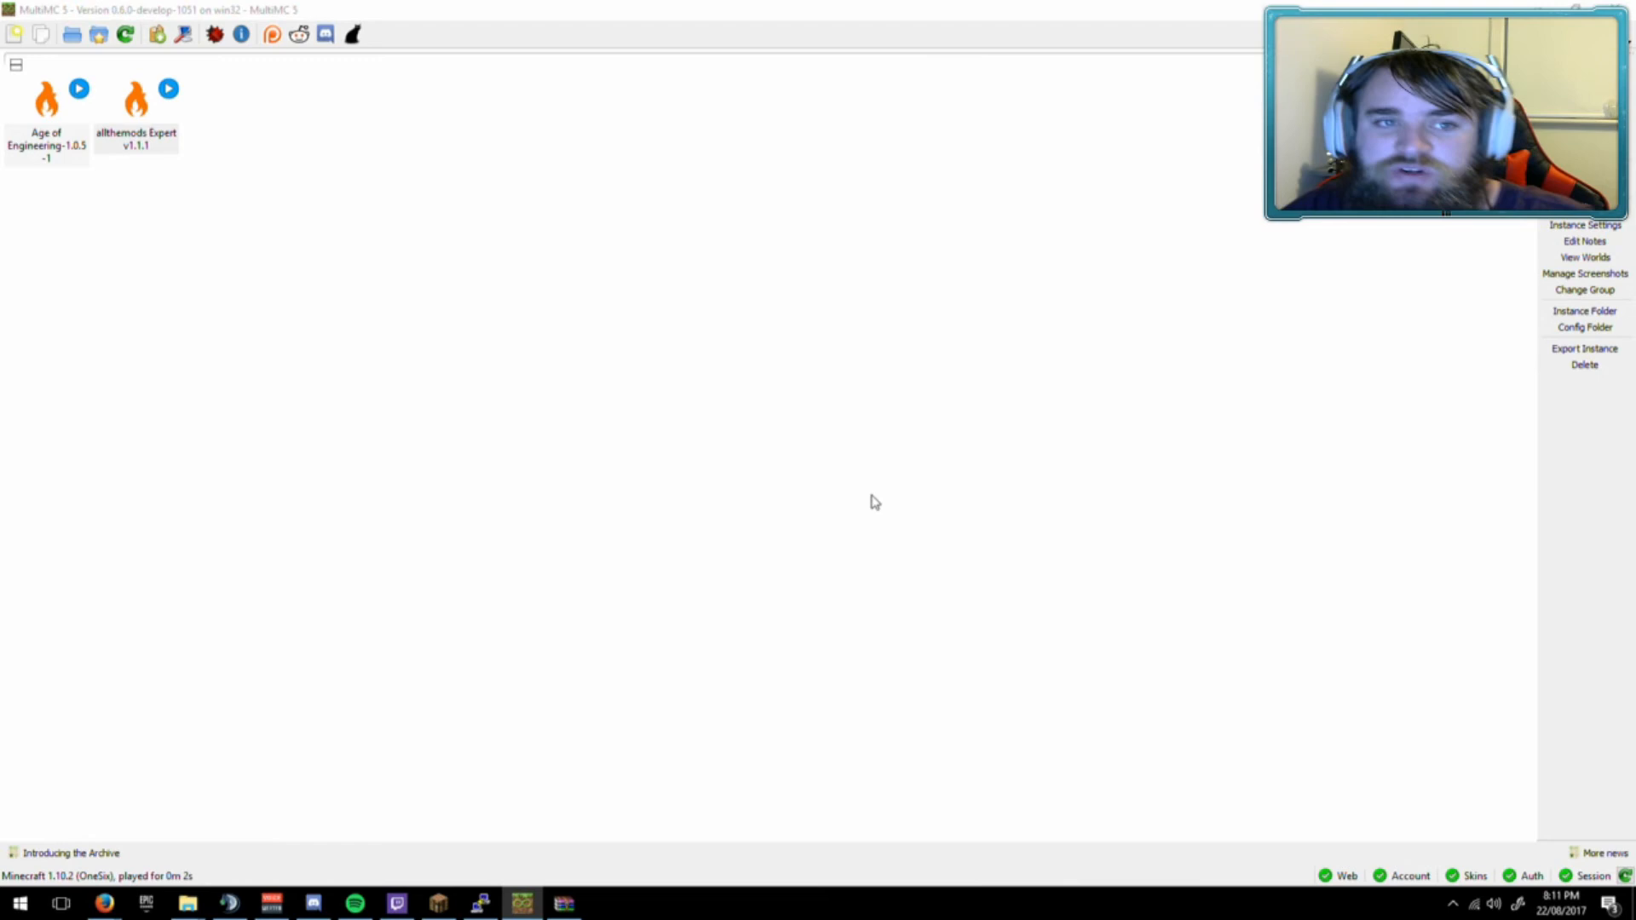
# Select the allthemods Expert v1.1.1 instance in the instance list.
pyautogui.click(138, 102)
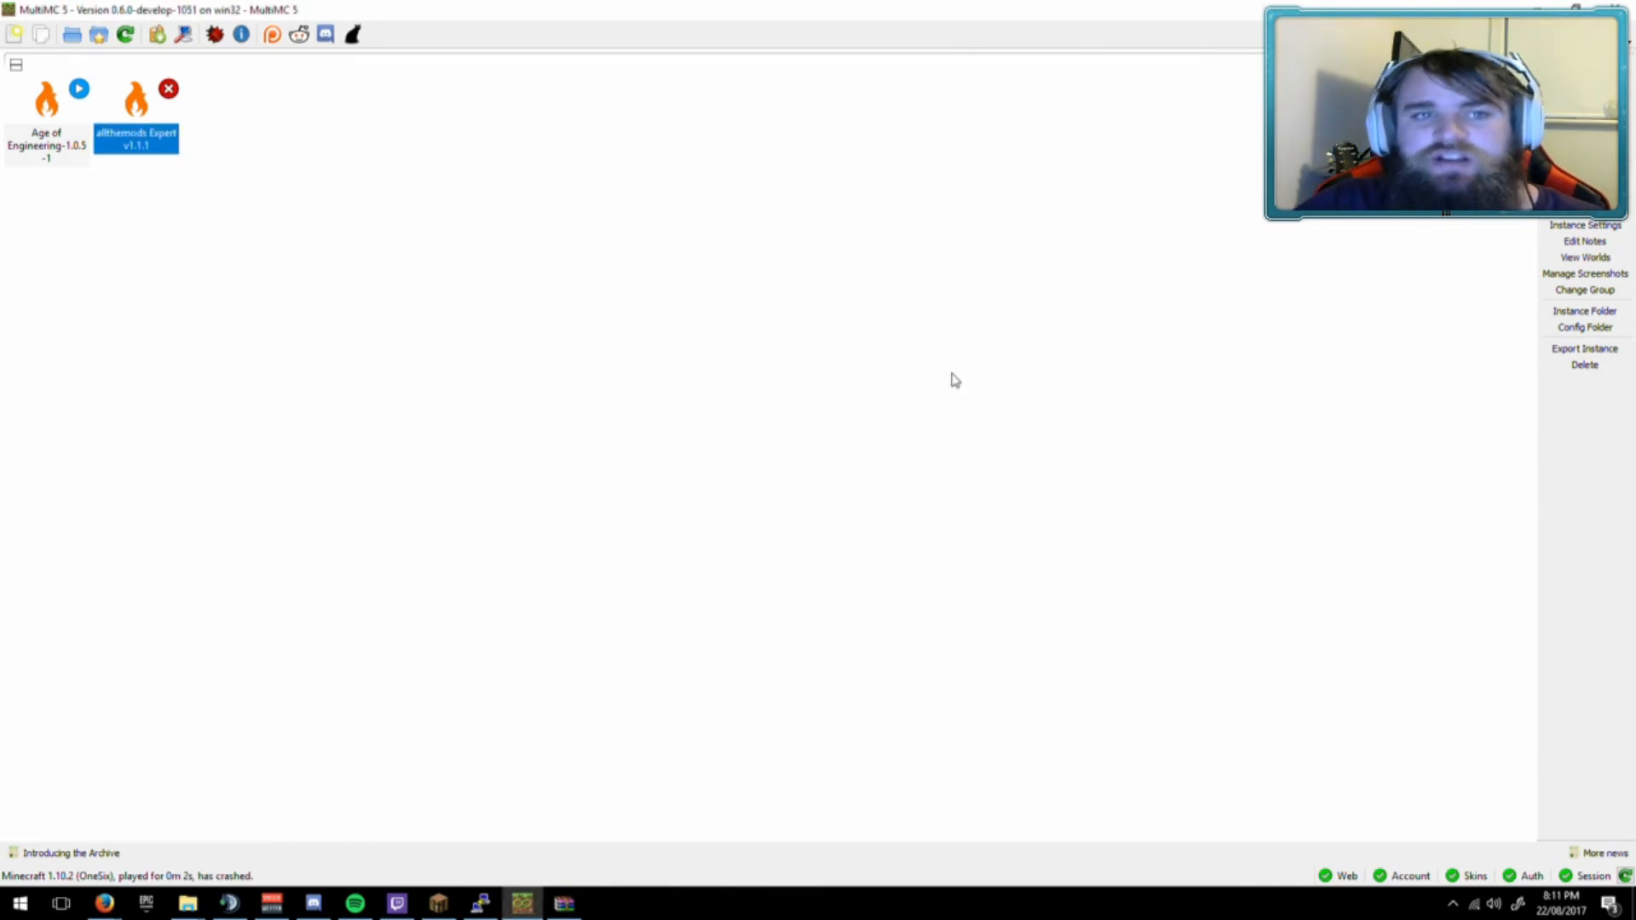
pyautogui.moveTo(866, 453)
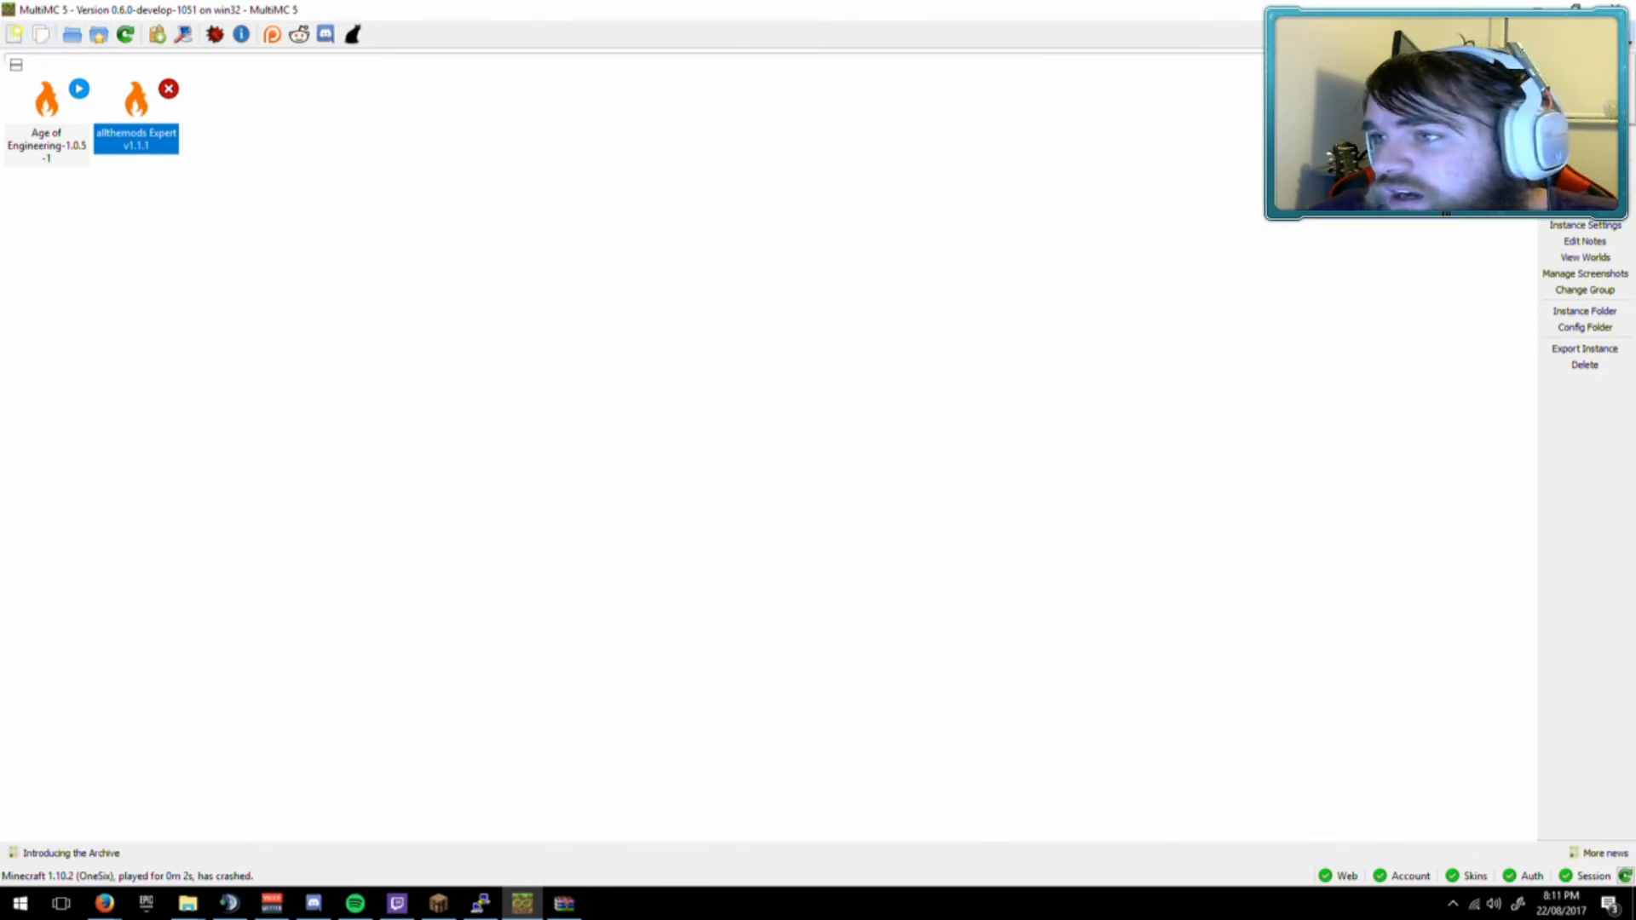
pyautogui.moveTo(1037, 515)
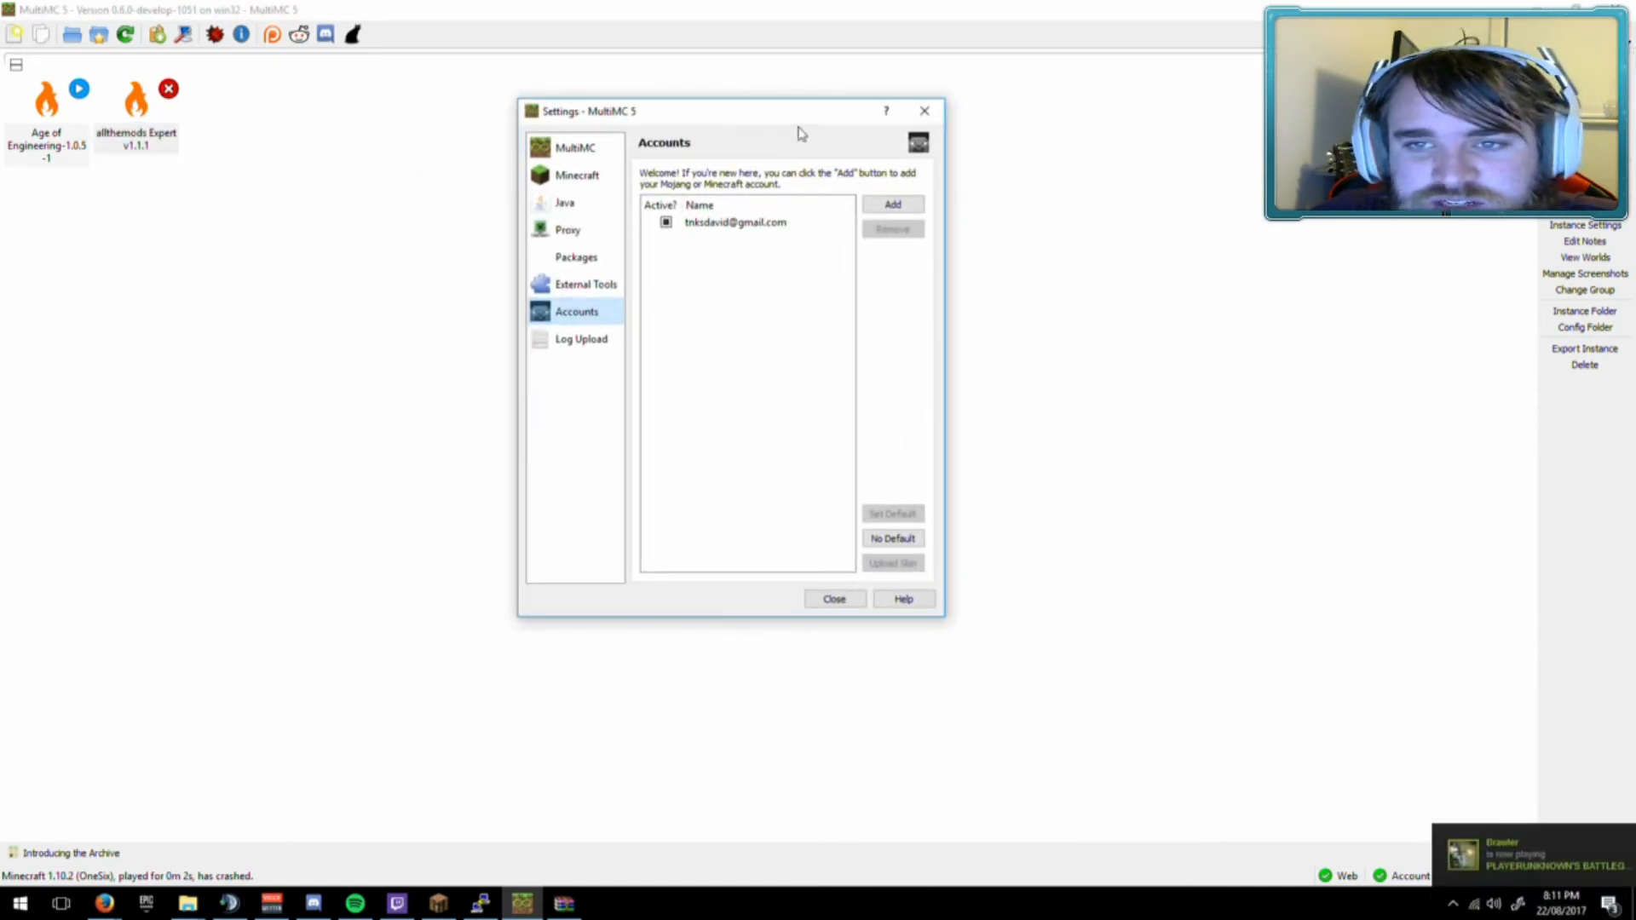
# Begin adding a new Mojang or Minecraft account in the account settings.
pyautogui.click(892, 204)
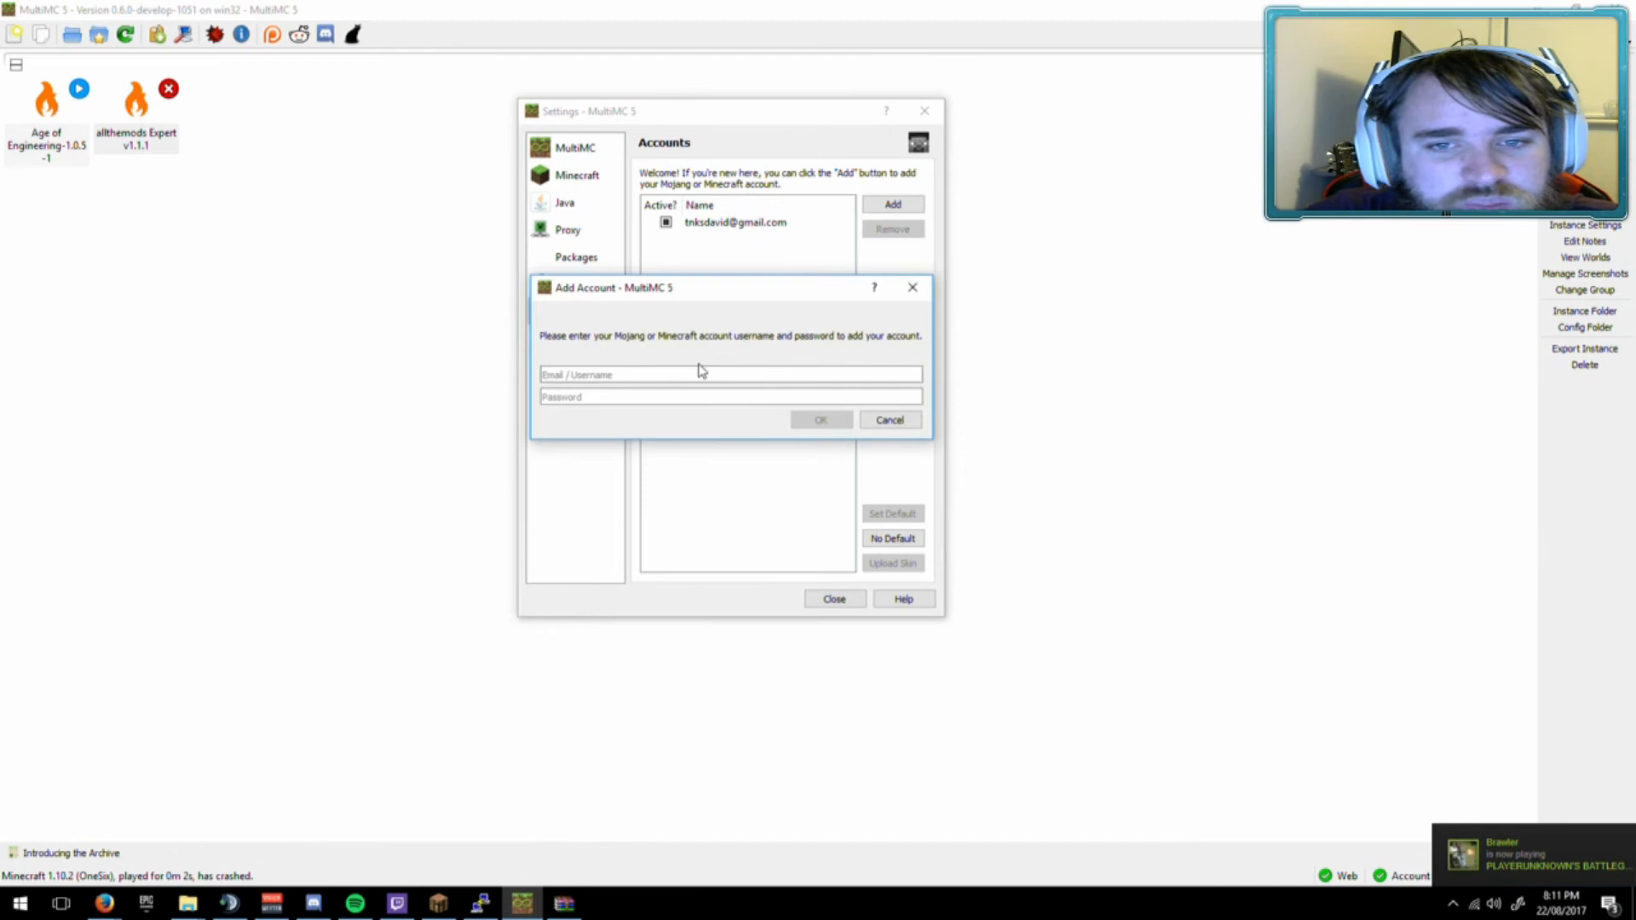
pyautogui.moveTo(668, 442)
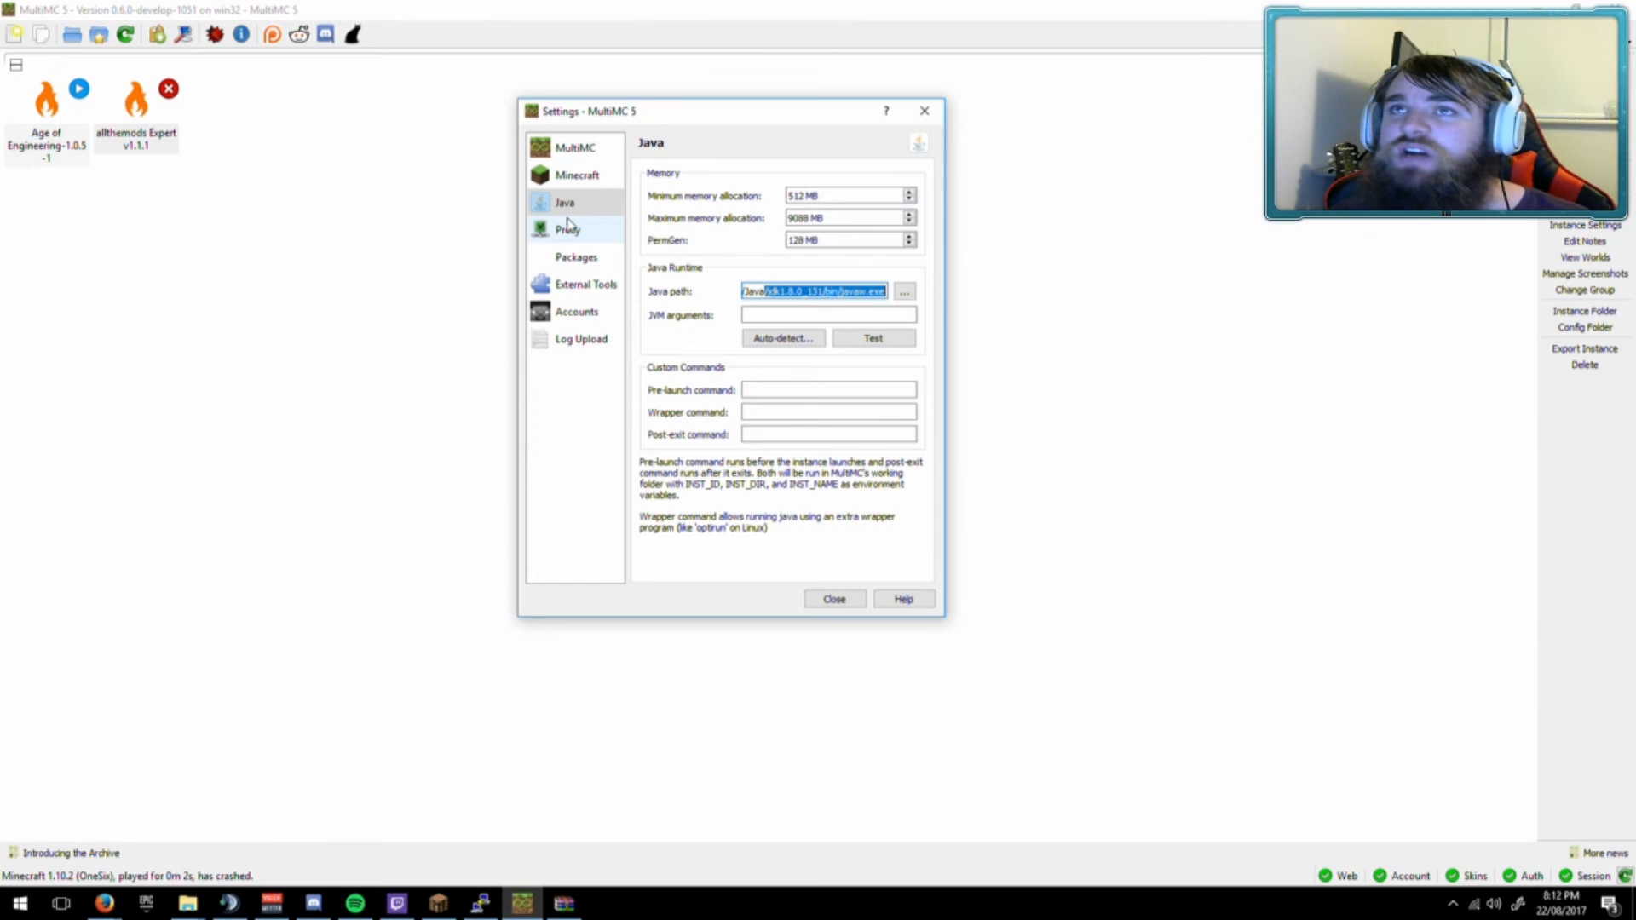
# Review the Minecraft window size and general launcher settings, then apply the Dark theme.
pyautogui.click(575, 174)
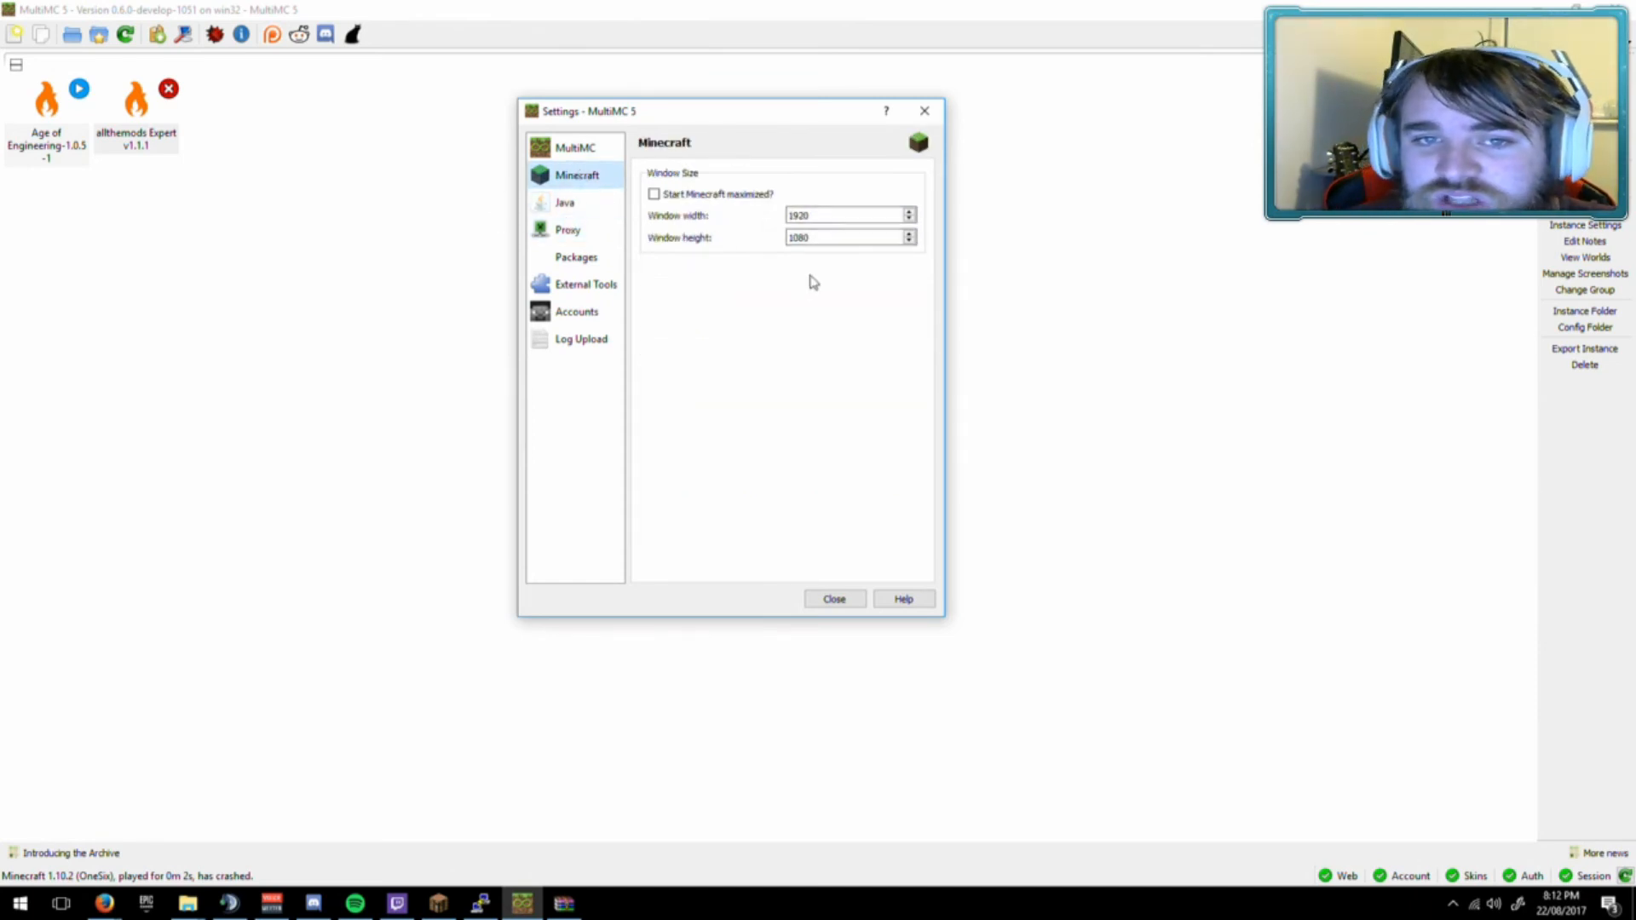
pyautogui.click(575, 145)
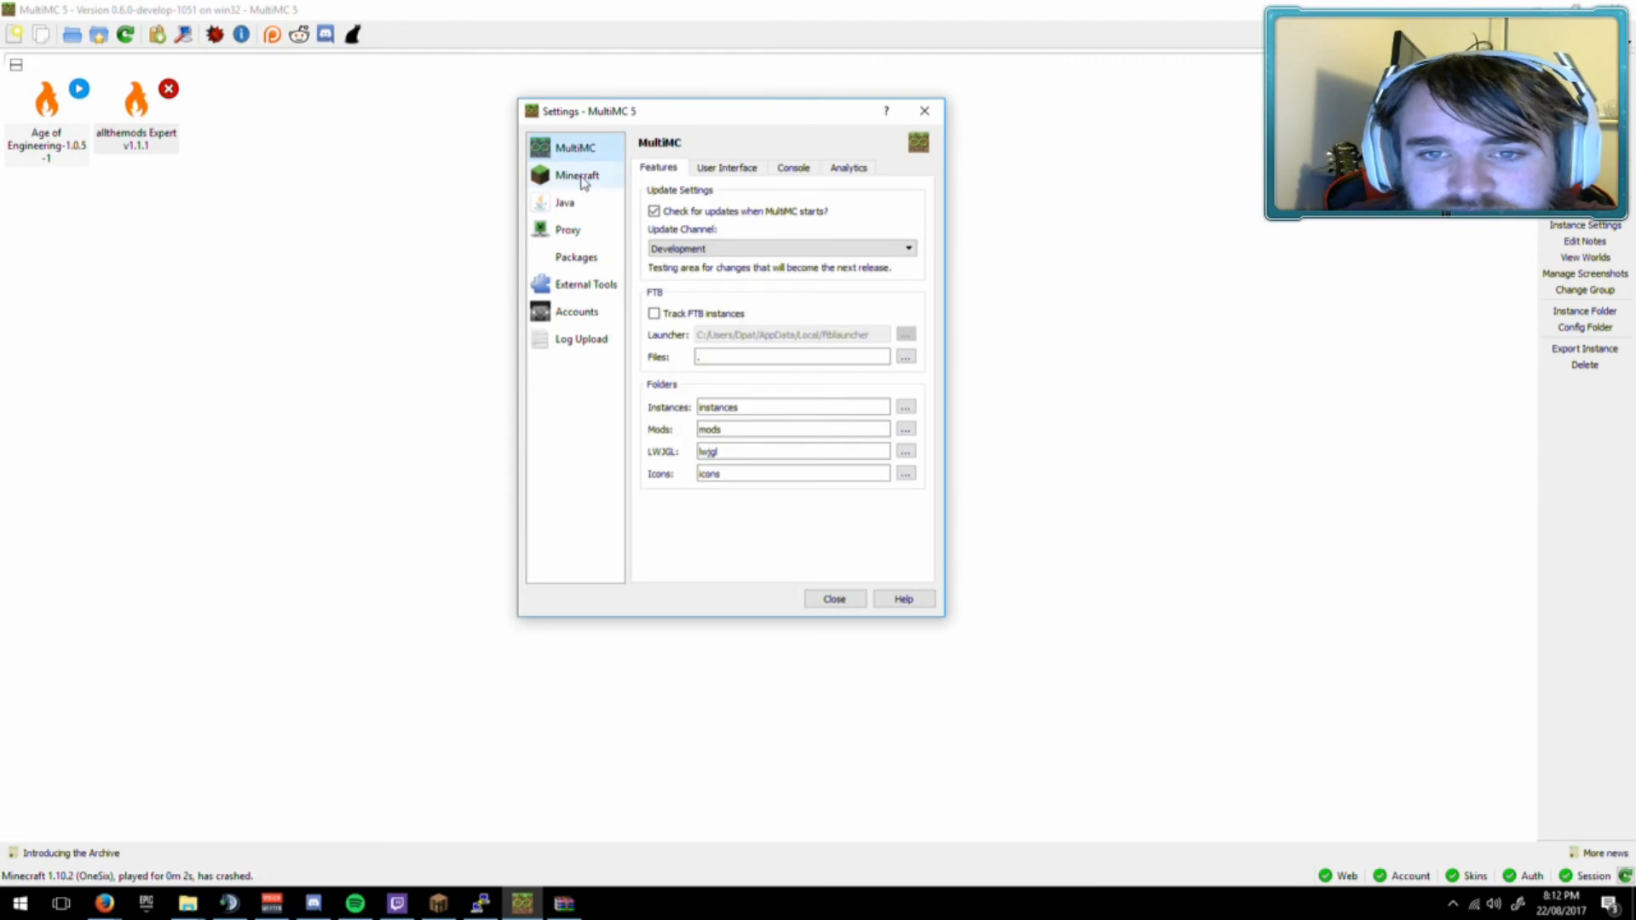
pyautogui.moveTo(637, 262)
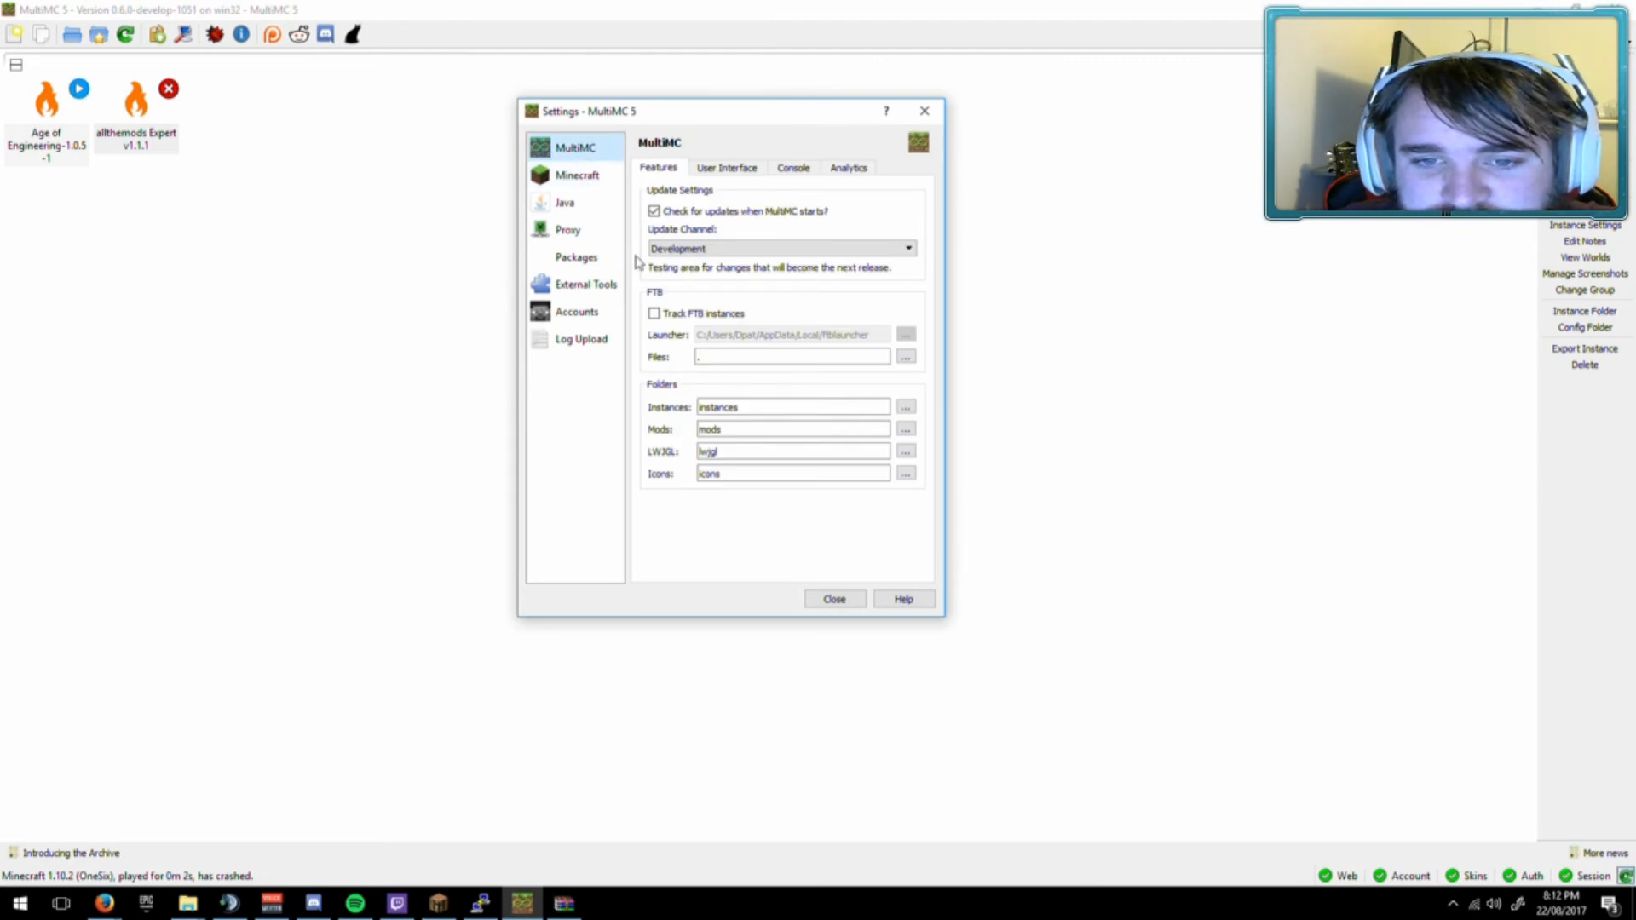
pyautogui.click(726, 167)
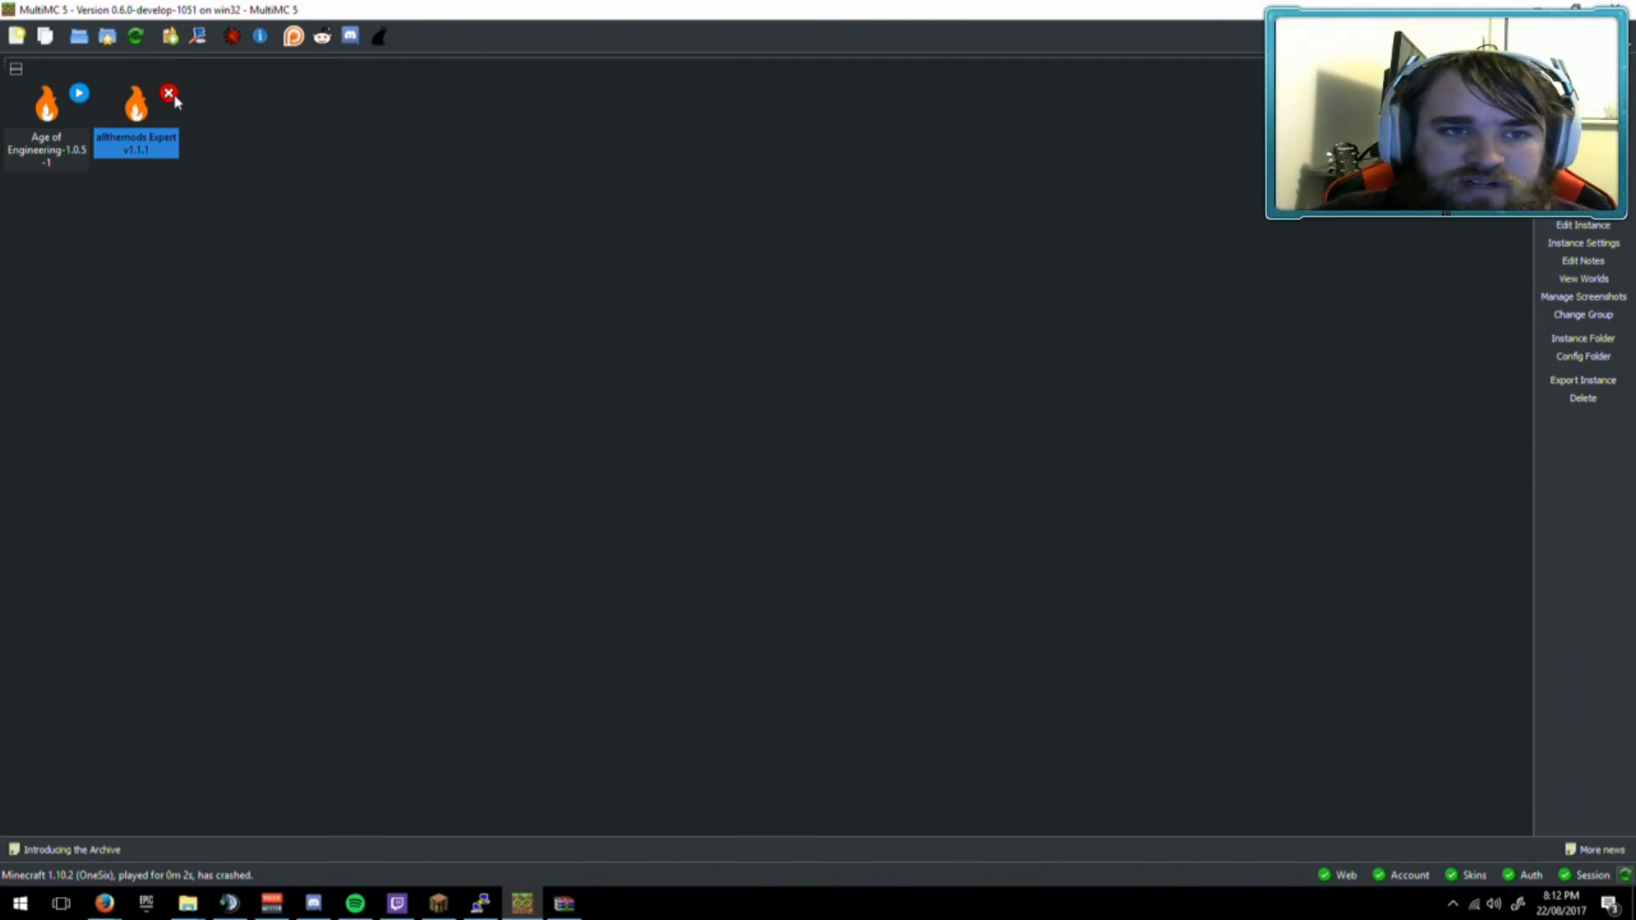
pyautogui.moveTo(171, 98)
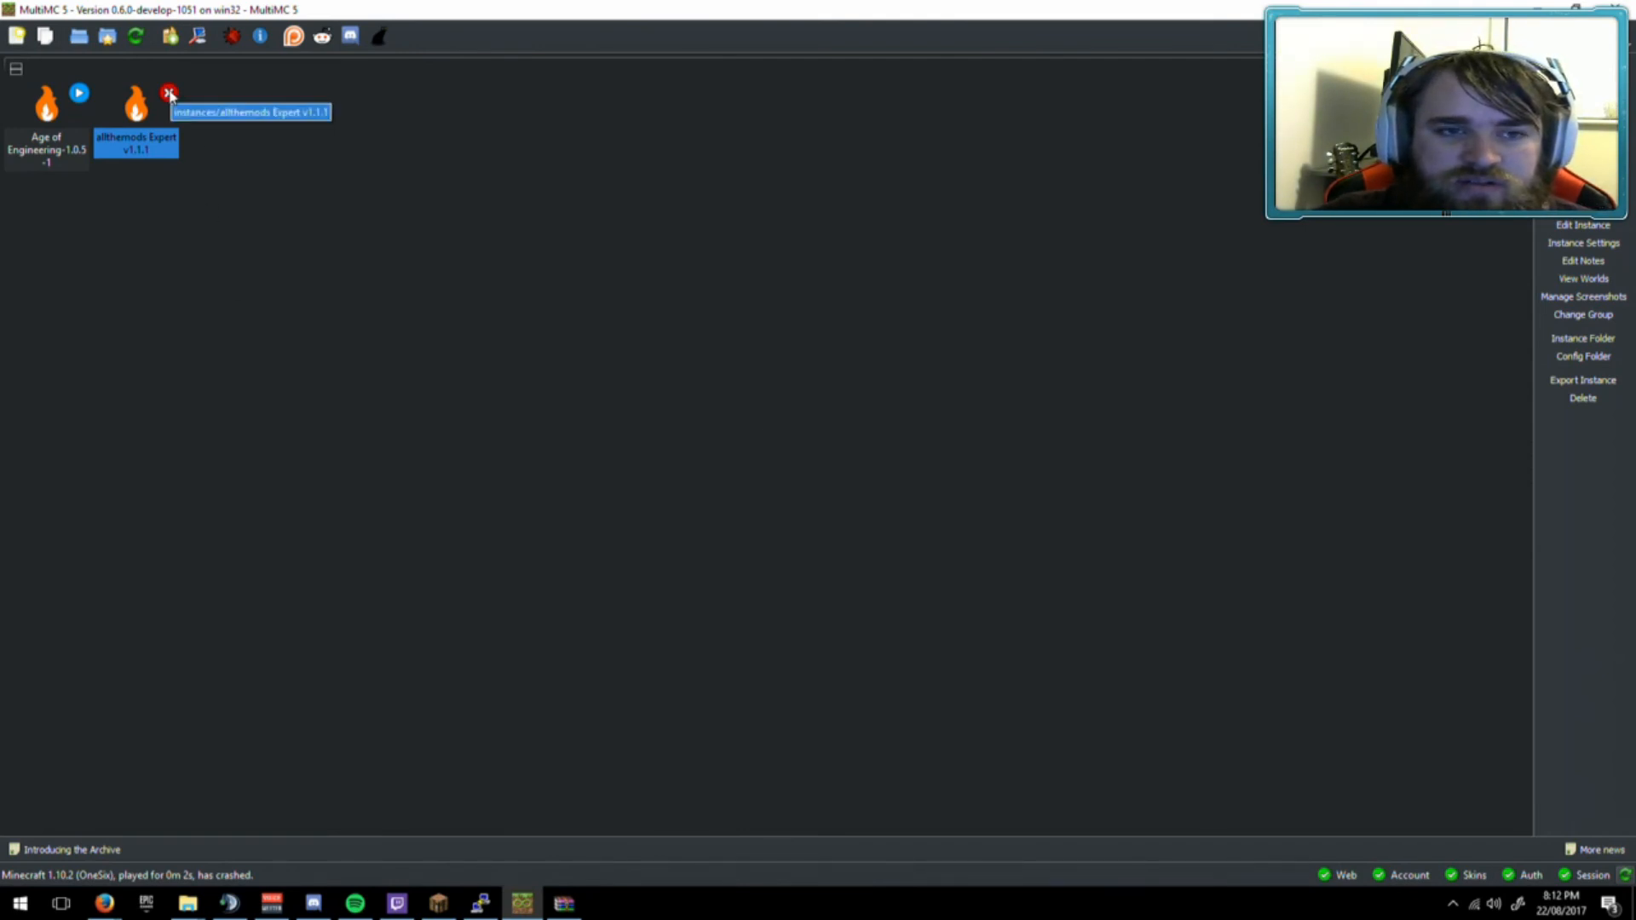